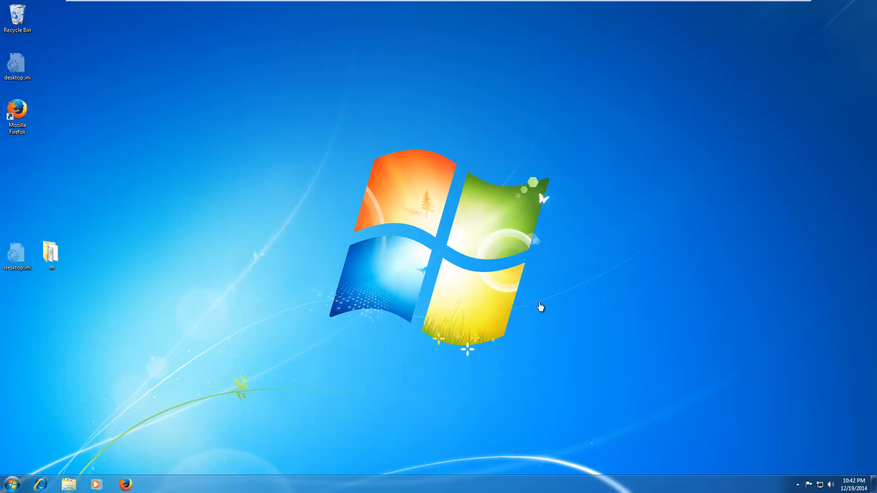
{"action": "mouse_move", "coordinate": [455, 269]}
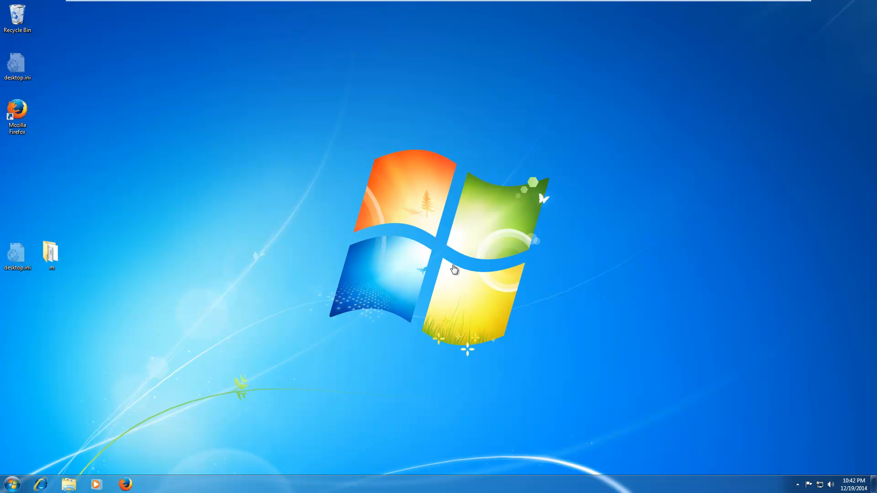
- Launch Mozilla Firefox from its desktop shortcut
{"action": "left_click", "coordinate": [17, 116]}
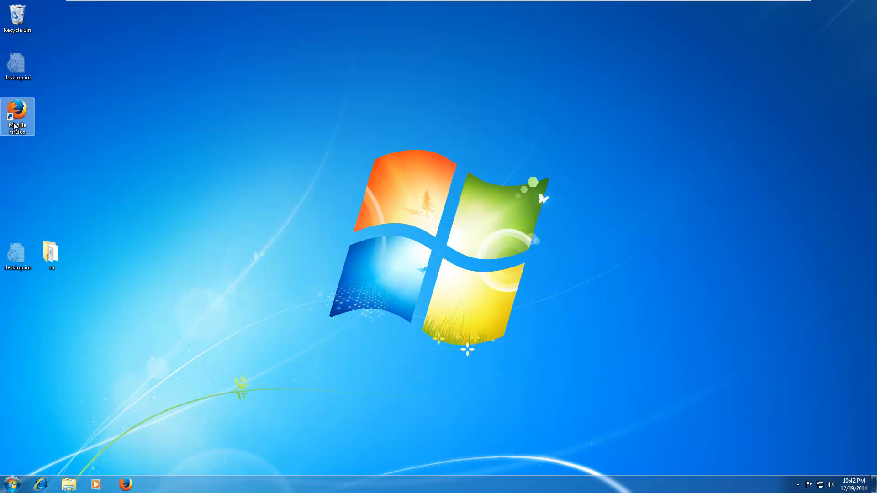
{"action": "double_click", "coordinate": [17, 116]}
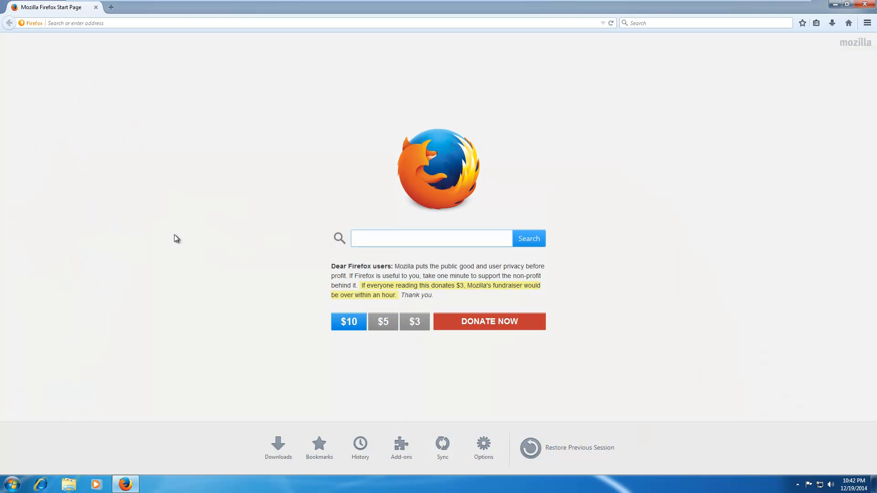
- Search for 'panda cloud cleaner' and open the official Panda Security download page
{"action": "type", "text": "pand"}
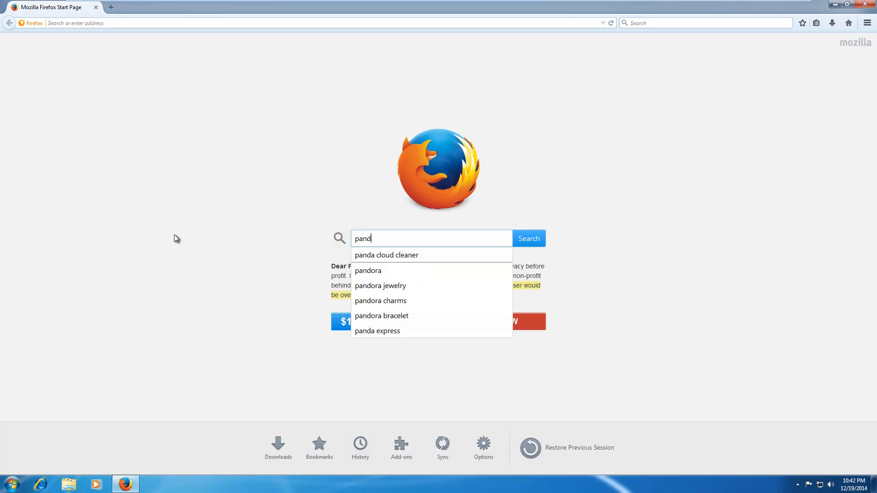
{"action": "left_click", "coordinate": [386, 255]}
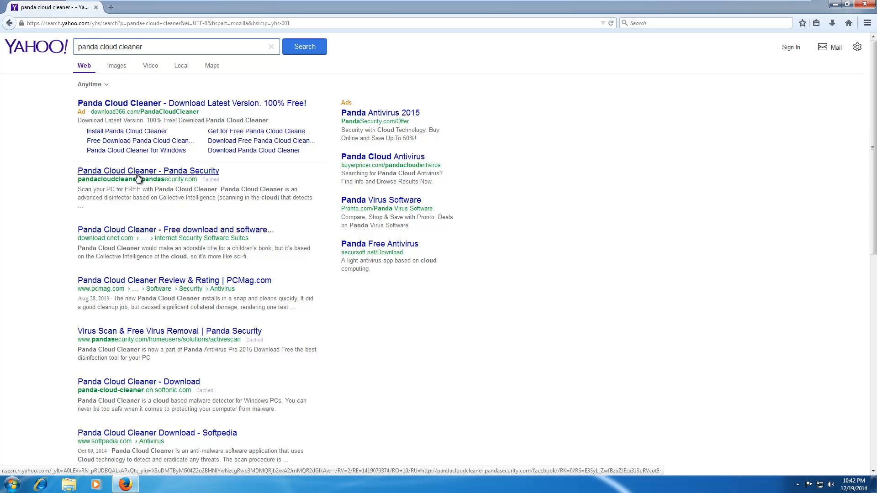
{"action": "left_click", "coordinate": [148, 171]}
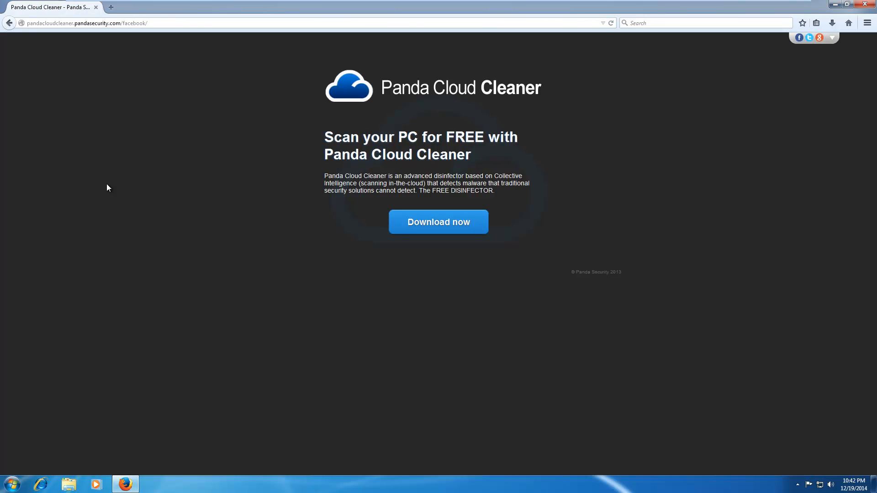
{"action": "mouse_move", "coordinate": [126, 180]}
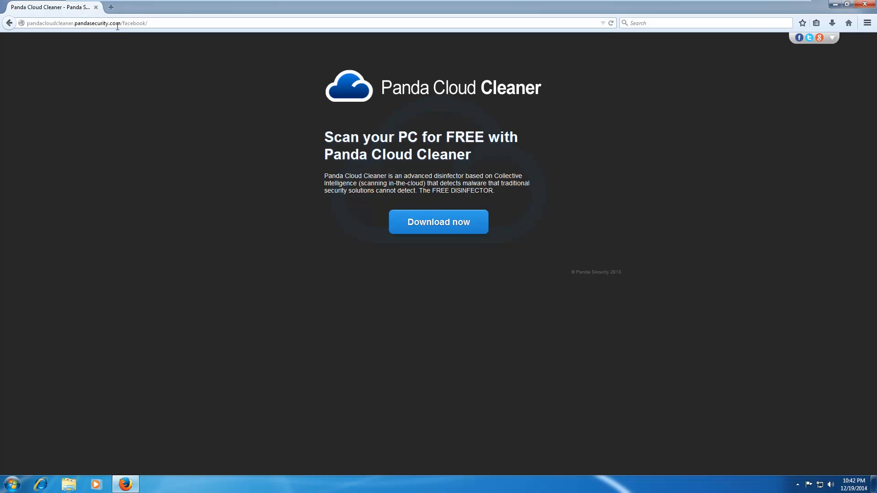
{"action": "mouse_move", "coordinate": [142, 80]}
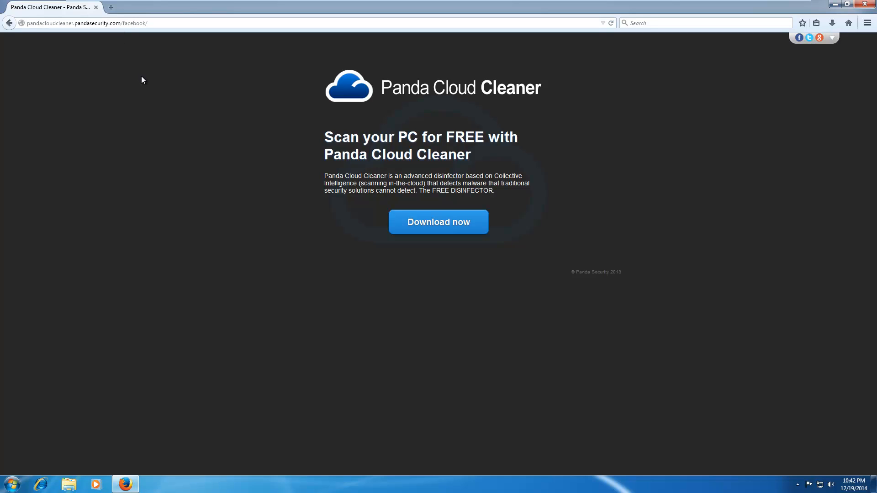
{"action": "mouse_move", "coordinate": [136, 86]}
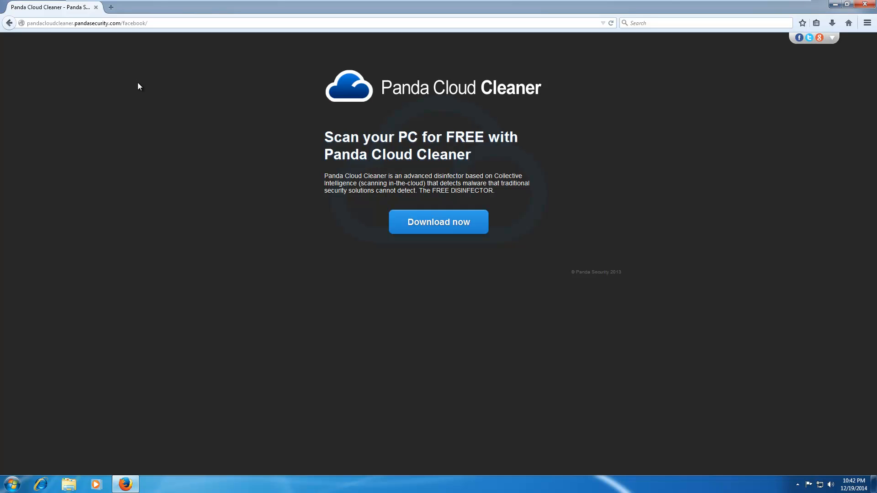
{"action": "mouse_move", "coordinate": [501, 194]}
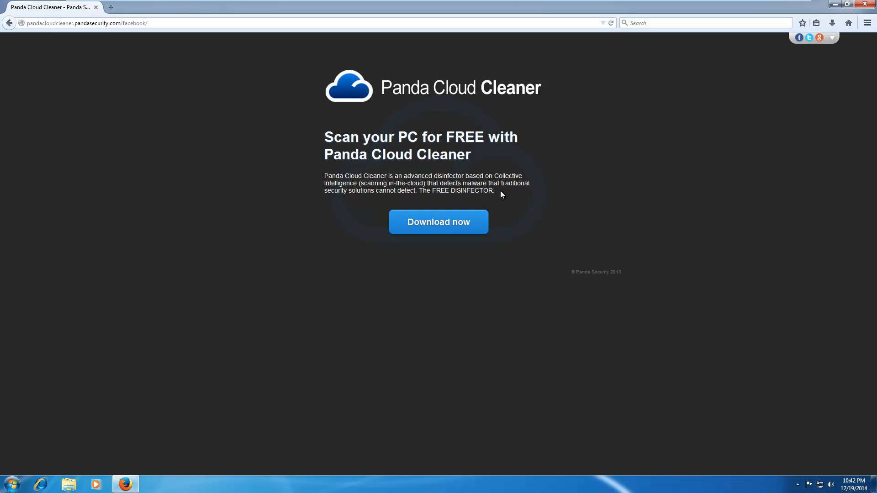
- Save PandaCloudCleaner.exe and follow its progress in the downloads Library
{"action": "left_click", "coordinate": [439, 222]}
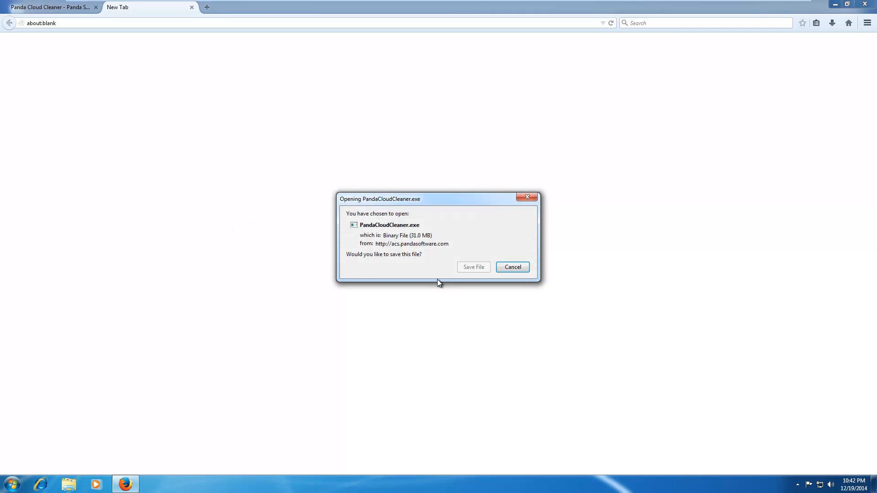
{"action": "left_click", "coordinate": [473, 267]}
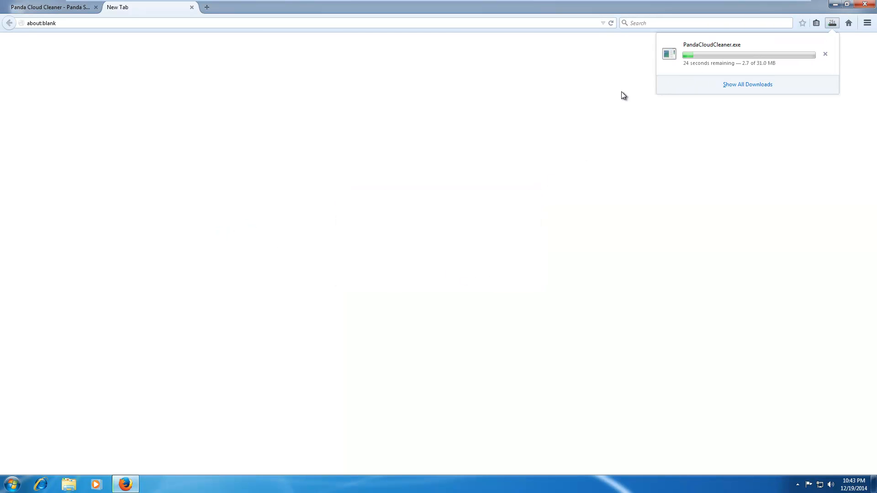
{"action": "mouse_move", "coordinate": [630, 84]}
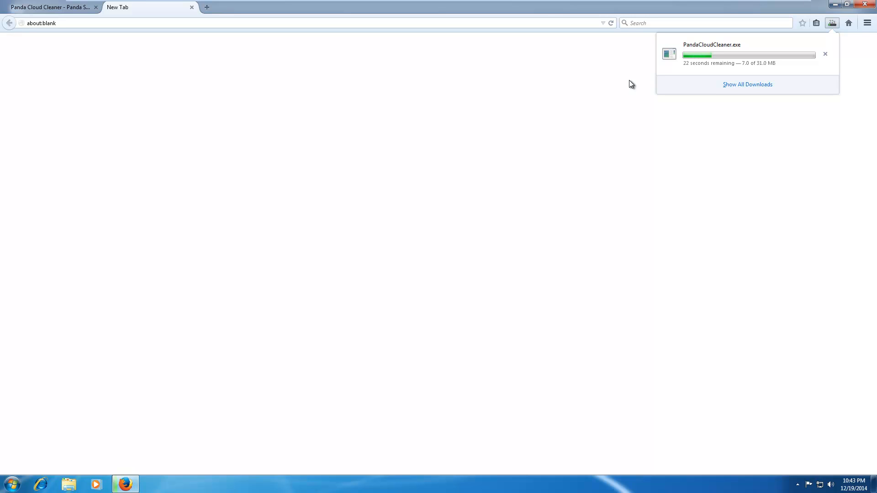
{"action": "mouse_move", "coordinate": [188, 313]}
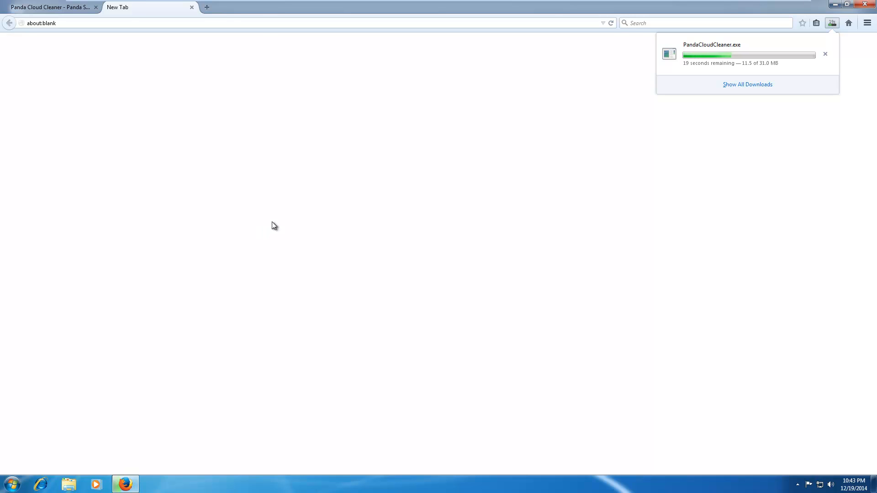
{"action": "mouse_move", "coordinate": [499, 117]}
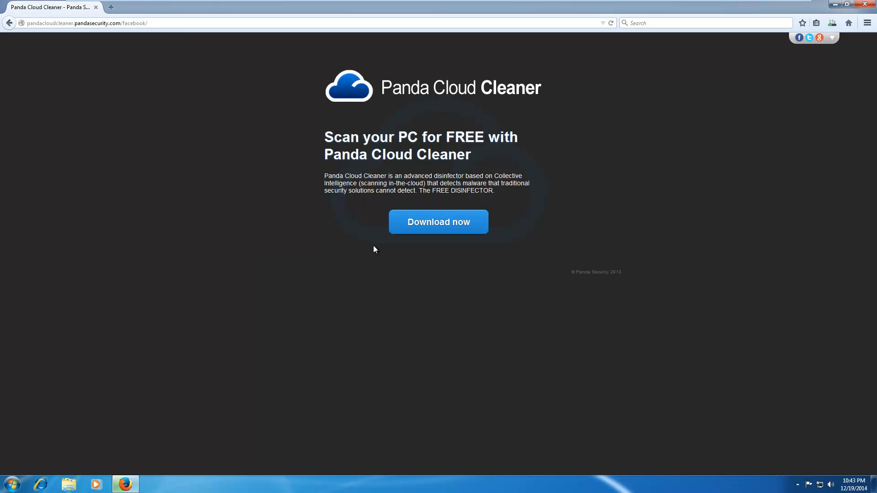
{"action": "mouse_move", "coordinate": [714, 35]}
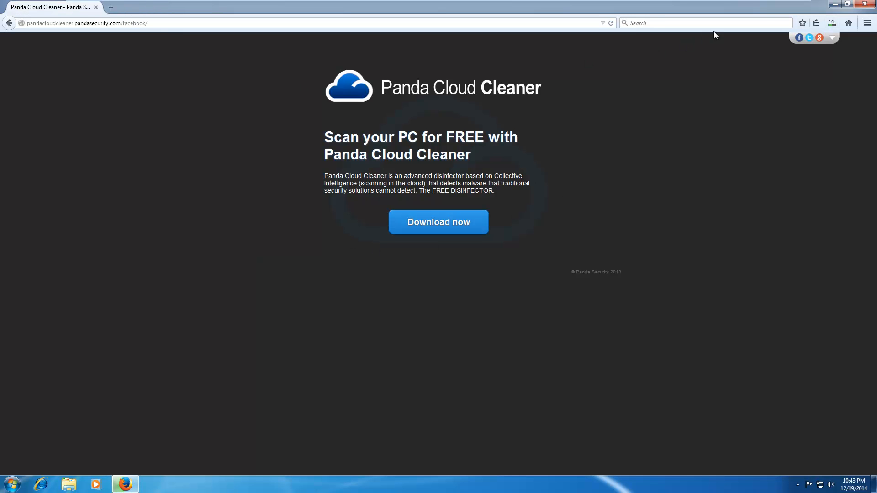
{"action": "left_click", "coordinate": [438, 221]}
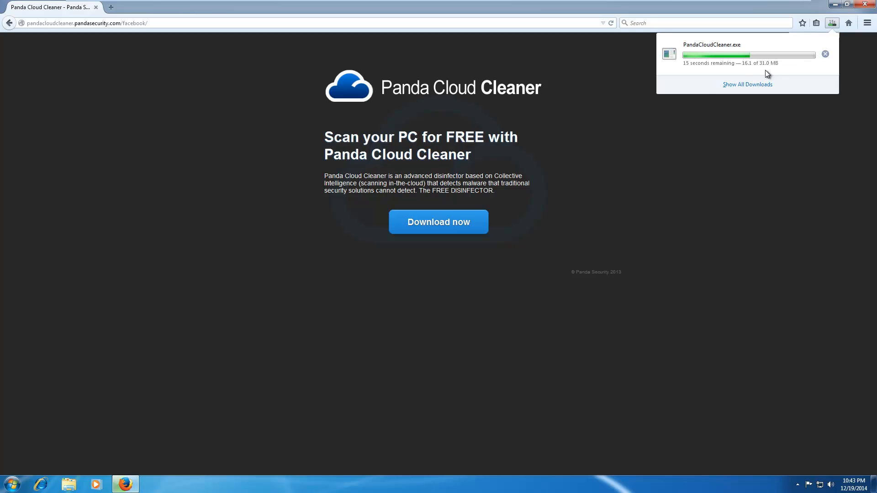
{"action": "mouse_move", "coordinate": [727, 74]}
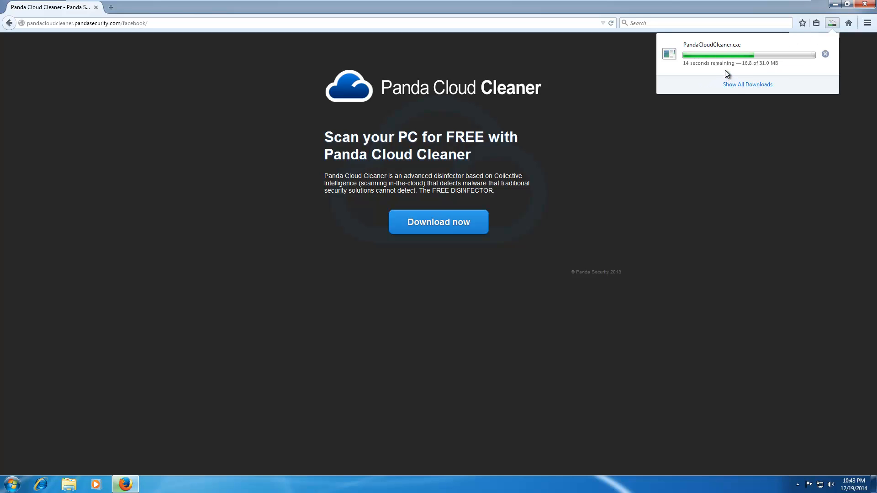
{"action": "left_click", "coordinate": [747, 84]}
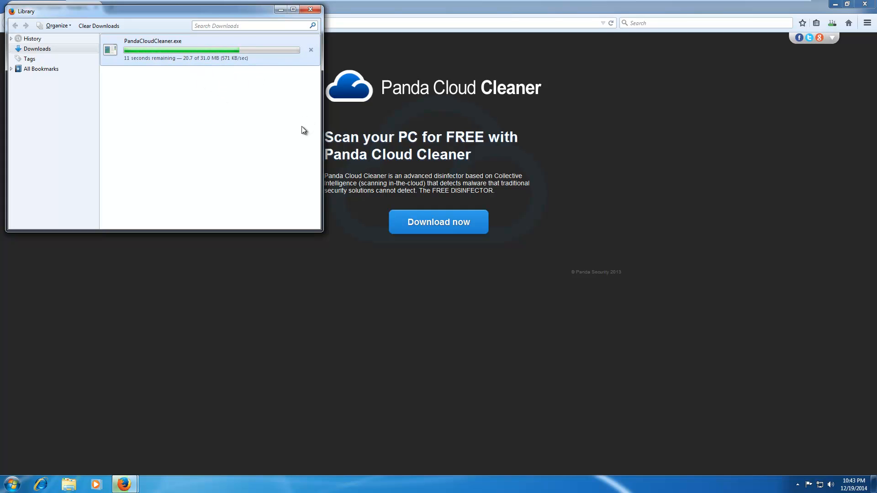
{"action": "mouse_move", "coordinate": [309, 10]}
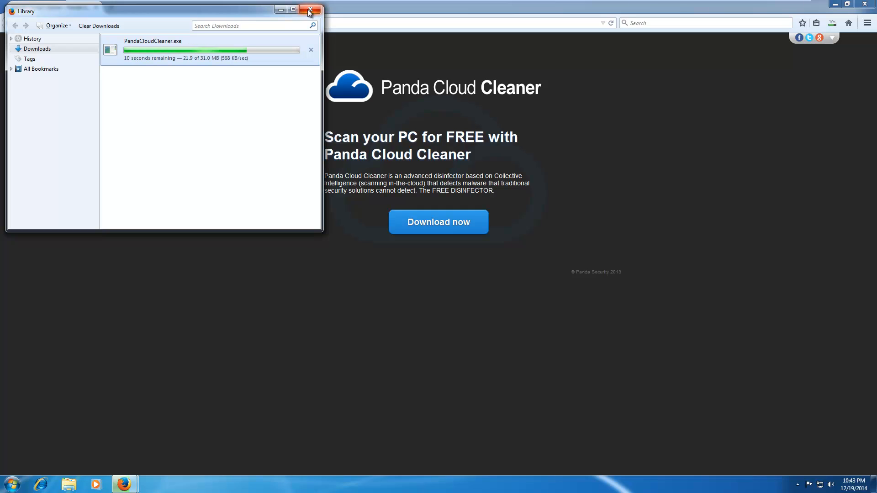
{"action": "mouse_move", "coordinate": [279, 9]}
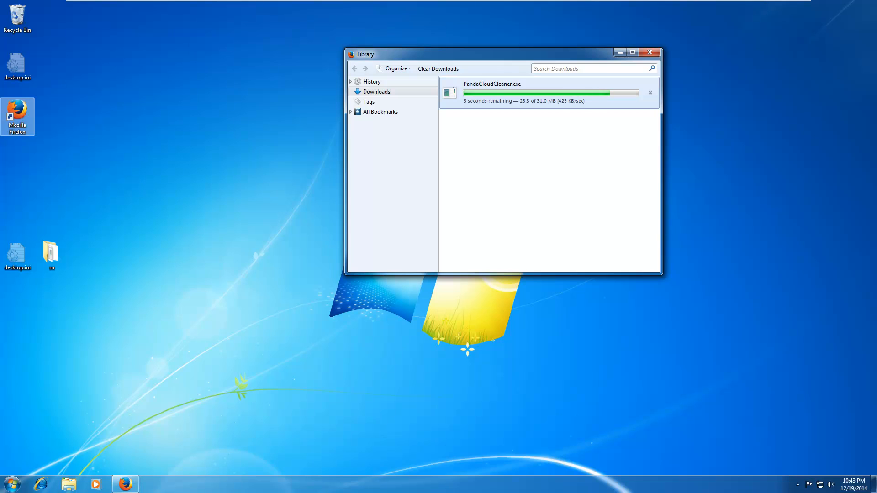
{"action": "mouse_move", "coordinate": [156, 197]}
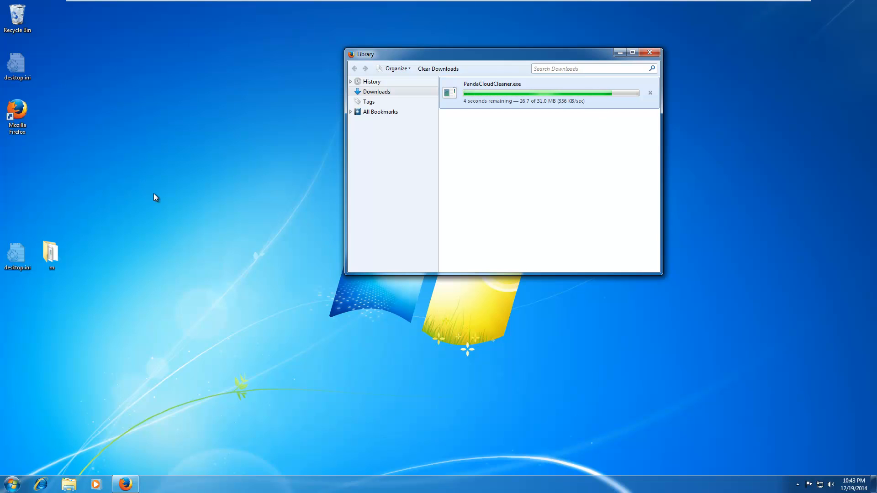
{"action": "mouse_move", "coordinate": [199, 209]}
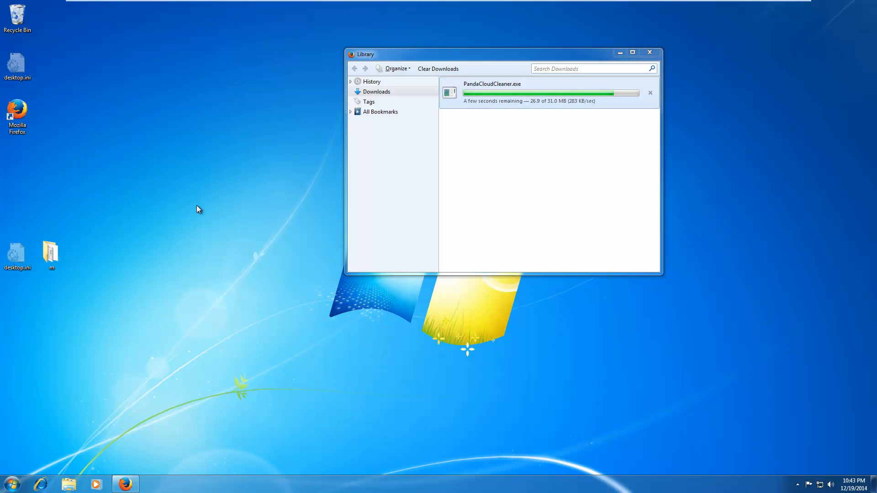
{"action": "mouse_move", "coordinate": [249, 235]}
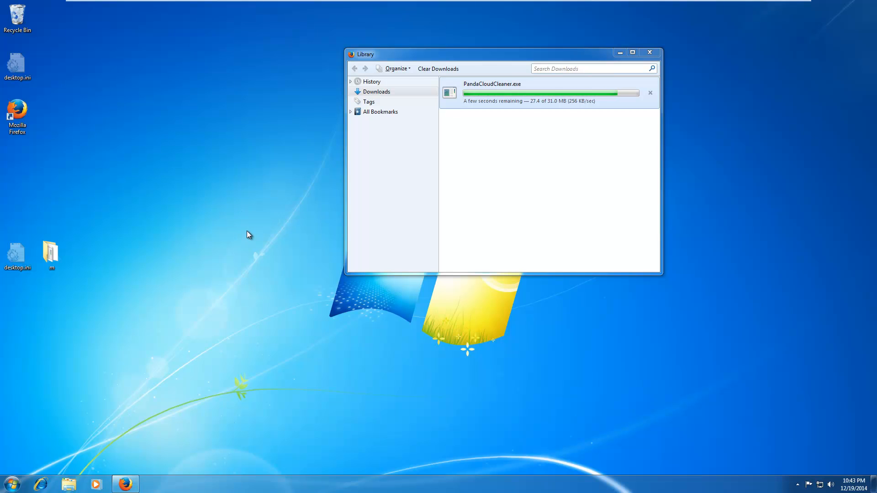
{"action": "mouse_move", "coordinate": [252, 217]}
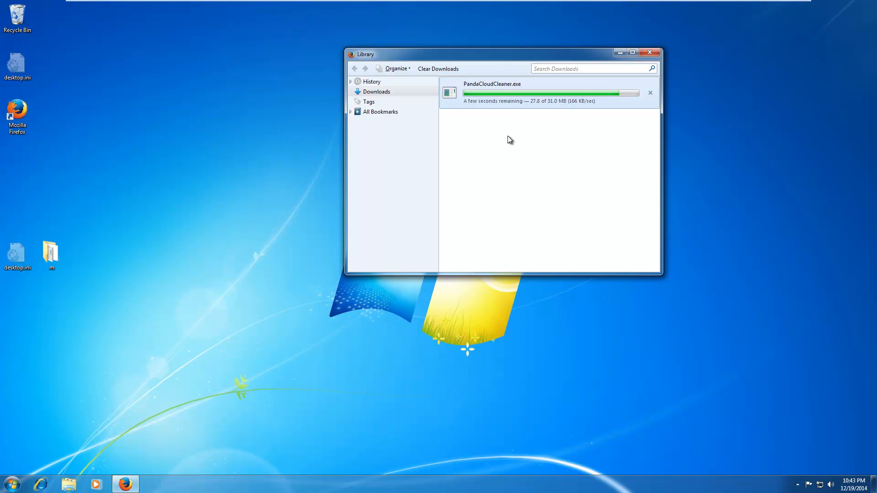
{"action": "mouse_move", "coordinate": [533, 108]}
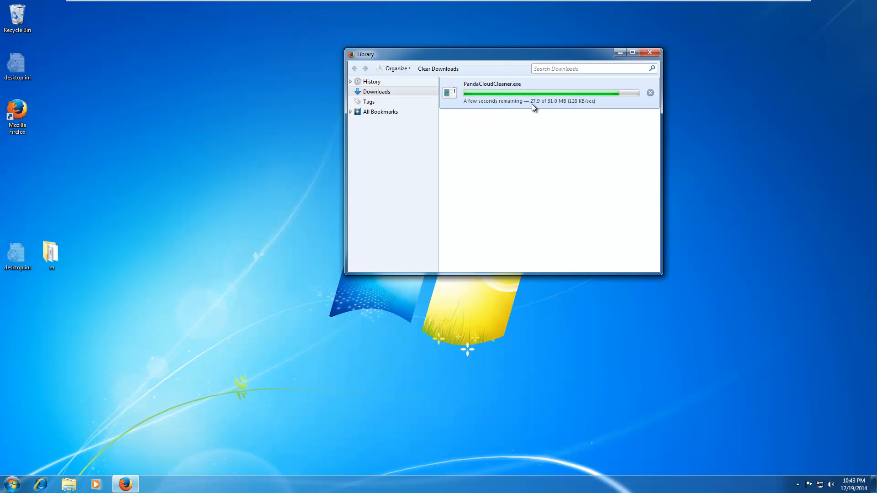
{"action": "mouse_move", "coordinate": [185, 217]}
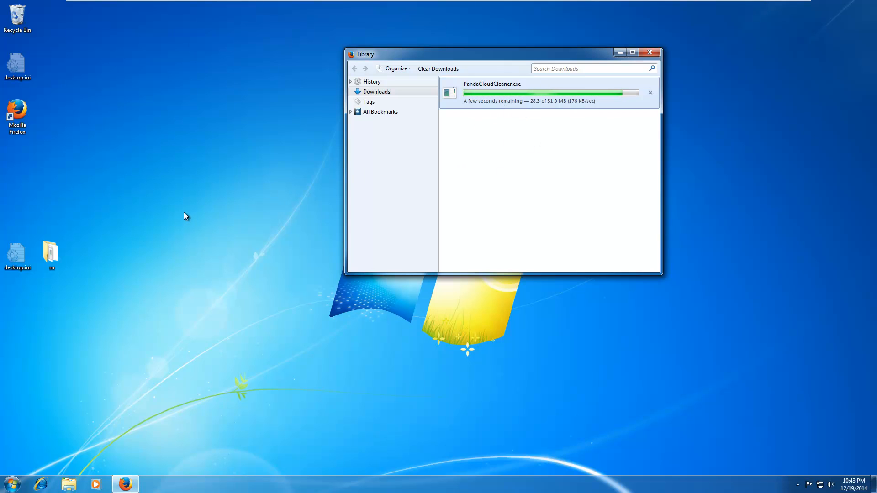
{"action": "mouse_move", "coordinate": [591, 173]}
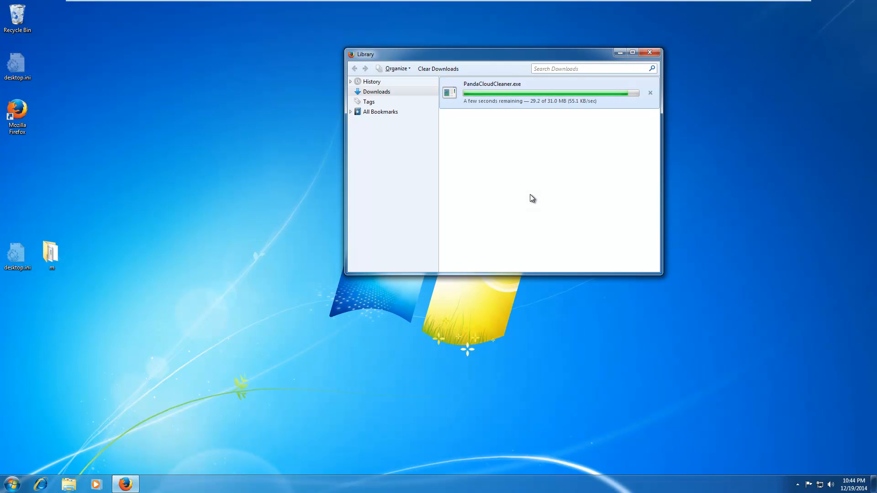
{"action": "mouse_move", "coordinate": [489, 139]}
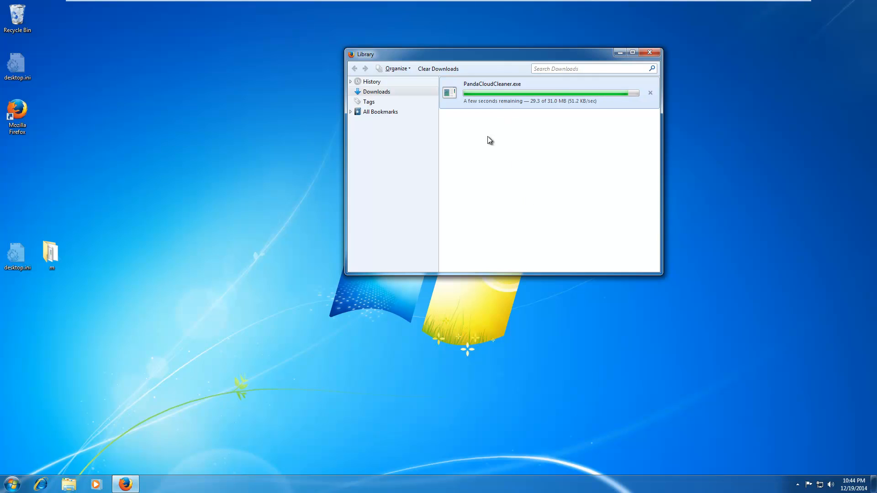
{"action": "mouse_move", "coordinate": [546, 107]}
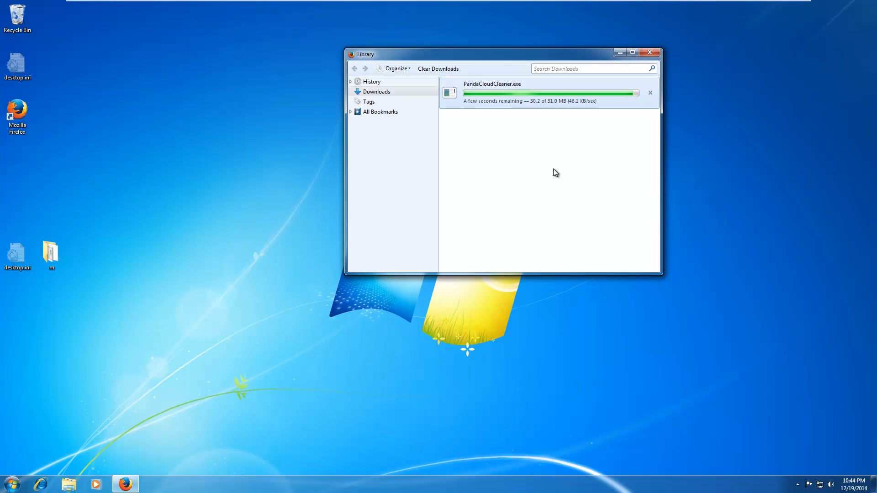
{"action": "mouse_move", "coordinate": [518, 124]}
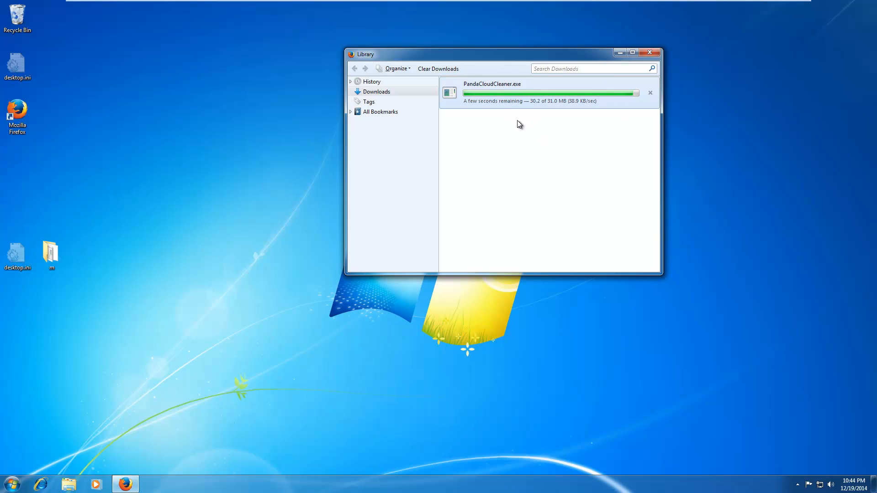
{"action": "mouse_move", "coordinate": [566, 131]}
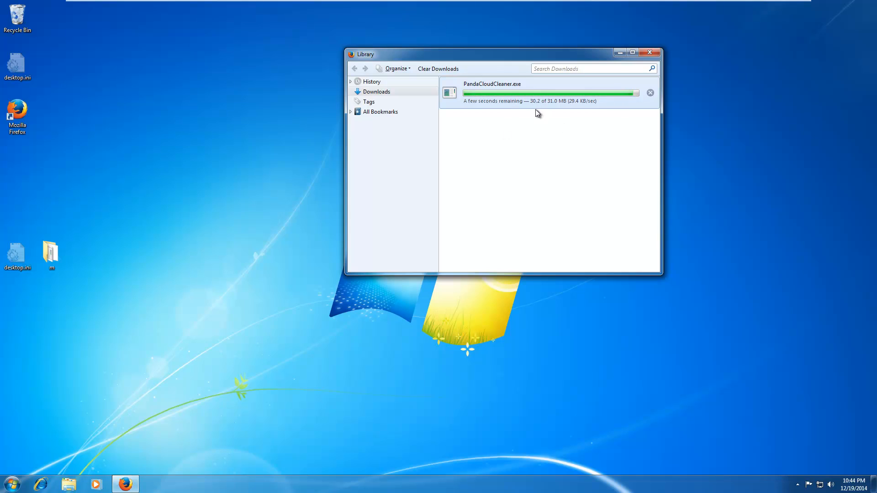
{"action": "mouse_move", "coordinate": [514, 111]}
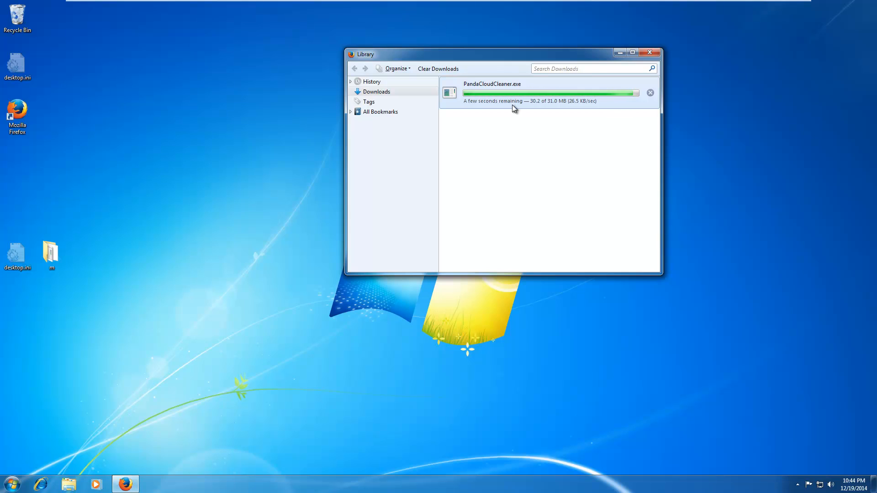
{"action": "mouse_move", "coordinate": [490, 136]}
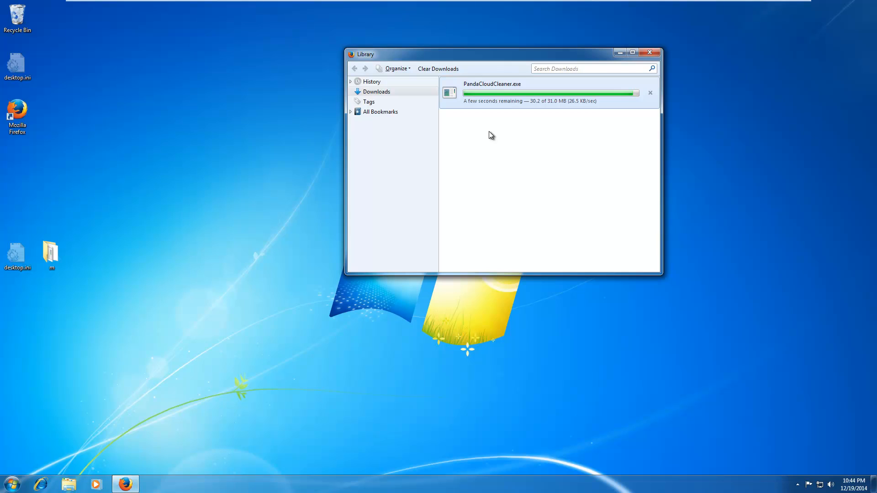
{"action": "mouse_move", "coordinate": [658, 137]}
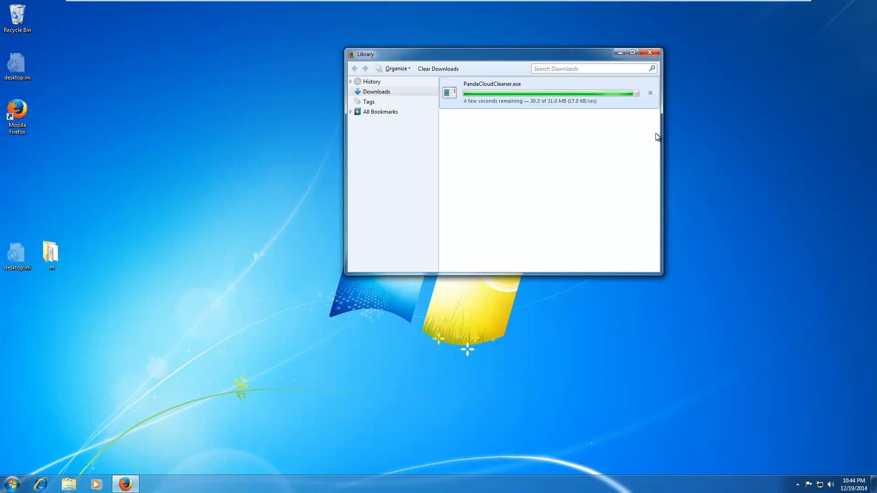
{"action": "mouse_move", "coordinate": [573, 103]}
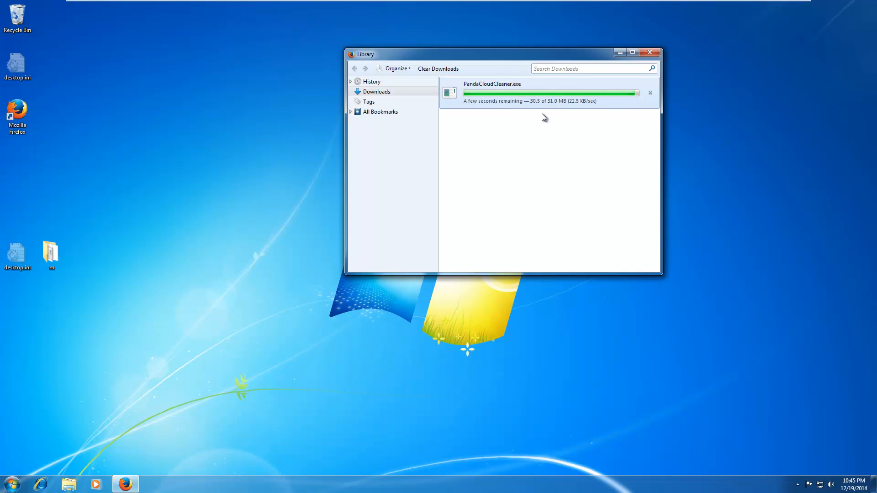
- Search the Start menu for 'soli', enable the Games Windows feature and apply it
{"action": "left_click", "coordinate": [11, 483]}
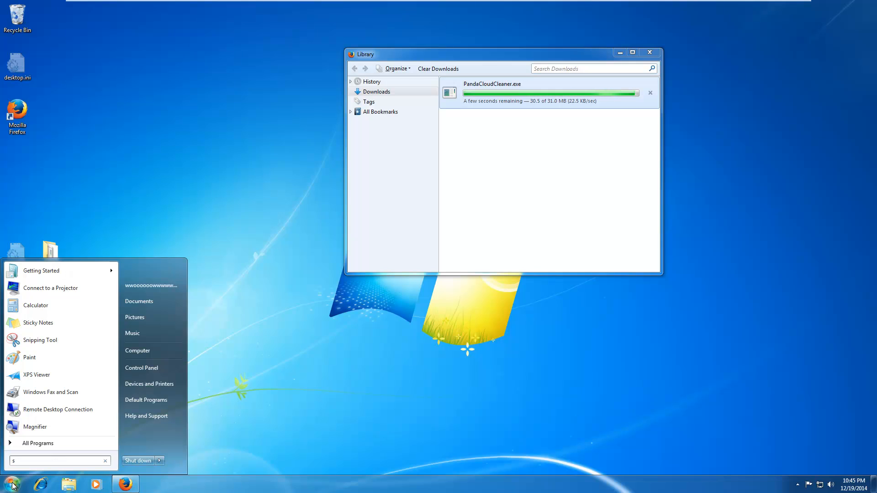
{"action": "type", "text": "soli"}
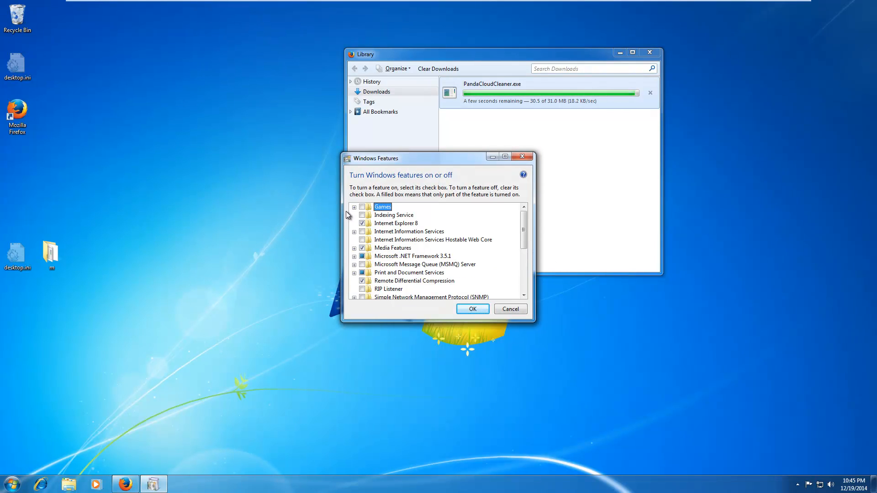
{"action": "left_click", "coordinate": [471, 309]}
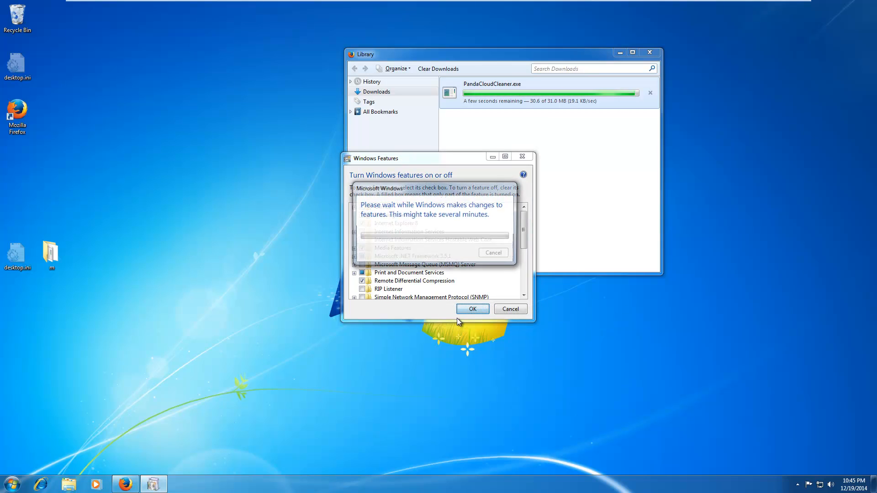
{"action": "left_click", "coordinate": [472, 308]}
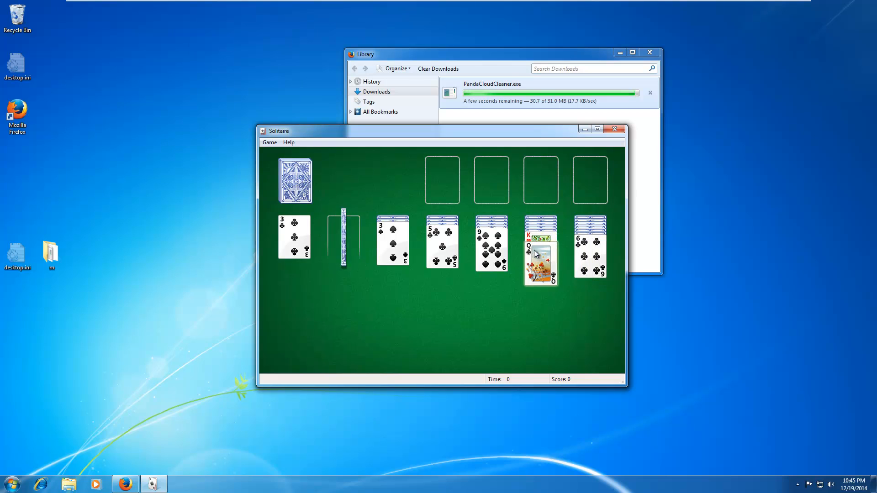
- Play Solitaire, sending the ace of diamonds to the foundation and dealing through the stock
{"action": "double_click", "coordinate": [342, 237]}
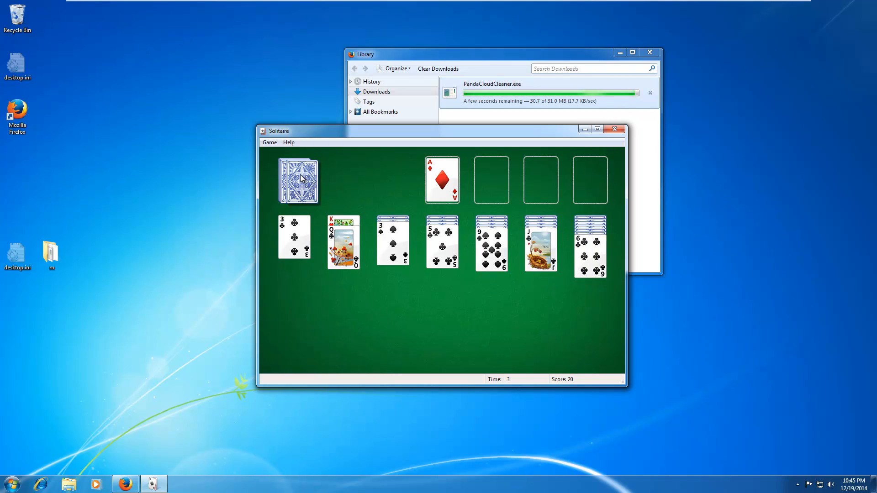
{"action": "left_click", "coordinate": [297, 180]}
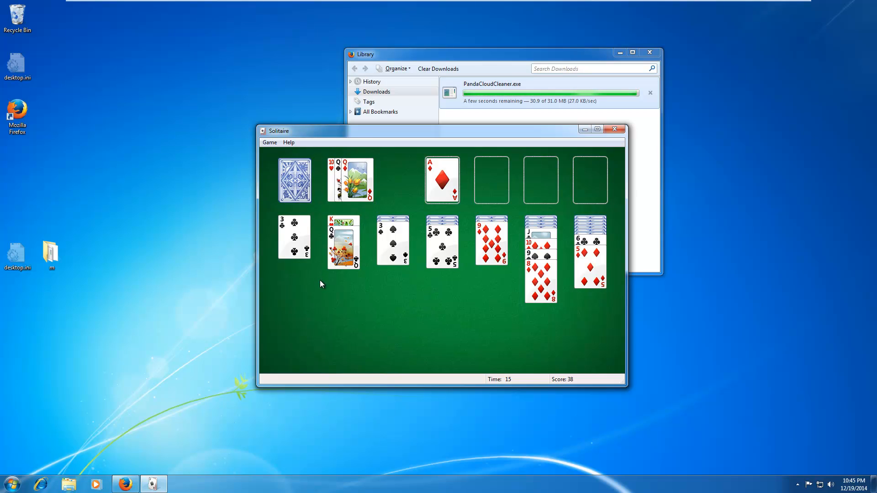
{"action": "left_click", "coordinate": [295, 180]}
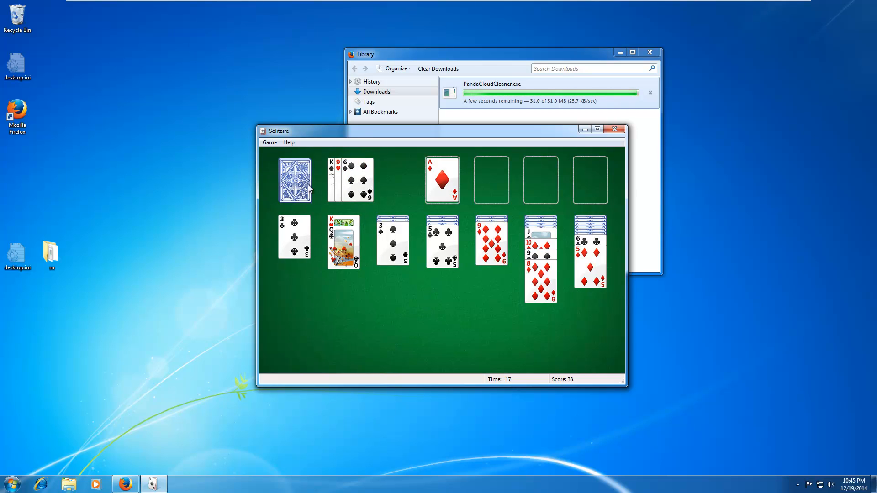
{"action": "left_click", "coordinate": [294, 180]}
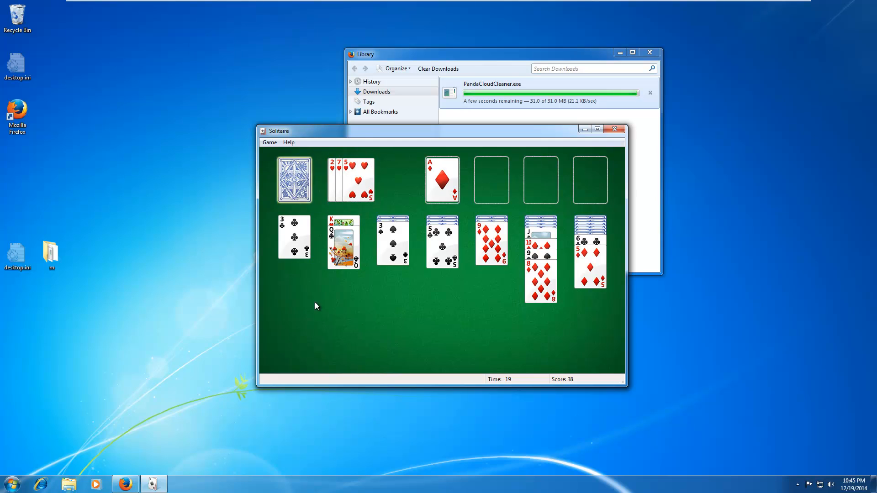
{"action": "left_click", "coordinate": [293, 180]}
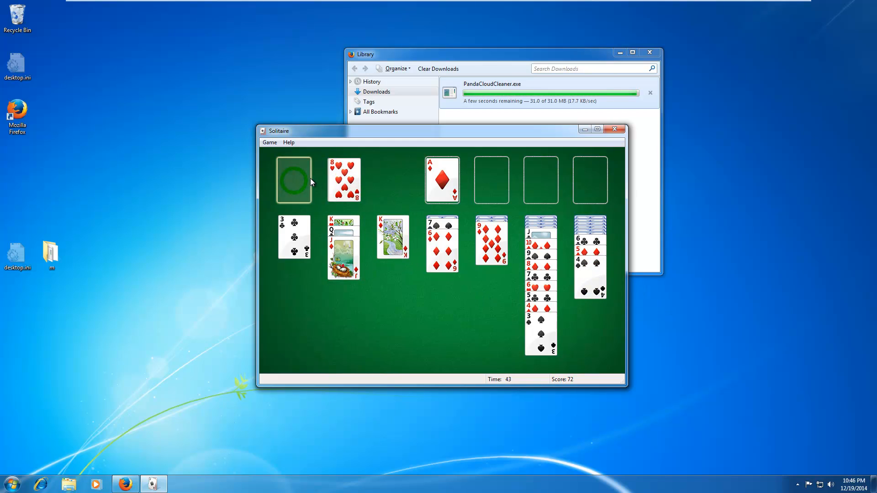
{"action": "left_click", "coordinate": [293, 179]}
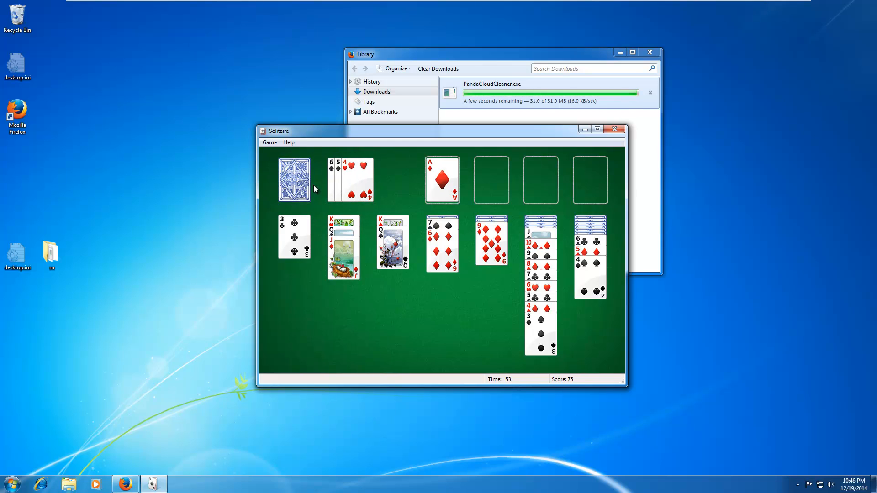
{"action": "left_click", "coordinate": [294, 180]}
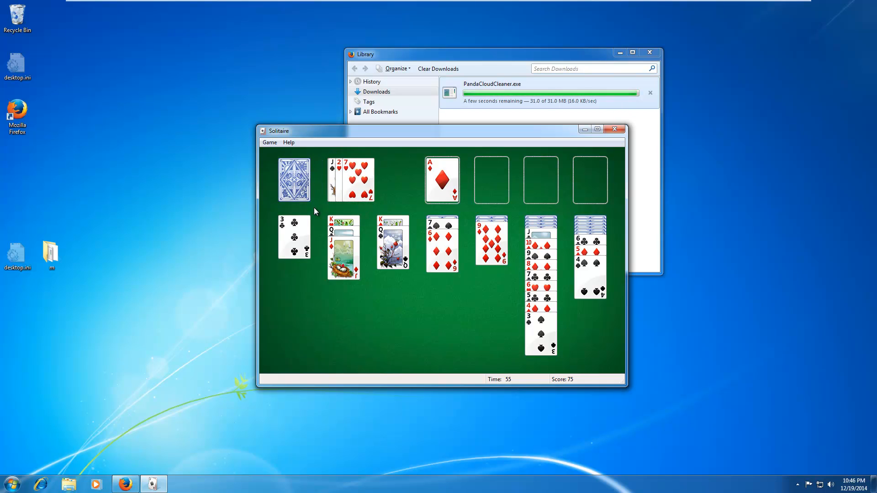
{"action": "left_click", "coordinate": [293, 180]}
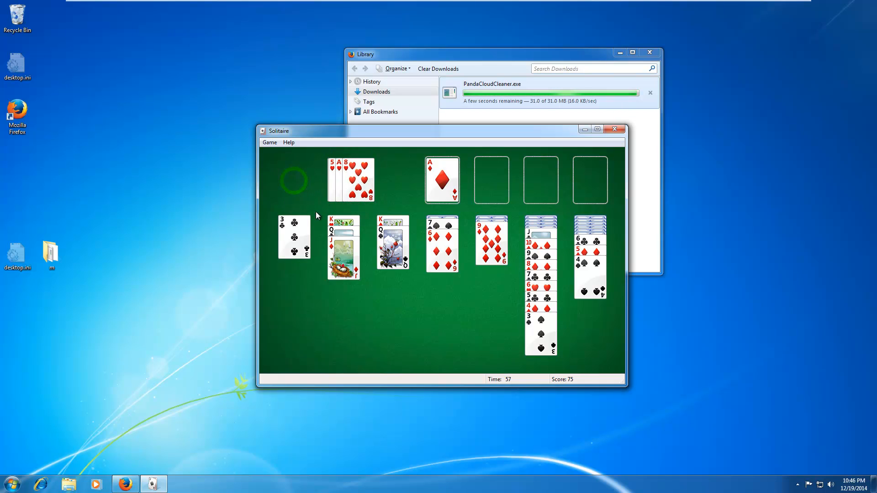
{"action": "left_click", "coordinate": [293, 180]}
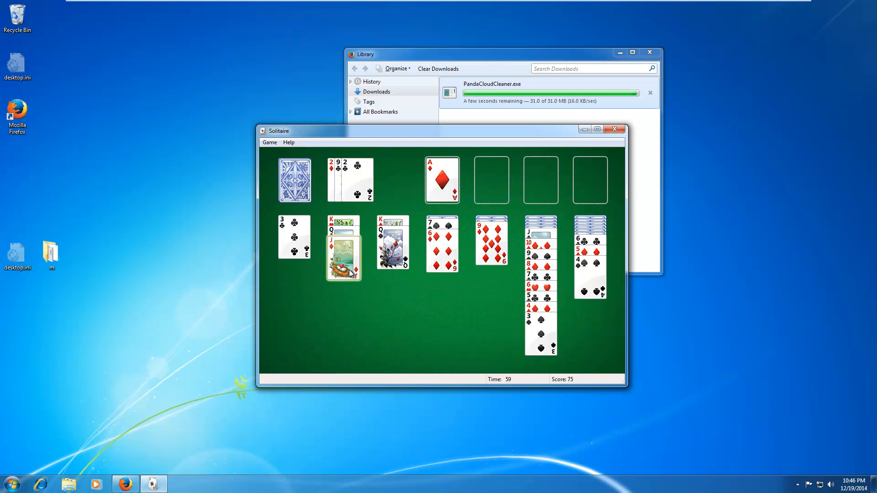
{"action": "left_click", "coordinate": [295, 180]}
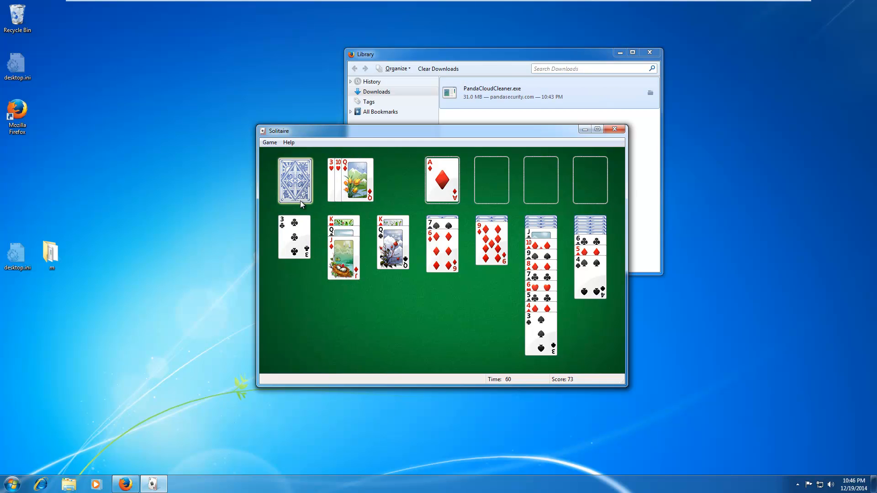
- Quit Solitaire, bringing up the game-in-progress prompt
{"action": "left_click", "coordinate": [614, 129]}
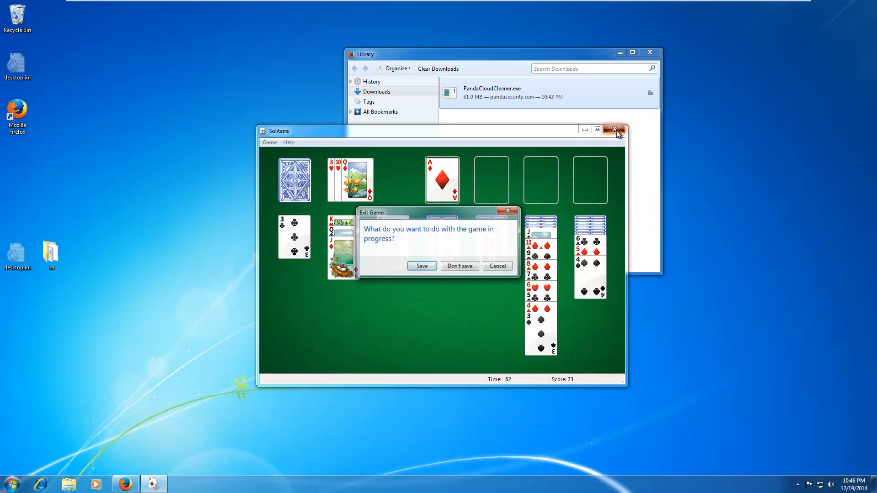
- Discard the Solitaire game and close Firefox's downloads Library
{"action": "left_click", "coordinate": [458, 266]}
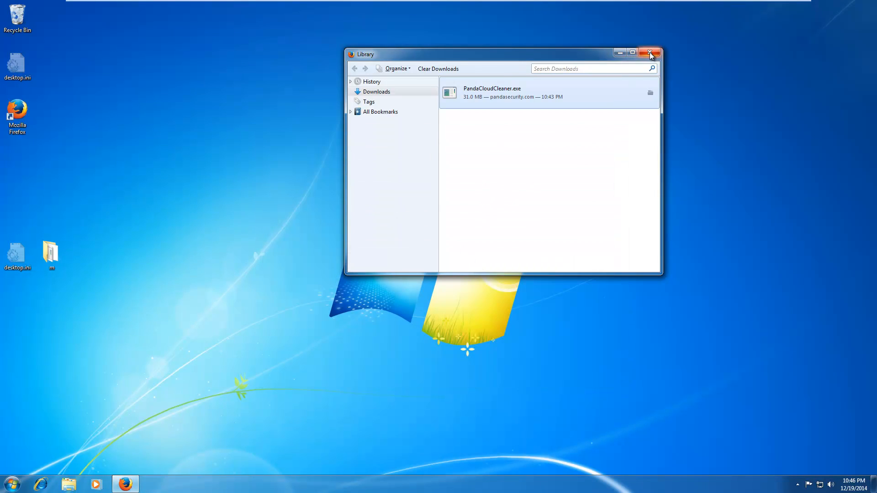
{"action": "mouse_move", "coordinate": [649, 53]}
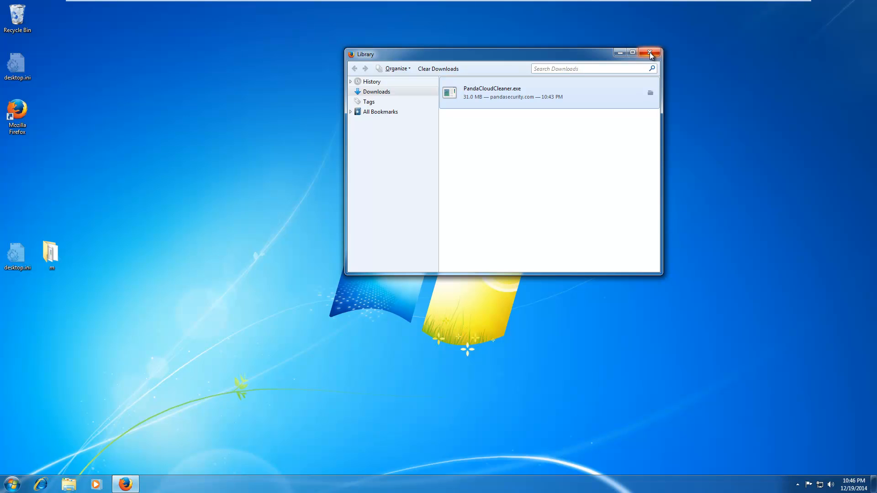
{"action": "left_click", "coordinate": [650, 52]}
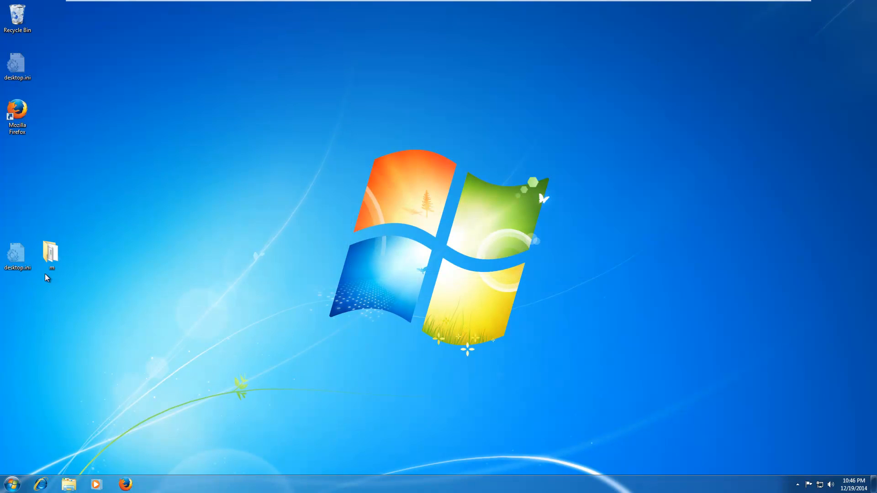
- Open desktop folder m and browse its list of malware samples
{"action": "double_click", "coordinate": [52, 250]}
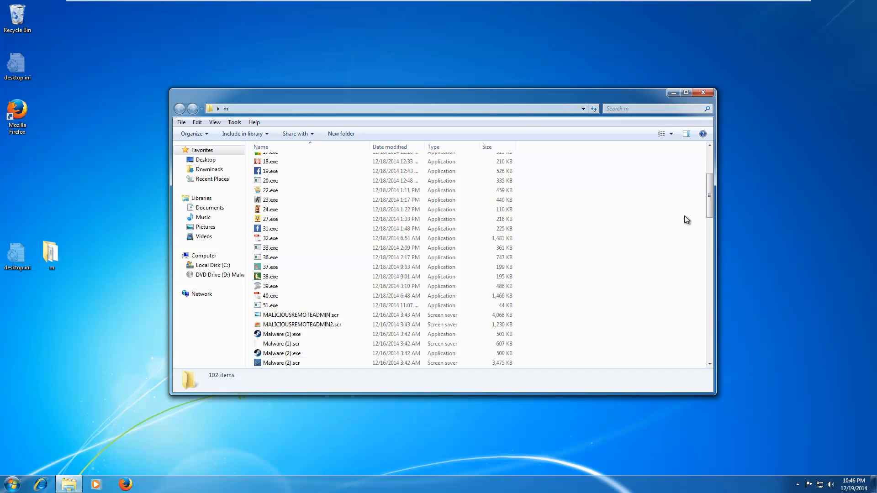
{"action": "scroll", "scroll_direction": "down", "scroll_amount": 3}
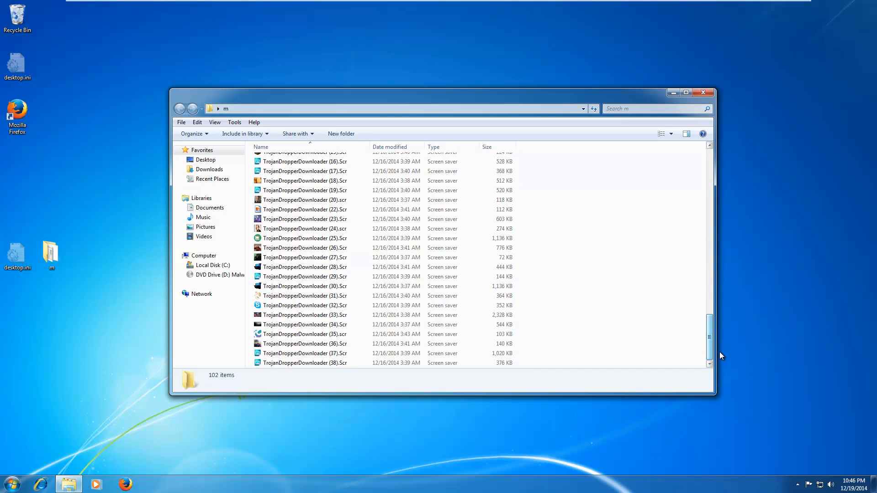
{"action": "mouse_move", "coordinate": [671, 344]}
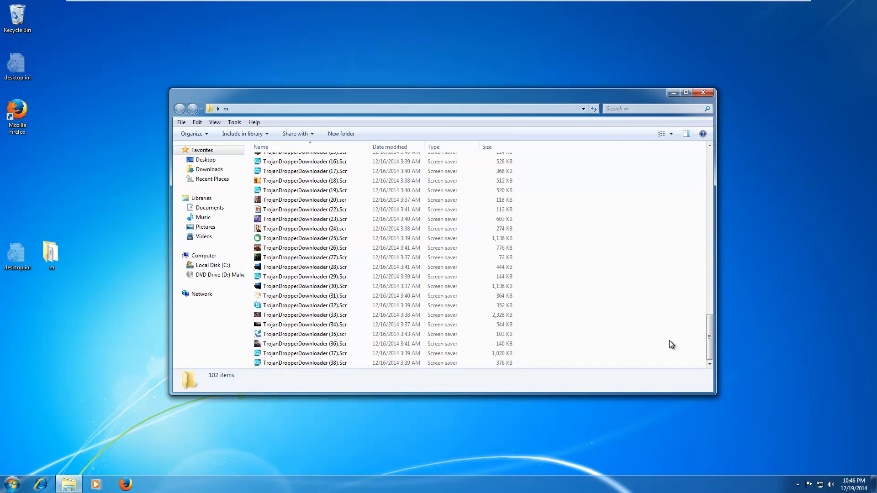
{"action": "scroll", "scroll_direction": "up", "scroll_amount": 3}
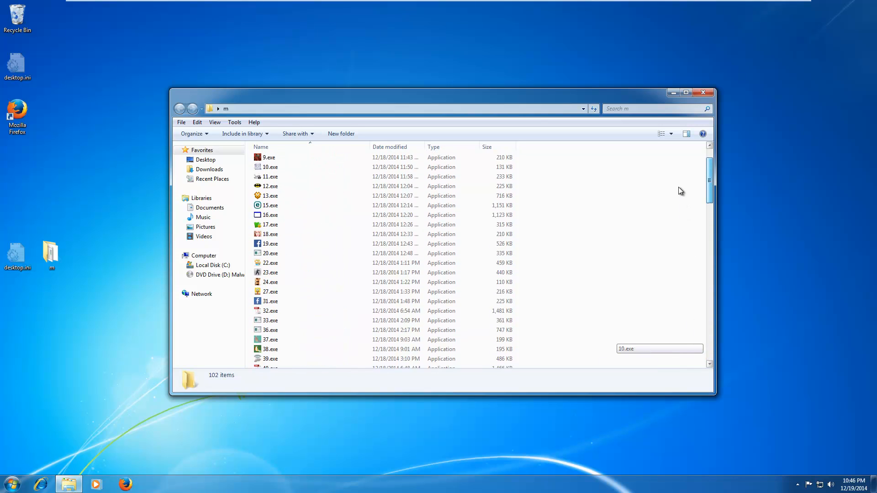
{"action": "scroll", "scroll_direction": "up", "scroll_amount": 3}
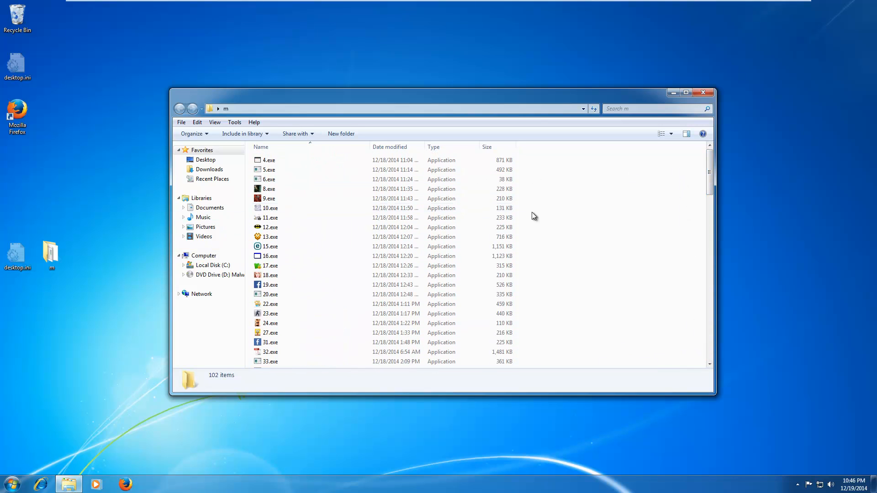
{"action": "mouse_move", "coordinate": [693, 216]}
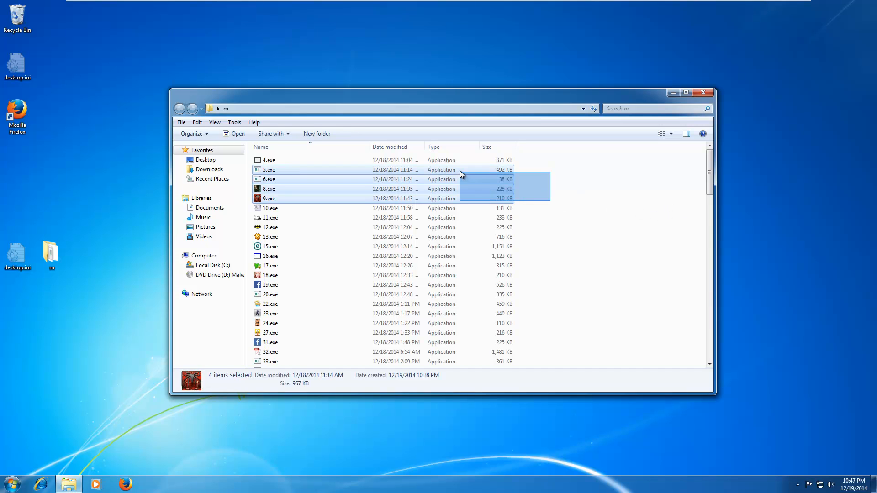
- Run batches of malware samples from folder m and dismiss their crash and error dialogs
{"action": "double_click", "coordinate": [268, 179]}
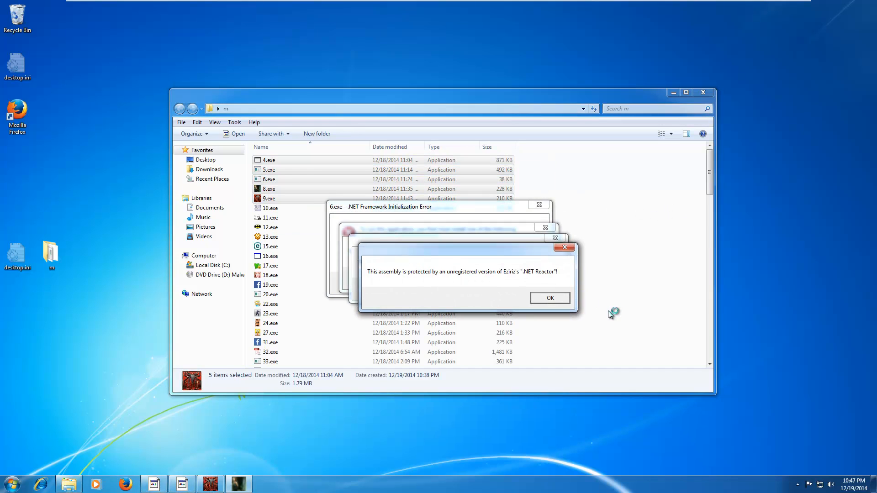
{"action": "left_click", "coordinate": [548, 298]}
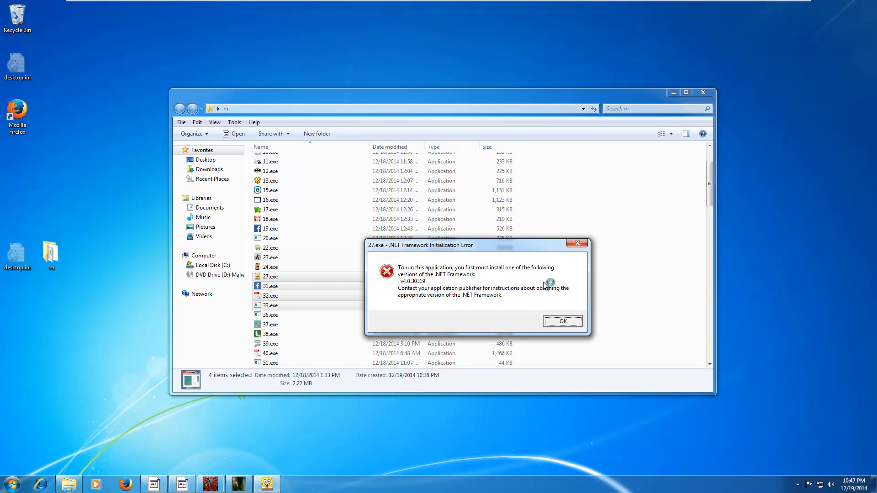
{"action": "left_click", "coordinate": [561, 321]}
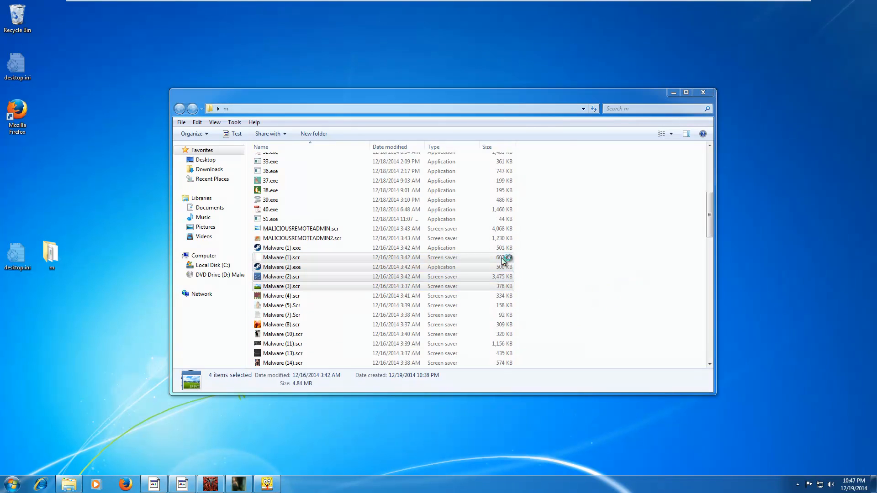
{"action": "scroll", "scroll_direction": "up", "scroll_amount": 3}
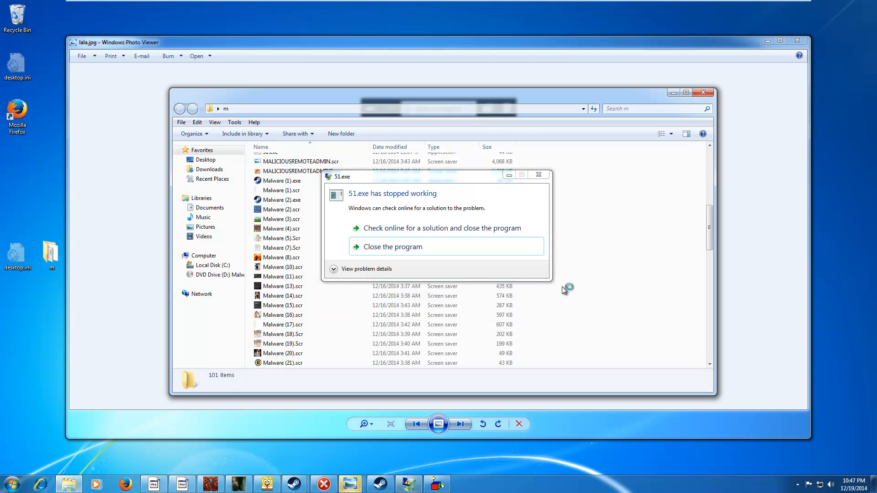
{"action": "left_click", "coordinate": [393, 246]}
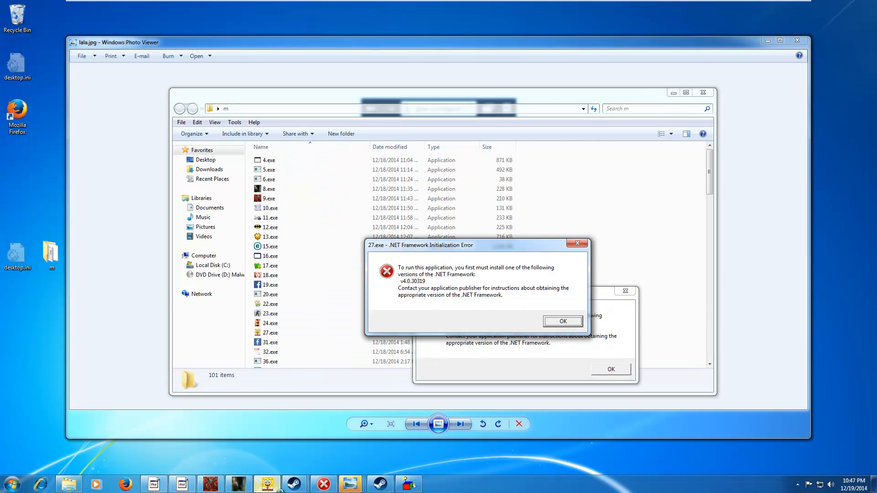
{"action": "left_click", "coordinate": [562, 321]}
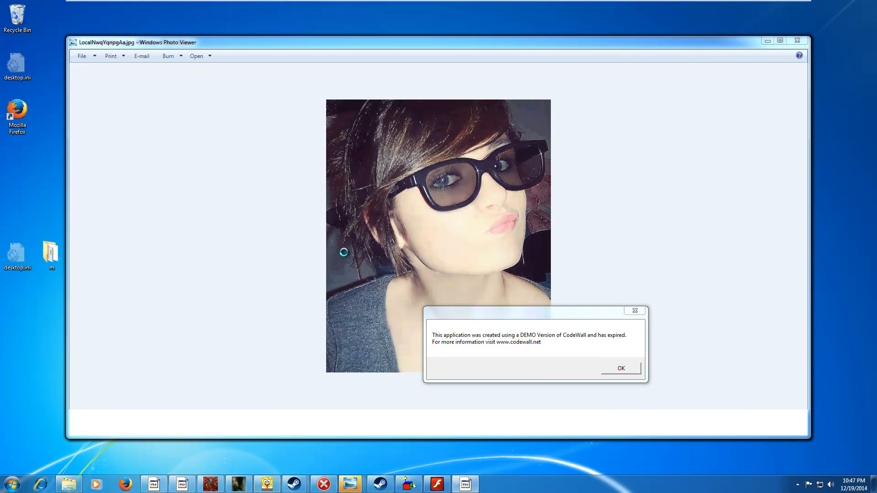
{"action": "left_click", "coordinate": [619, 368]}
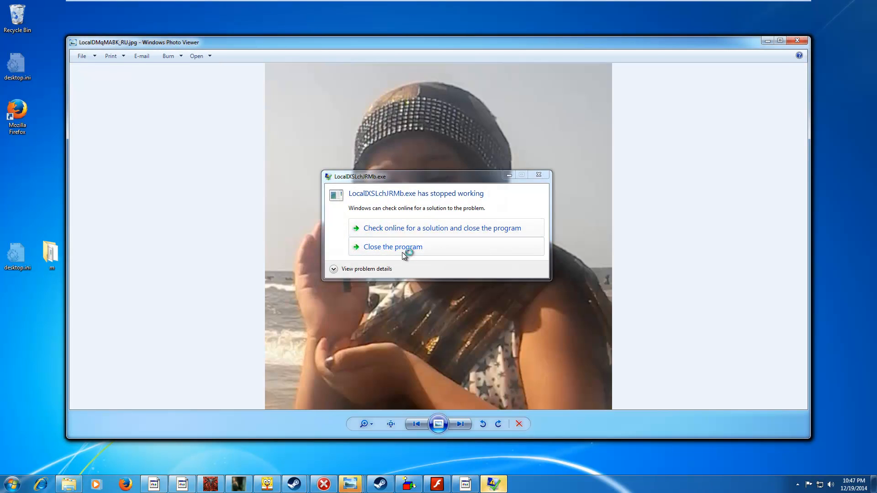
{"action": "left_click", "coordinate": [392, 247]}
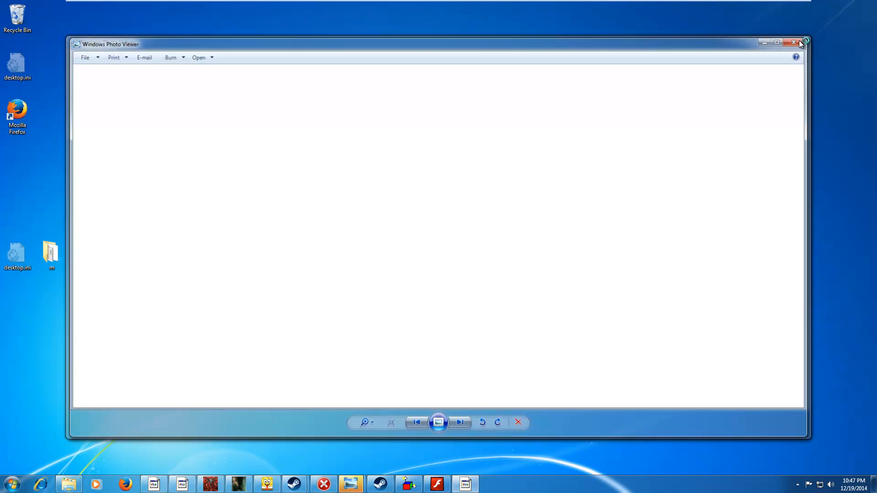
{"action": "left_click", "coordinate": [794, 41]}
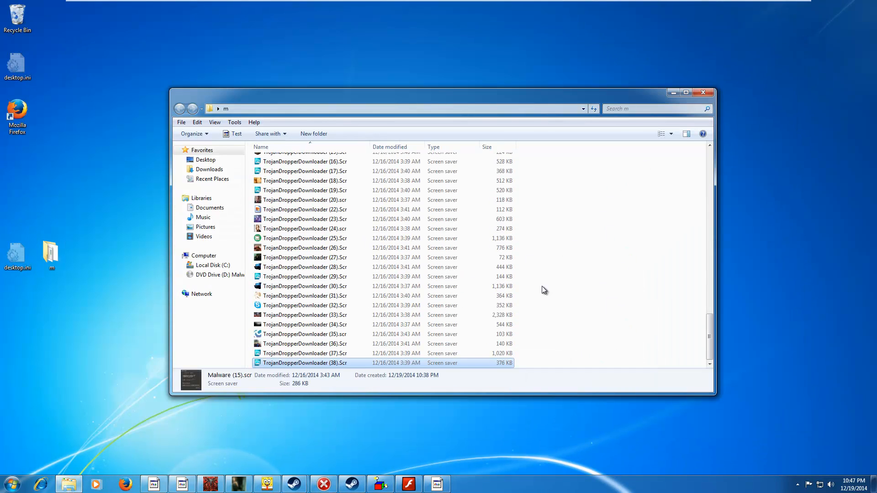
- Launch another sample and close the pop-up image windows it spawns
{"action": "left_click", "coordinate": [305, 267]}
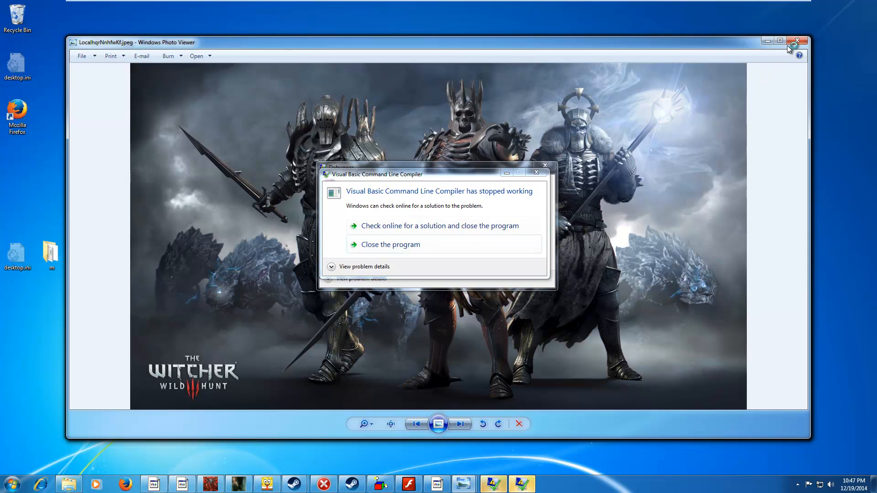
{"action": "left_click", "coordinate": [459, 424]}
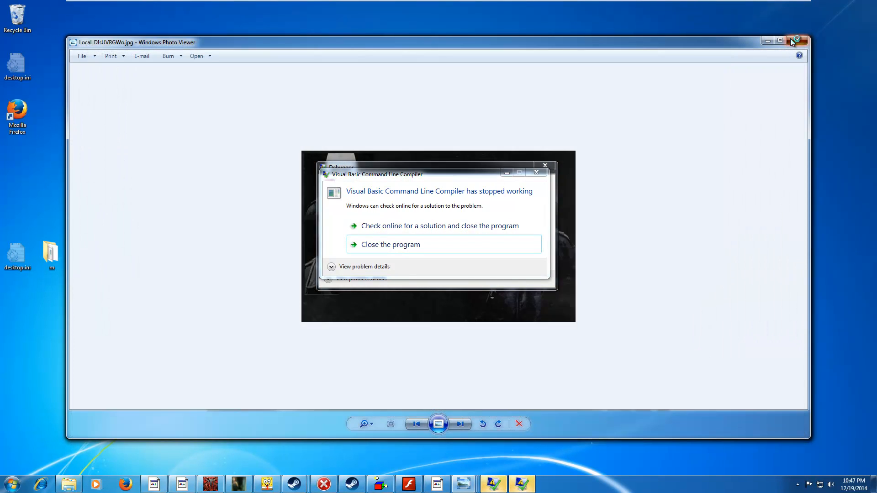
{"action": "left_click", "coordinate": [459, 424]}
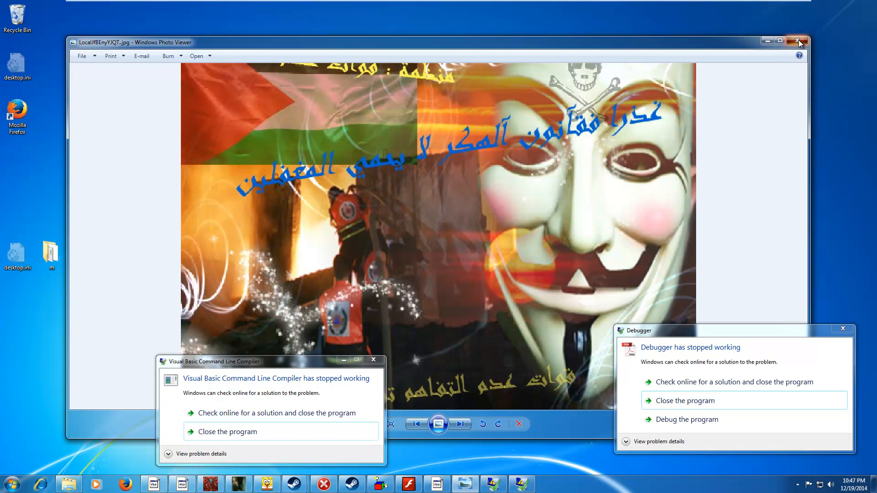
{"action": "left_click", "coordinate": [800, 42]}
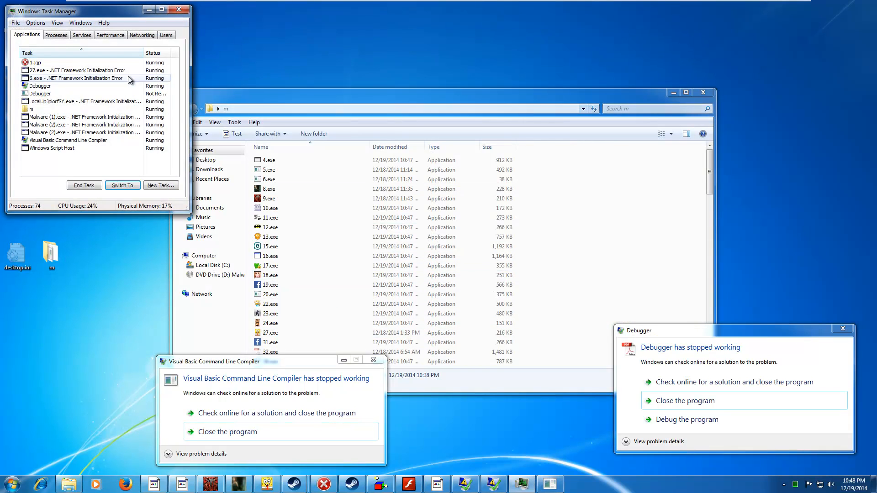
- Review the running malware processes in Task Manager, then close it
{"action": "left_click", "coordinate": [55, 34]}
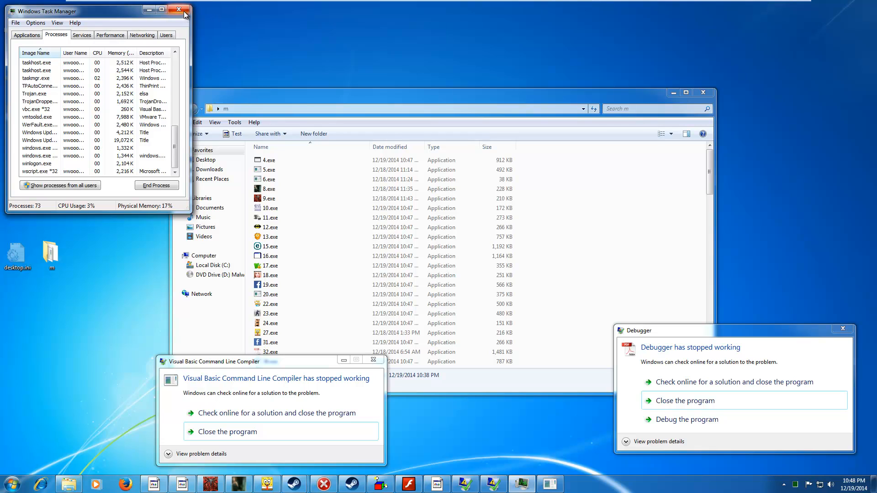
{"action": "left_click", "coordinate": [10, 483]}
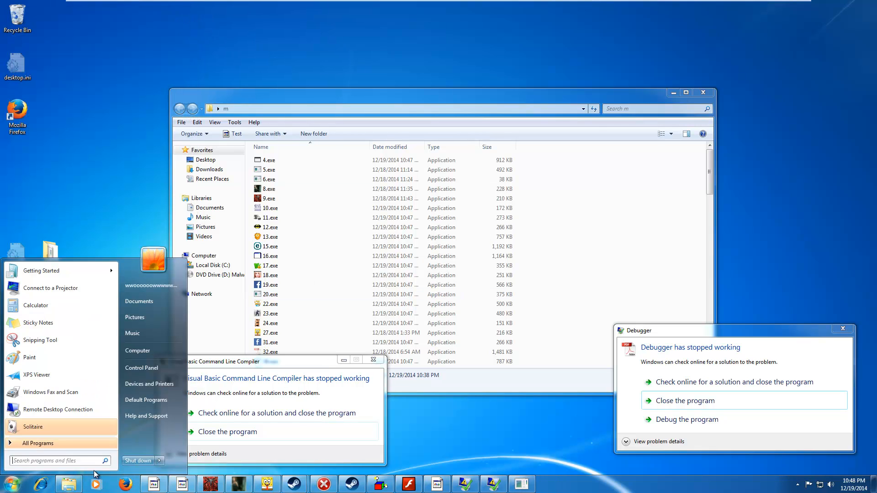
- Run PandaCloudCleaner.exe from Downloads and install it to the default folder
{"action": "left_click", "coordinate": [159, 460]}
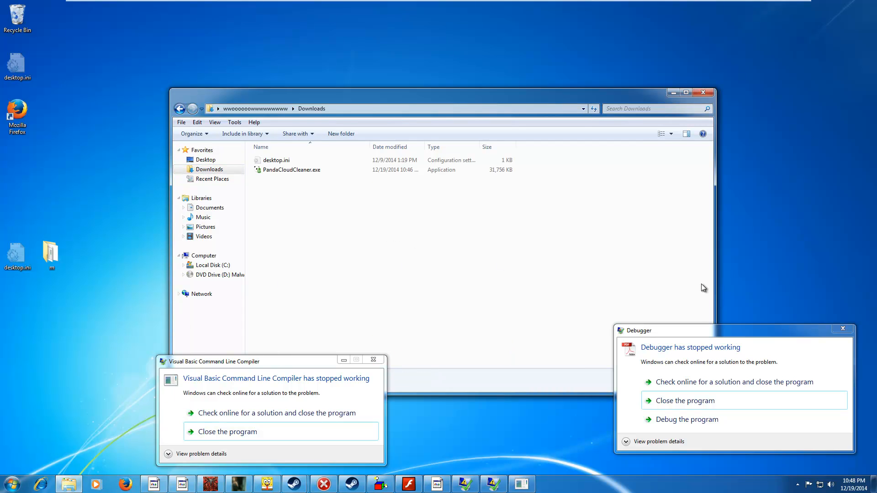
{"action": "double_click", "coordinate": [291, 170]}
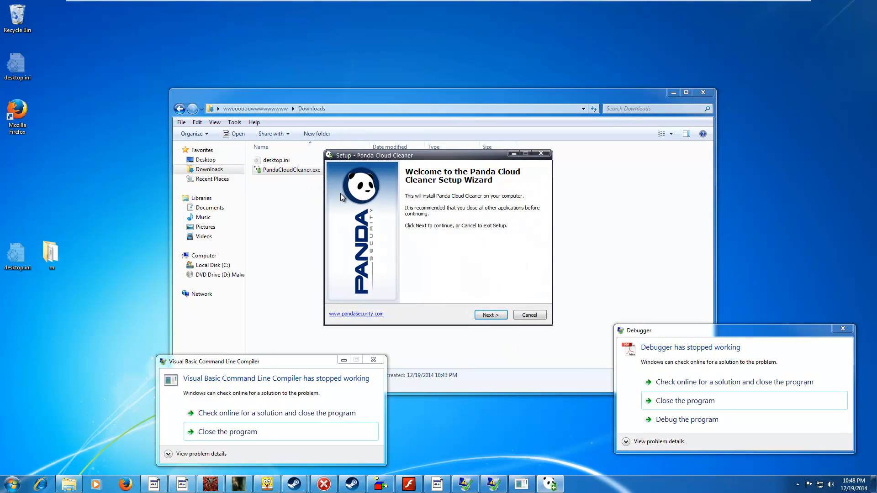
{"action": "left_click", "coordinate": [489, 314]}
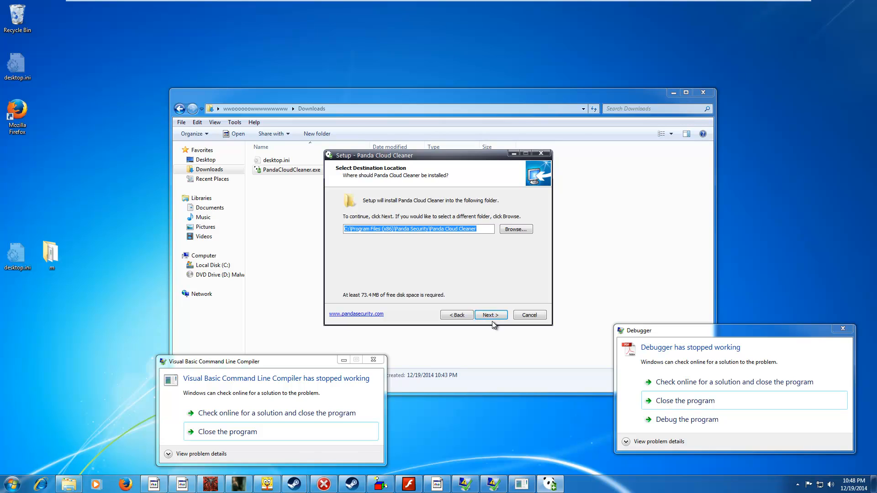
{"action": "left_click", "coordinate": [490, 315]}
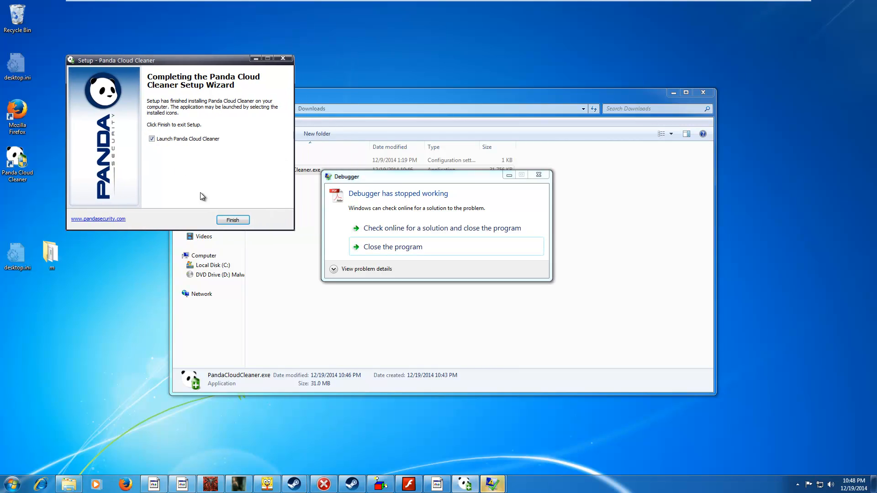
- Finish setup to launch Panda Cloud Cleaner and read the license agreement to the end
{"action": "left_click", "coordinate": [233, 220]}
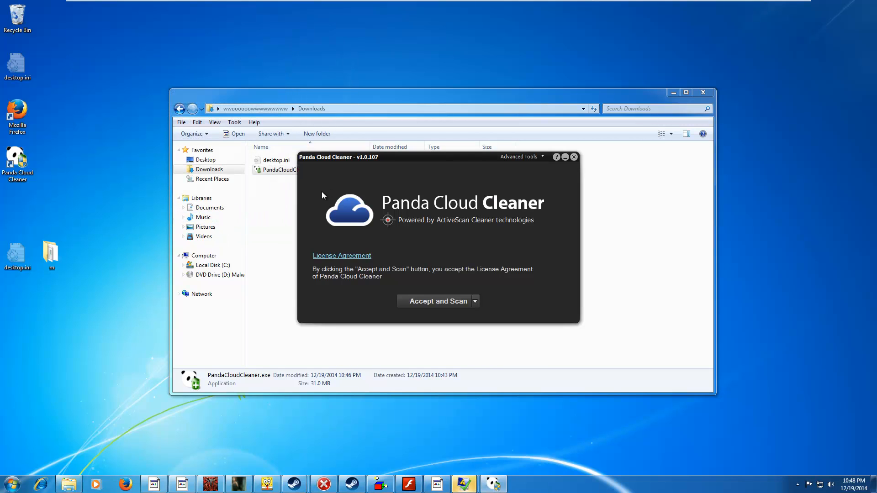
{"action": "left_click", "coordinate": [341, 256]}
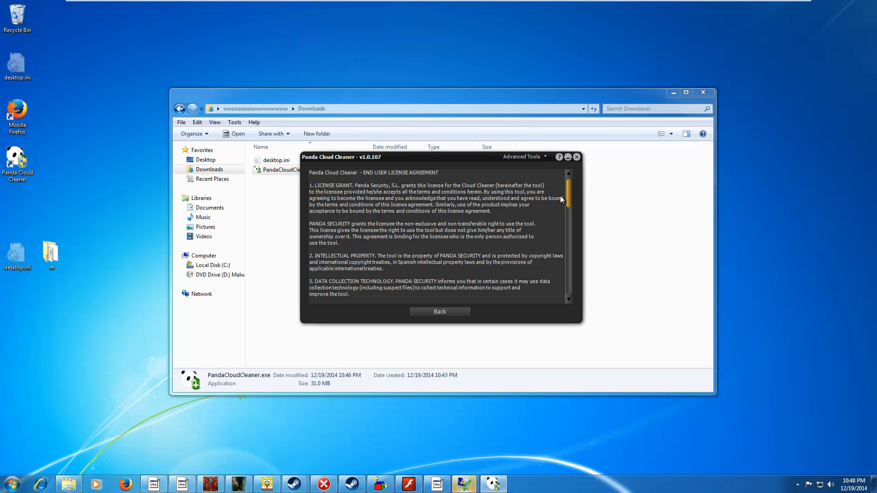
{"action": "scroll", "scroll_direction": "down", "scroll_amount": 3}
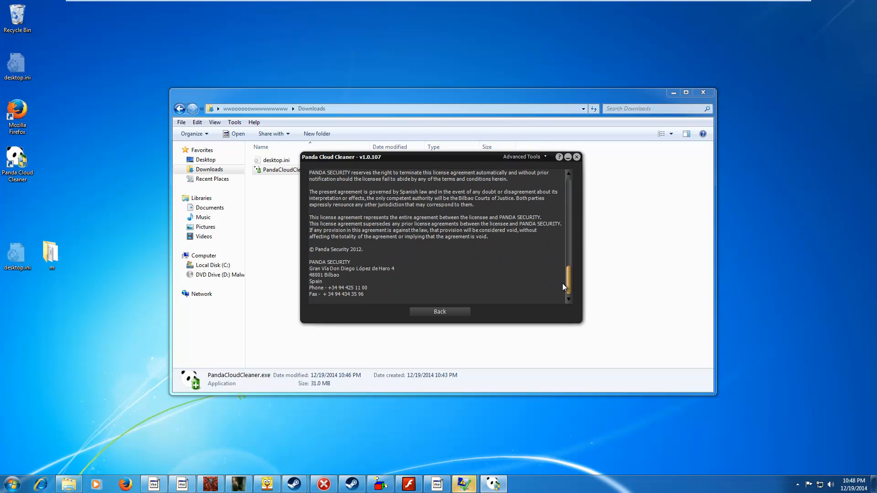
- Run Kill all processes from the Advanced Tools menu
{"action": "left_click", "coordinate": [522, 156]}
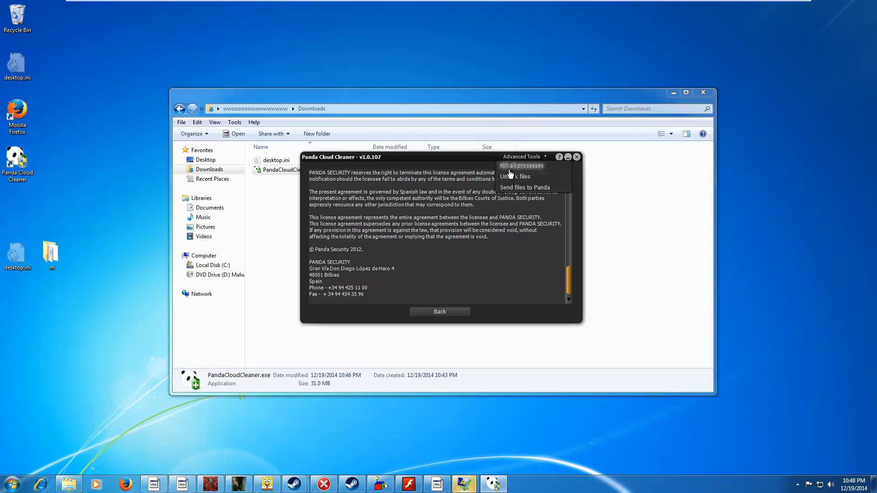
{"action": "mouse_move", "coordinate": [526, 190]}
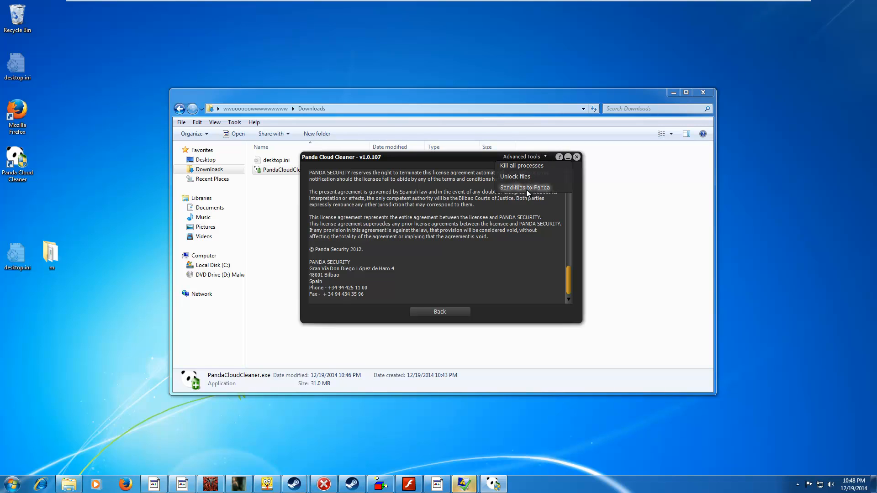
{"action": "left_click", "coordinate": [520, 165]}
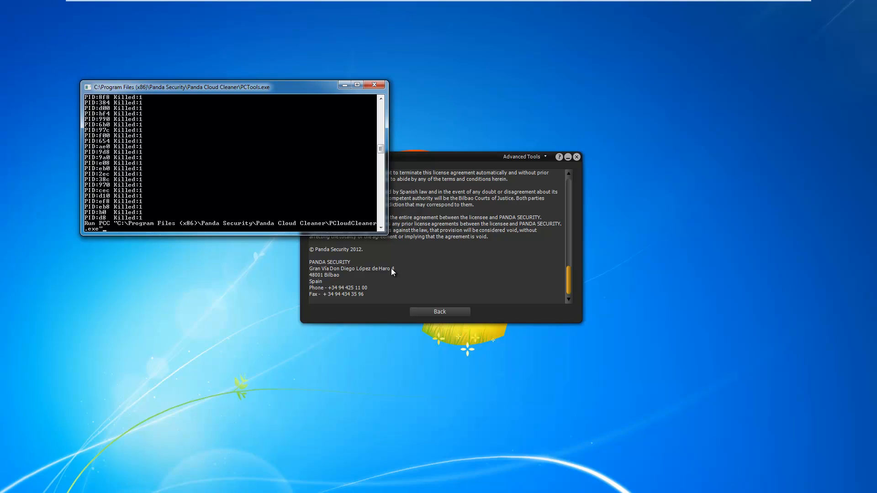
{"action": "mouse_move", "coordinate": [246, 235]}
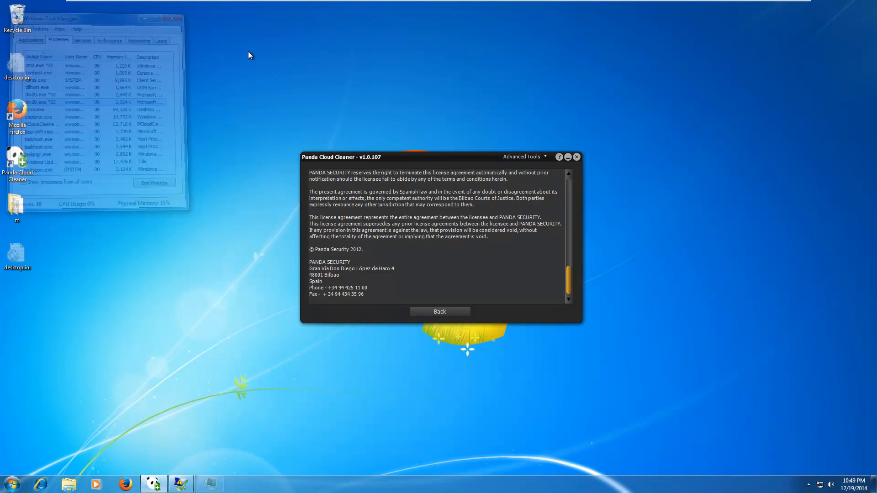
- Return from the license and choose Analyze other elements from the Accept and Scan choices
{"action": "left_click", "coordinate": [439, 311]}
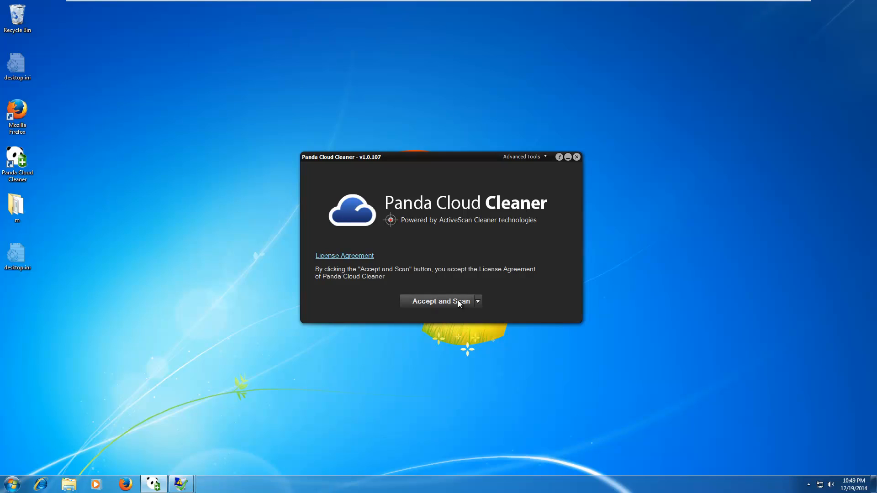
{"action": "left_click", "coordinate": [477, 300]}
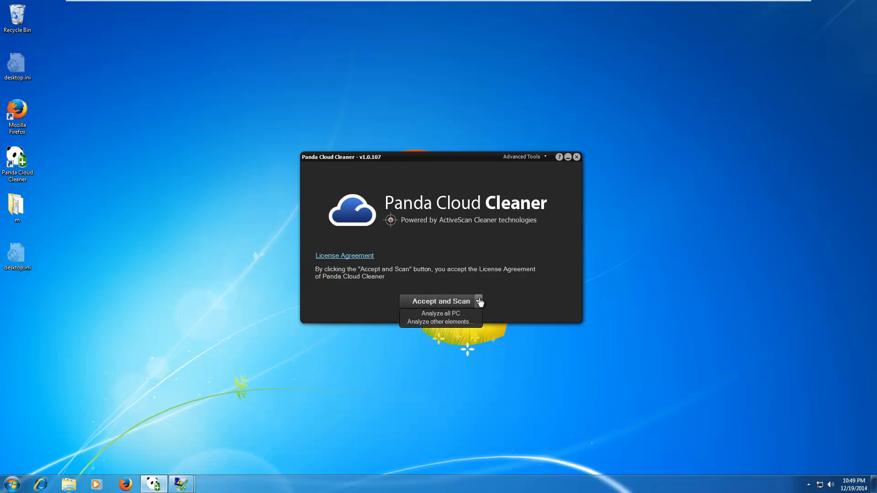
{"action": "left_click", "coordinate": [478, 302]}
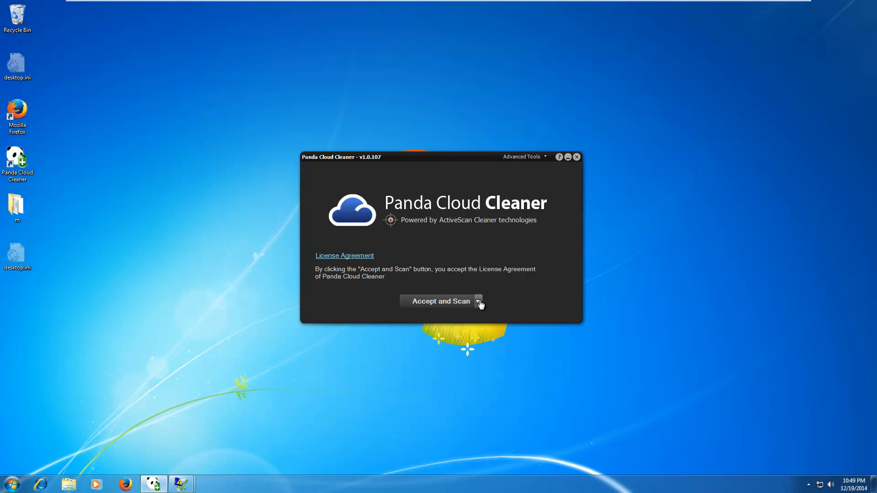
{"action": "left_click", "coordinate": [477, 301]}
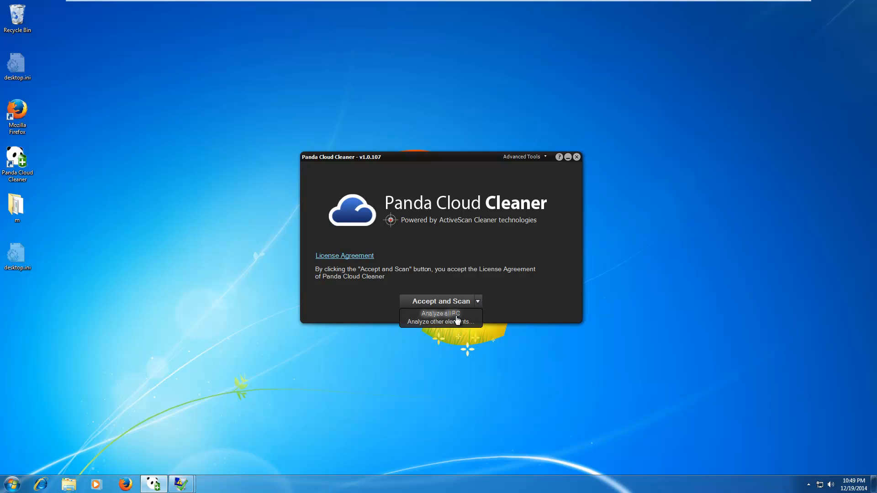
{"action": "left_click", "coordinate": [441, 321]}
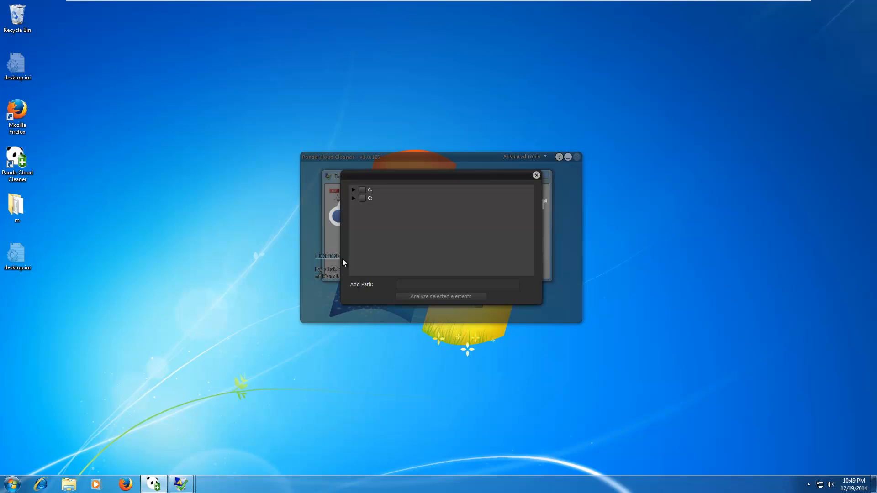
- Tick the C: drive and start analyzing the selected elements
{"action": "left_click", "coordinate": [363, 199]}
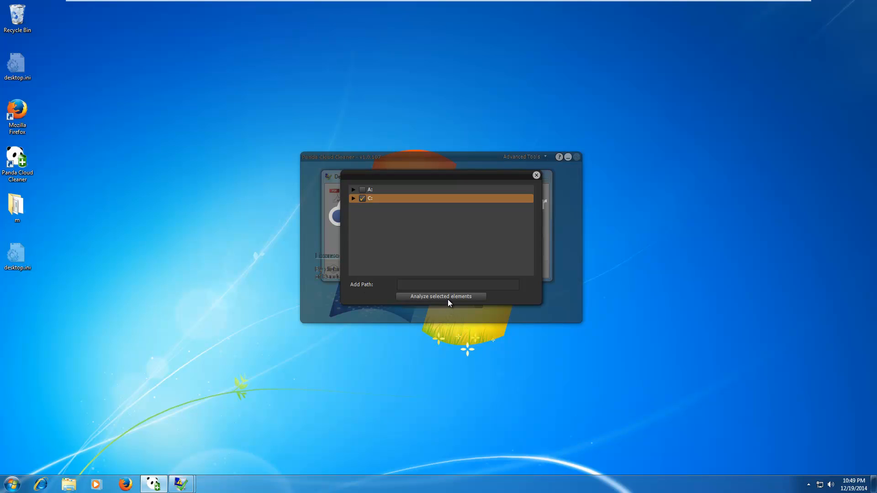
{"action": "left_click", "coordinate": [440, 296]}
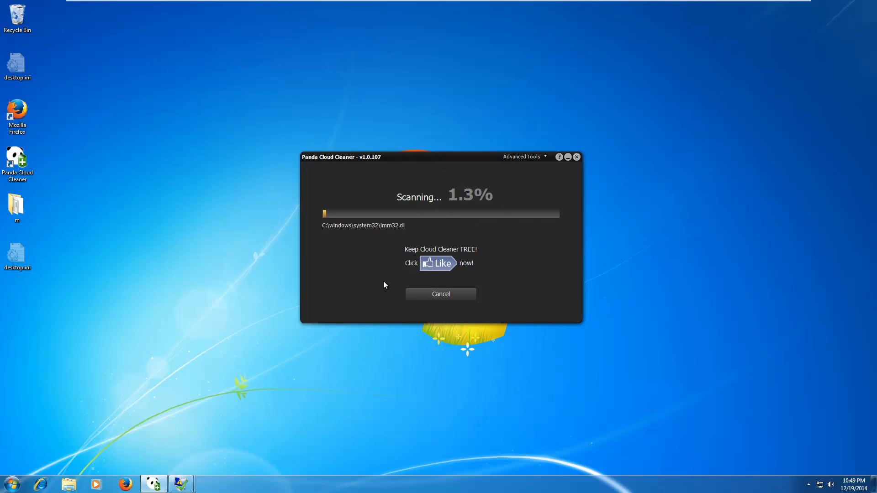
{"action": "mouse_move", "coordinate": [396, 99]}
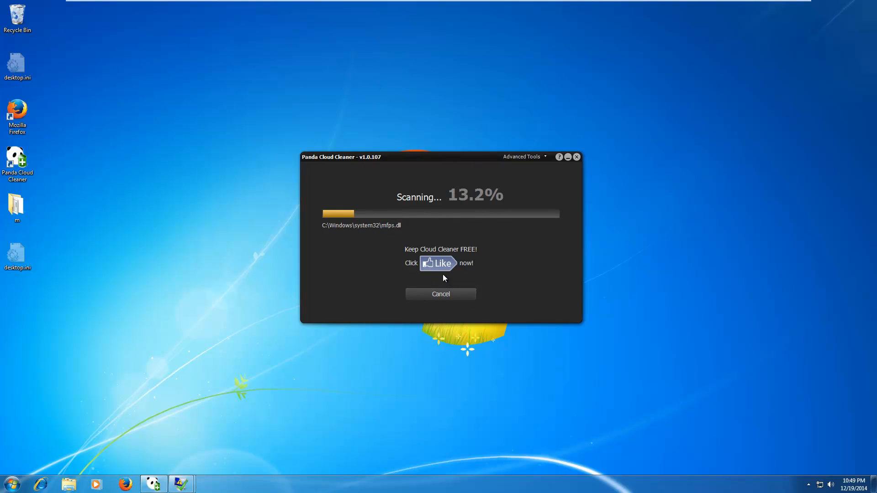
{"action": "mouse_move", "coordinate": [417, 257]}
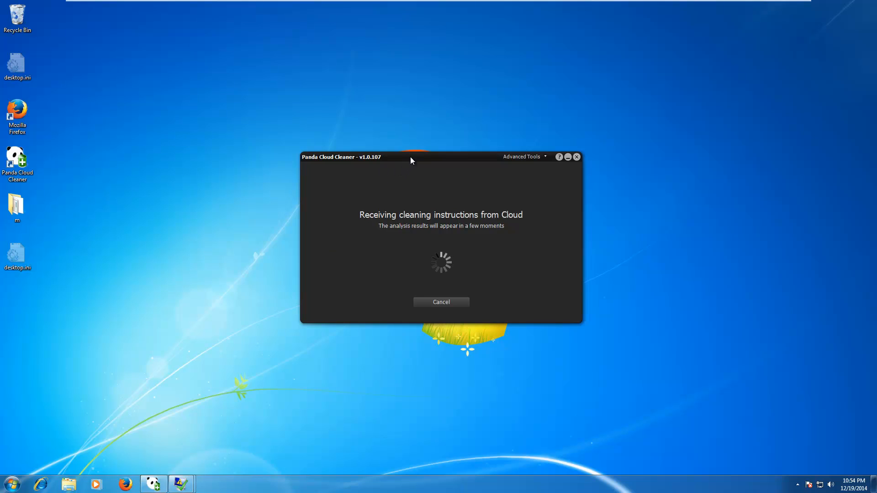
{"action": "mouse_move", "coordinate": [537, 361]}
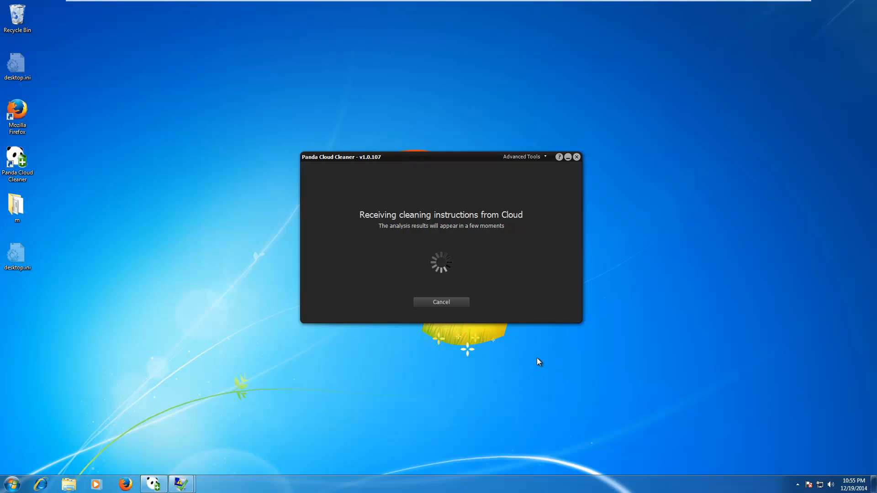
{"action": "mouse_move", "coordinate": [399, 176]}
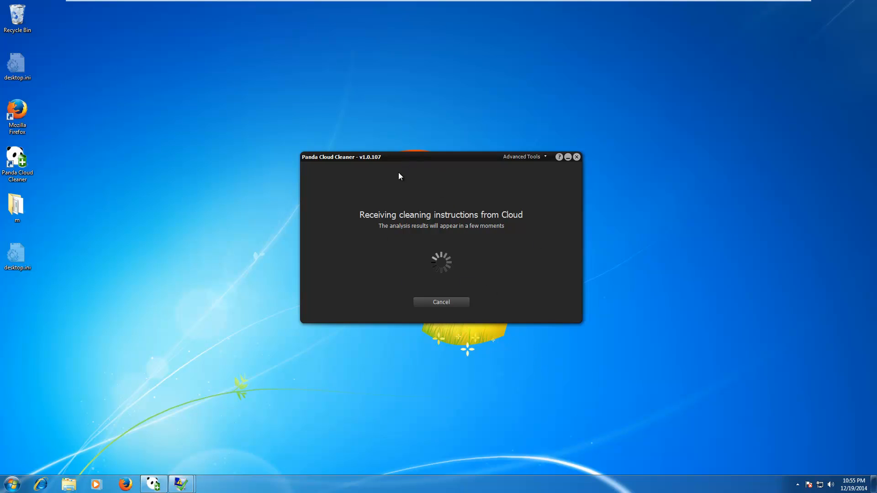
{"action": "mouse_move", "coordinate": [393, 246]}
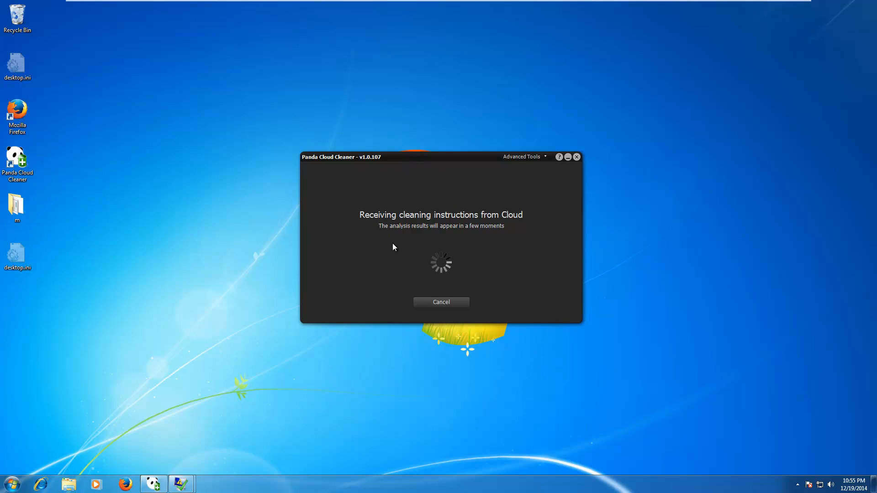
{"action": "mouse_move", "coordinate": [426, 248]}
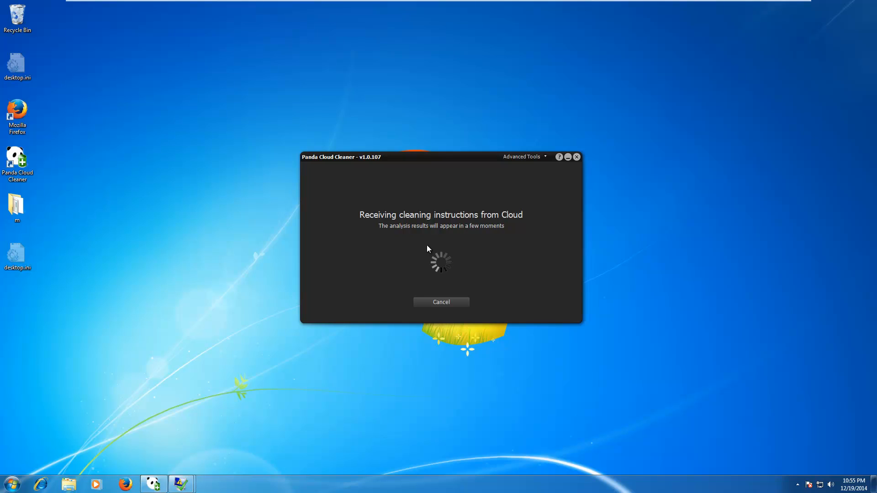
{"action": "mouse_move", "coordinate": [436, 258]}
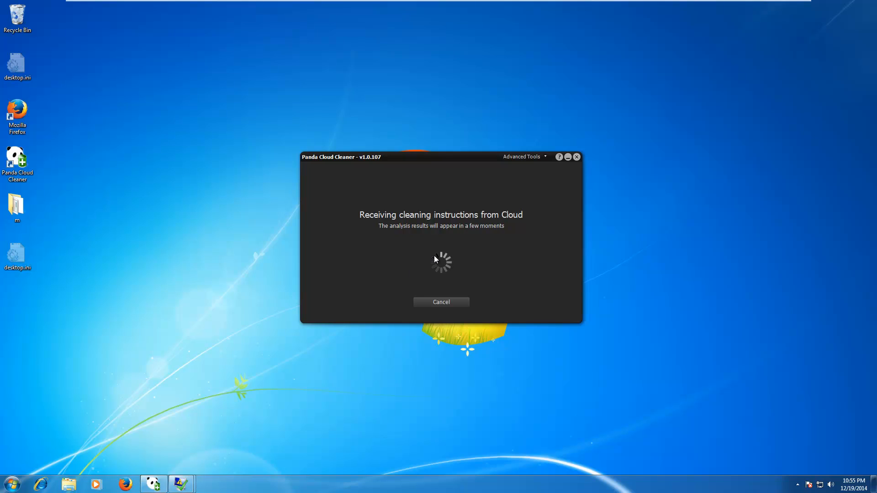
{"action": "mouse_move", "coordinate": [457, 253]}
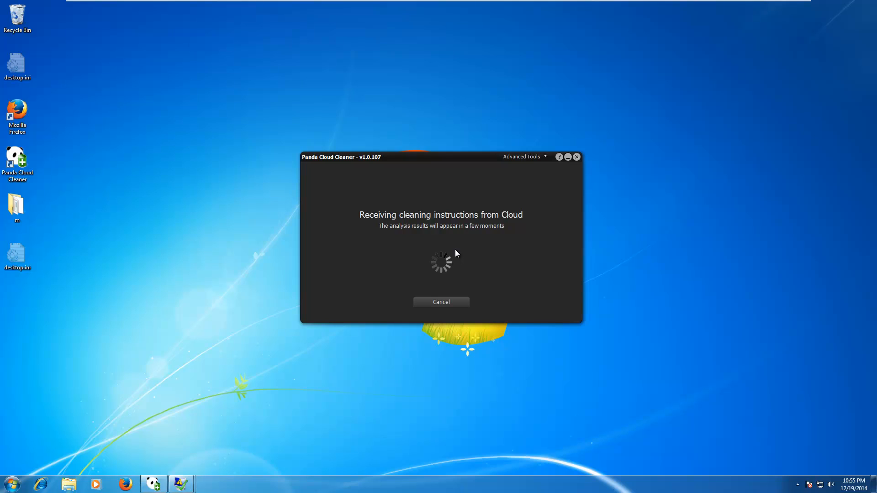
{"action": "mouse_move", "coordinate": [497, 214]}
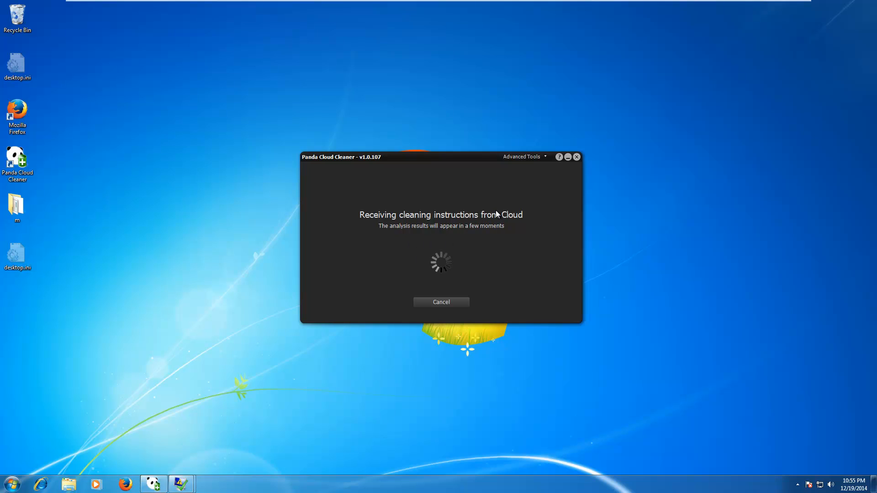
{"action": "mouse_move", "coordinate": [453, 196]}
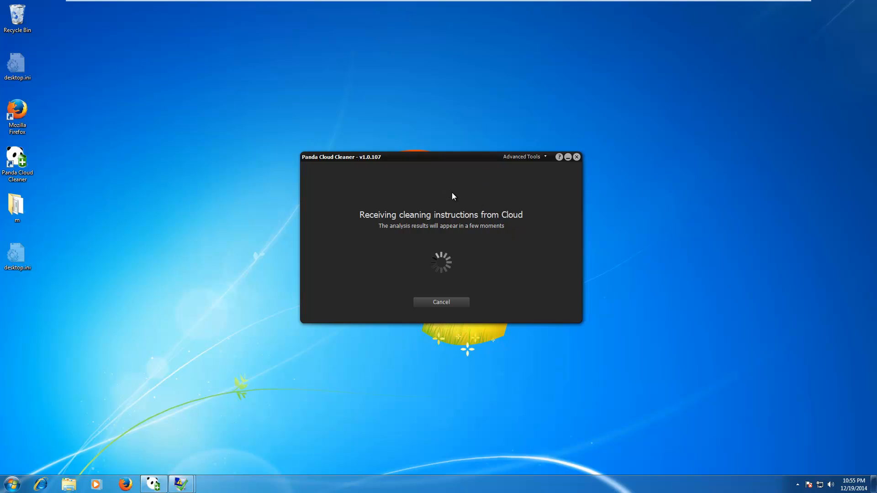
{"action": "mouse_move", "coordinate": [457, 196]}
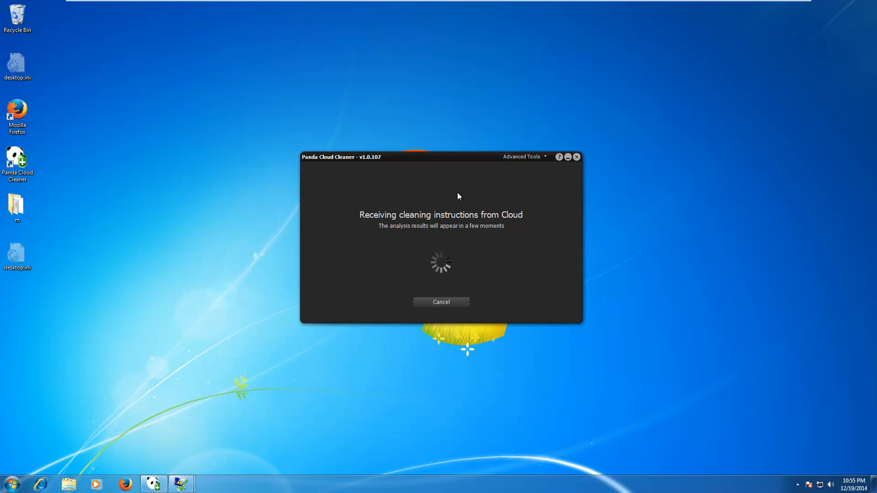
{"action": "mouse_move", "coordinate": [420, 281]}
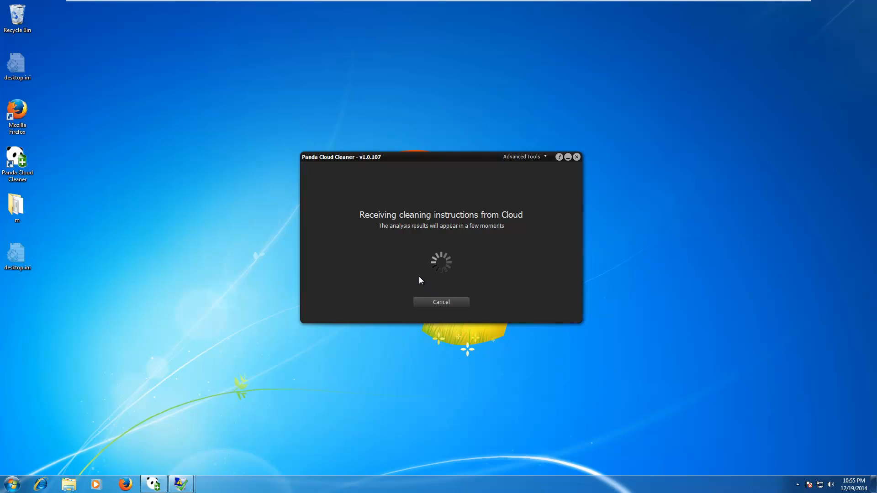
{"action": "mouse_move", "coordinate": [423, 261]}
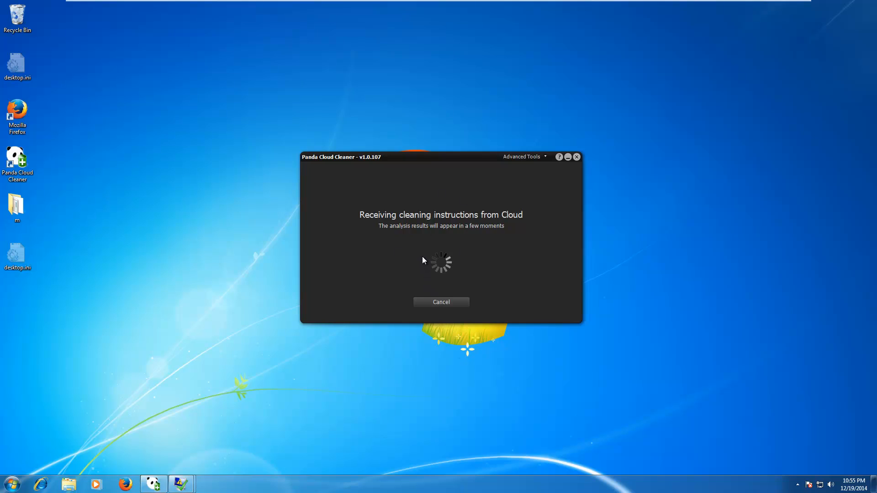
{"action": "mouse_move", "coordinate": [482, 252]}
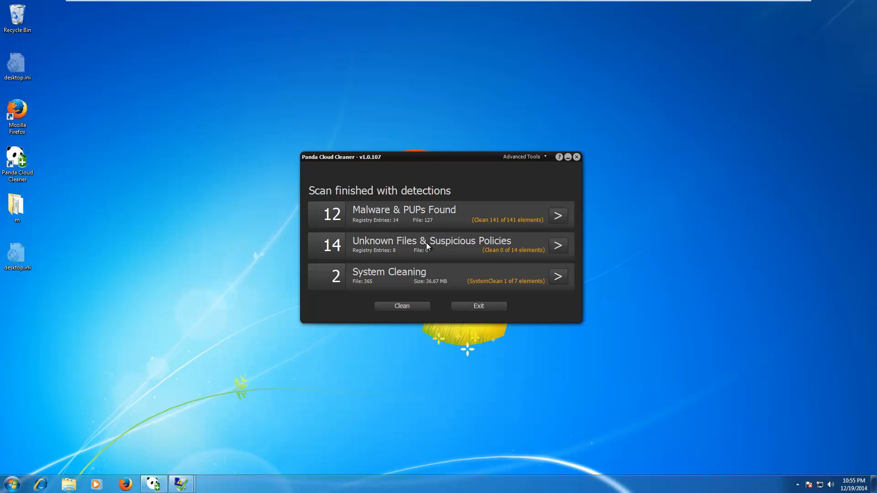
{"action": "mouse_move", "coordinate": [544, 176]}
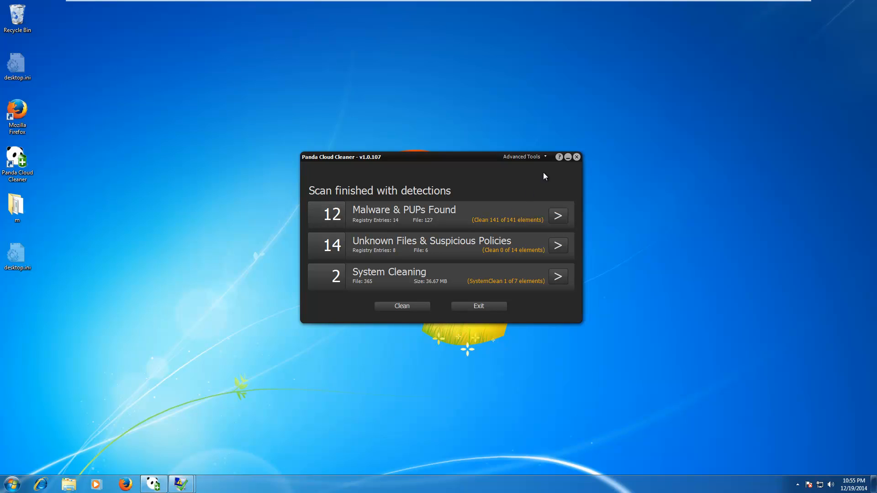
{"action": "mouse_move", "coordinate": [511, 101]}
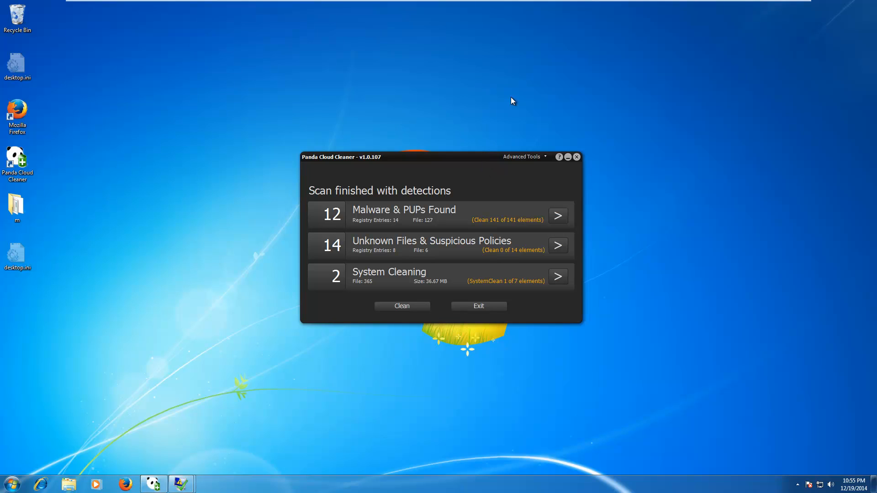
{"action": "mouse_move", "coordinate": [568, 145]}
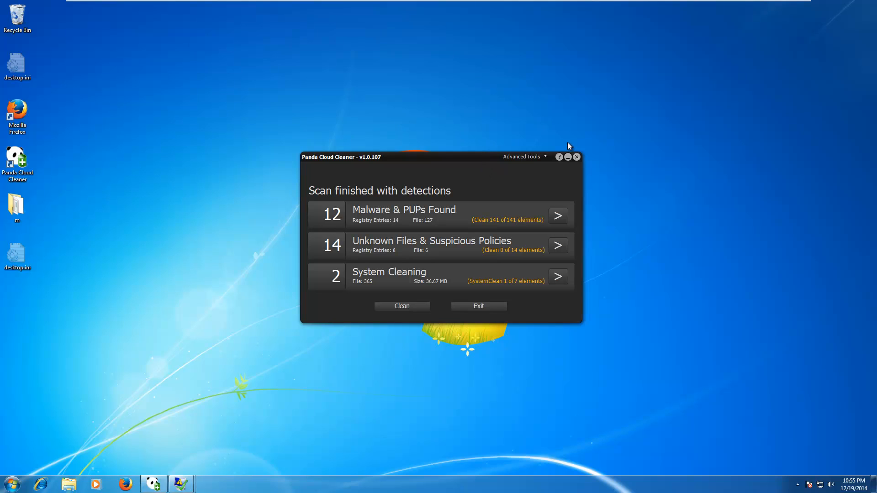
{"action": "mouse_move", "coordinate": [358, 147]}
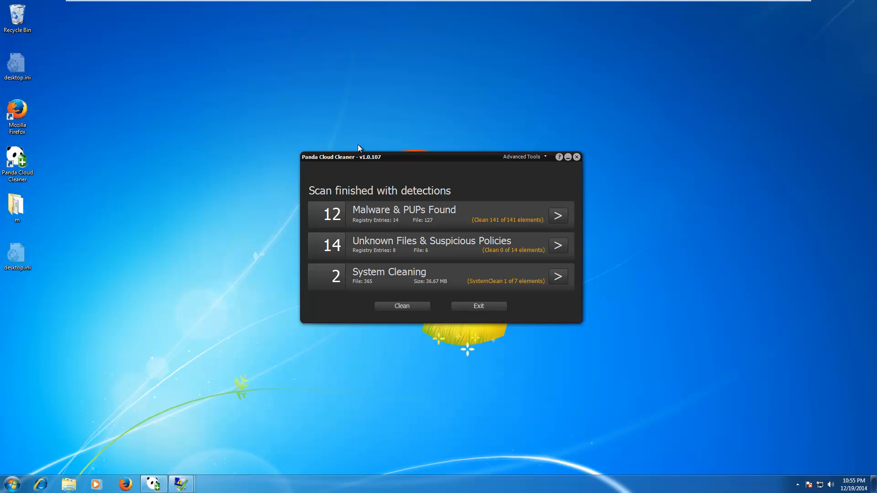
{"action": "mouse_move", "coordinate": [507, 235]}
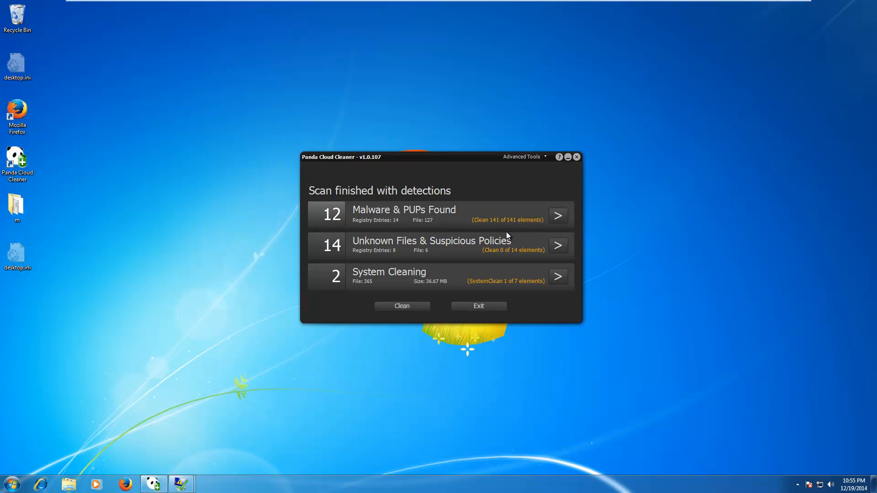
{"action": "mouse_move", "coordinate": [537, 248]}
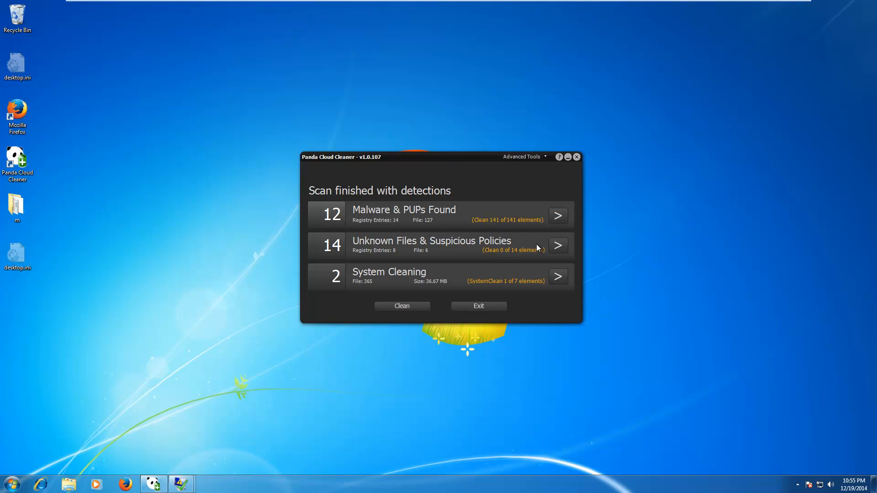
{"action": "mouse_move", "coordinate": [412, 275]}
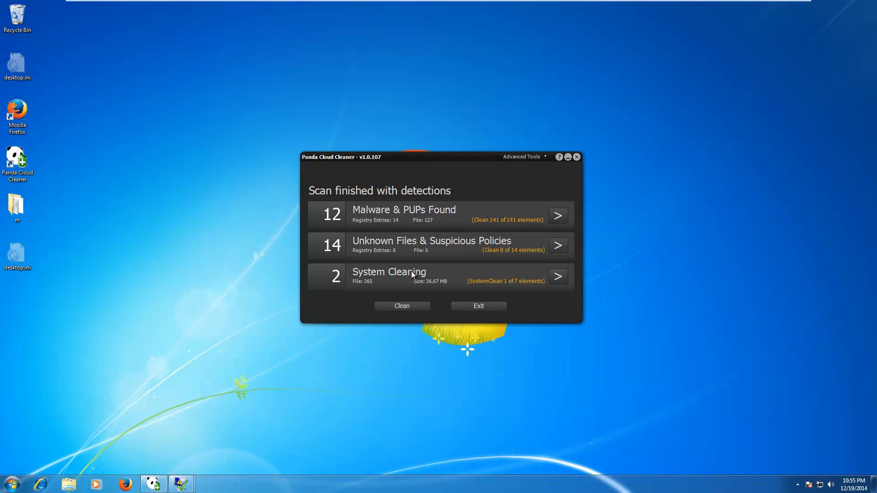
{"action": "mouse_move", "coordinate": [317, 208]}
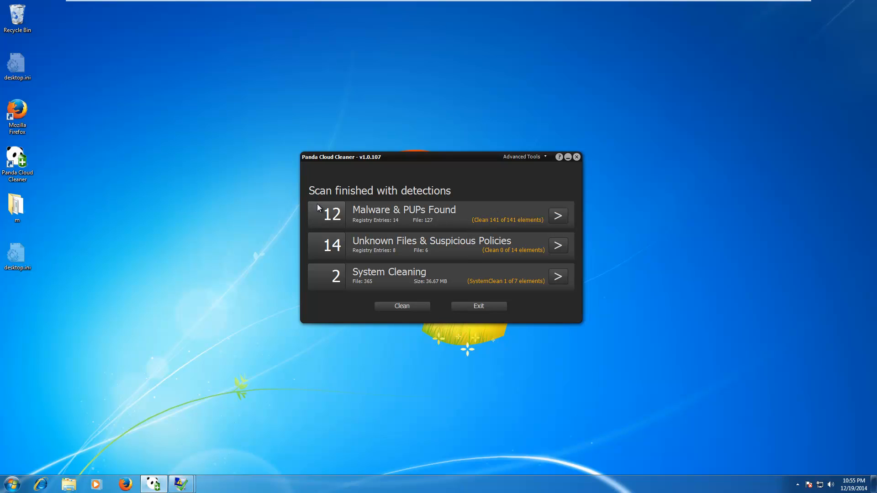
{"action": "mouse_move", "coordinate": [334, 278]}
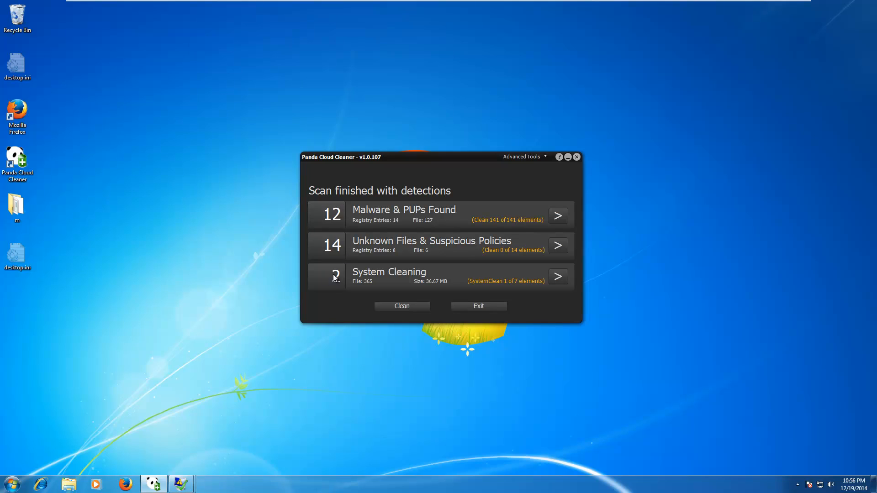
{"action": "mouse_move", "coordinate": [519, 241]}
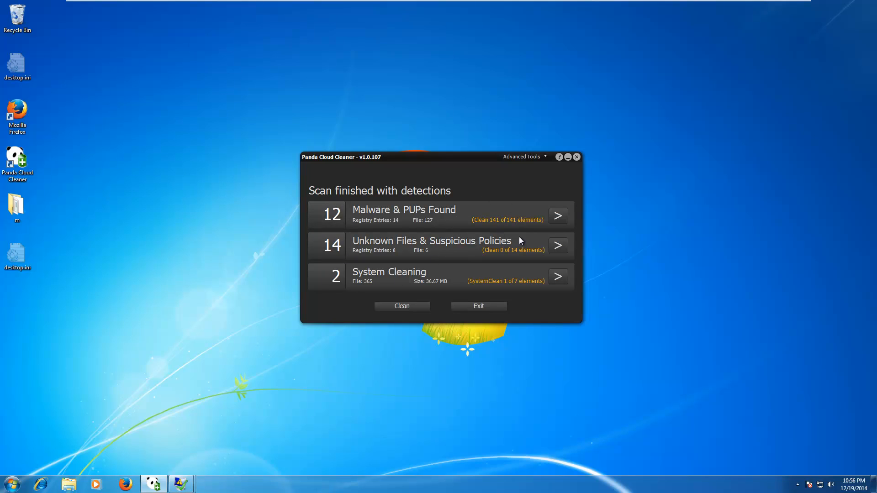
{"action": "mouse_move", "coordinate": [410, 305]}
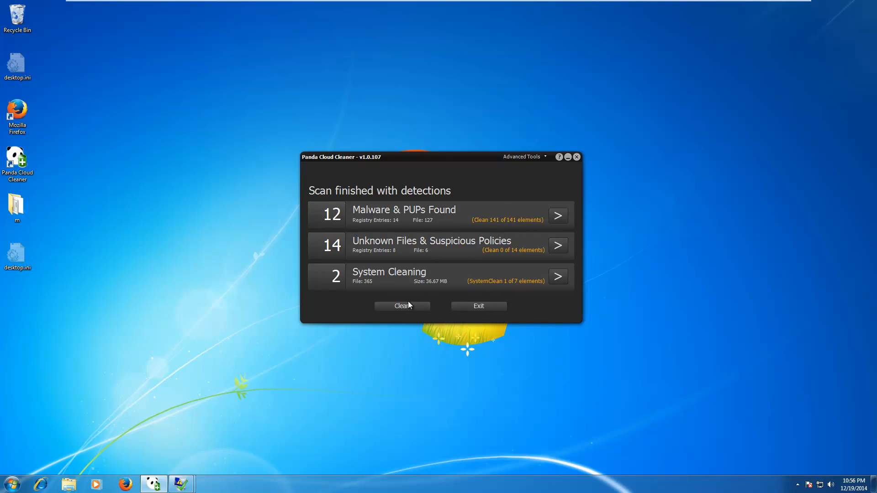
- Start cleaning all detected threats from the results screen
{"action": "left_click", "coordinate": [402, 306]}
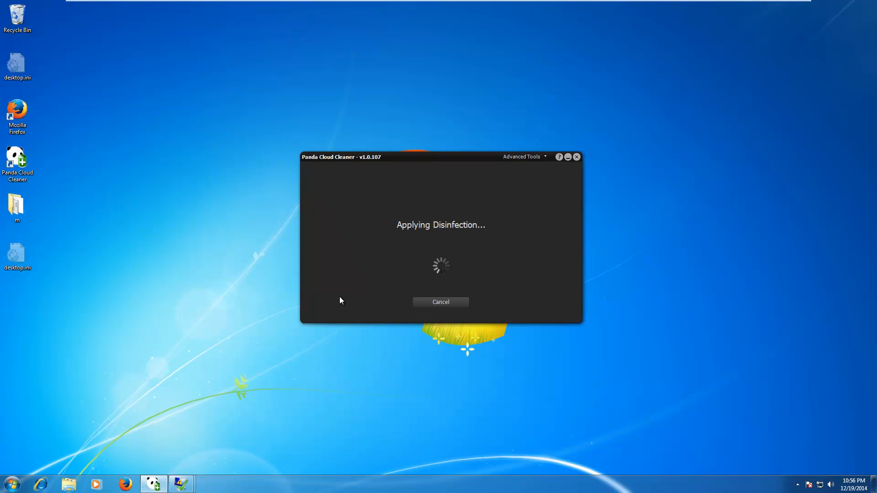
{"action": "mouse_move", "coordinate": [341, 244]}
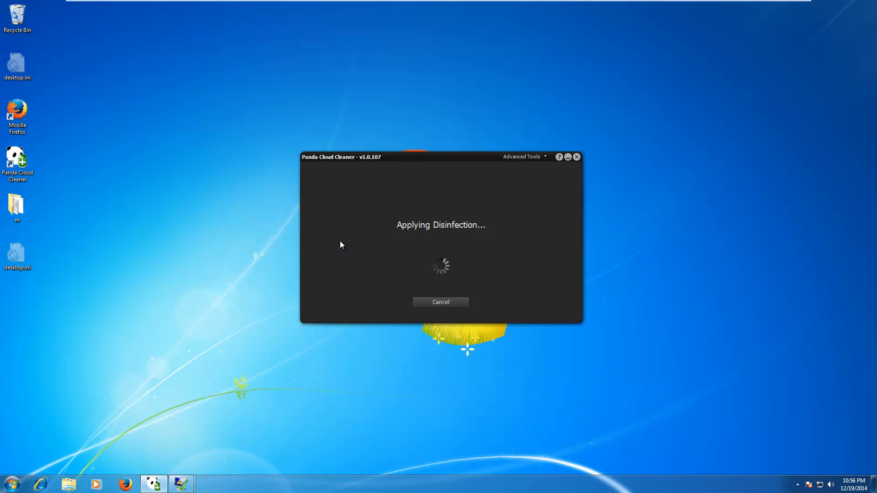
{"action": "mouse_move", "coordinate": [361, 211]}
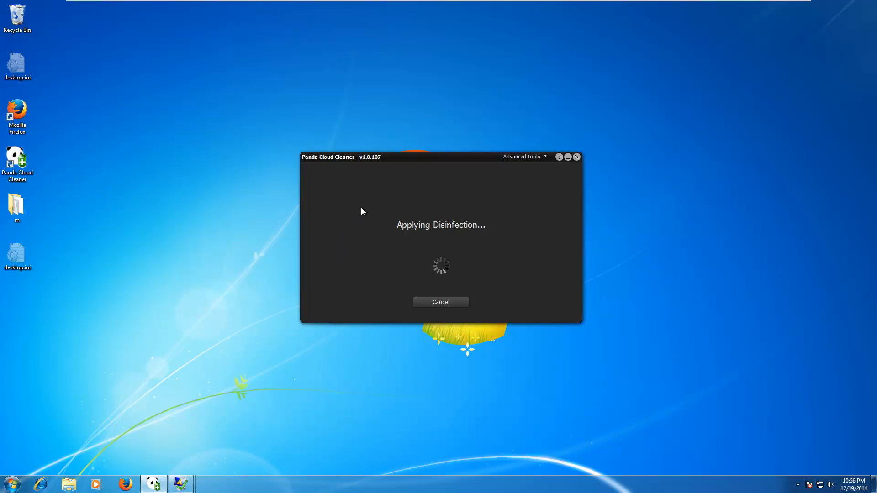
{"action": "mouse_move", "coordinate": [522, 164]}
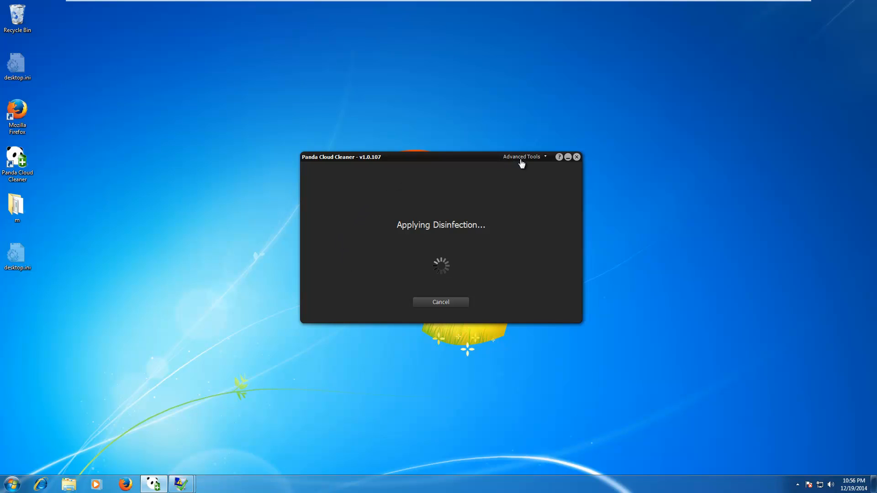
{"action": "mouse_move", "coordinate": [249, 227]}
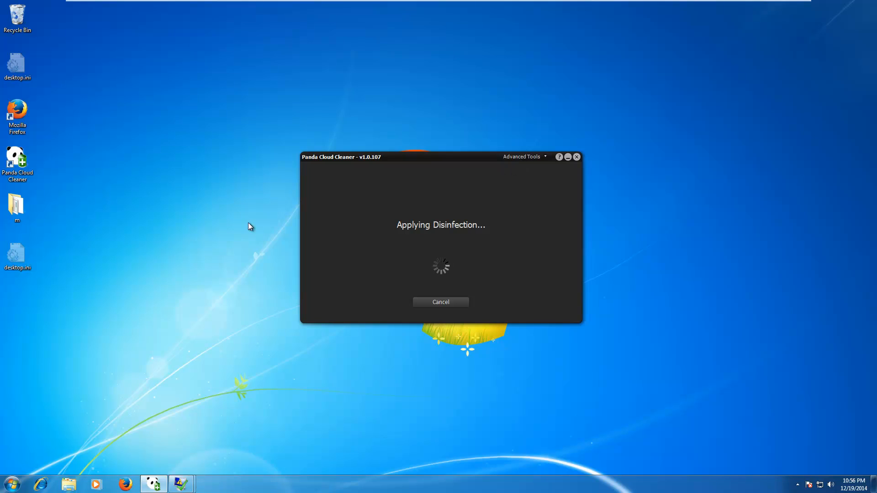
{"action": "mouse_move", "coordinate": [396, 224]}
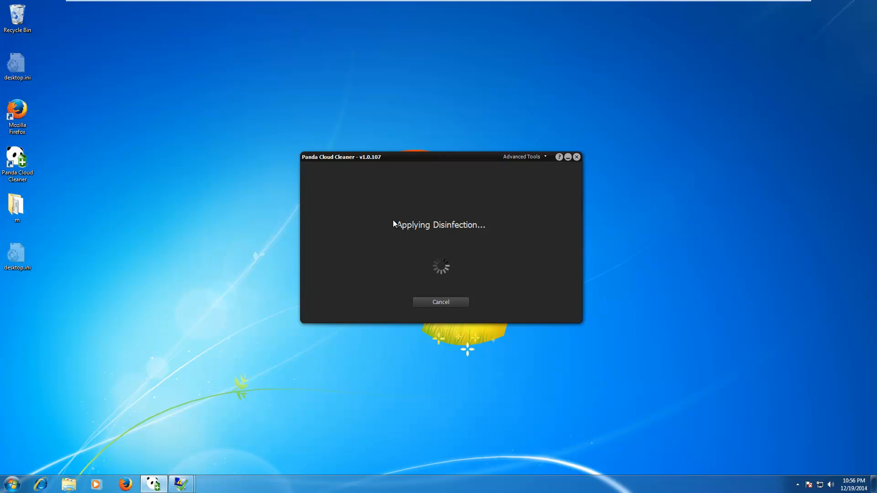
{"action": "mouse_move", "coordinate": [399, 245]}
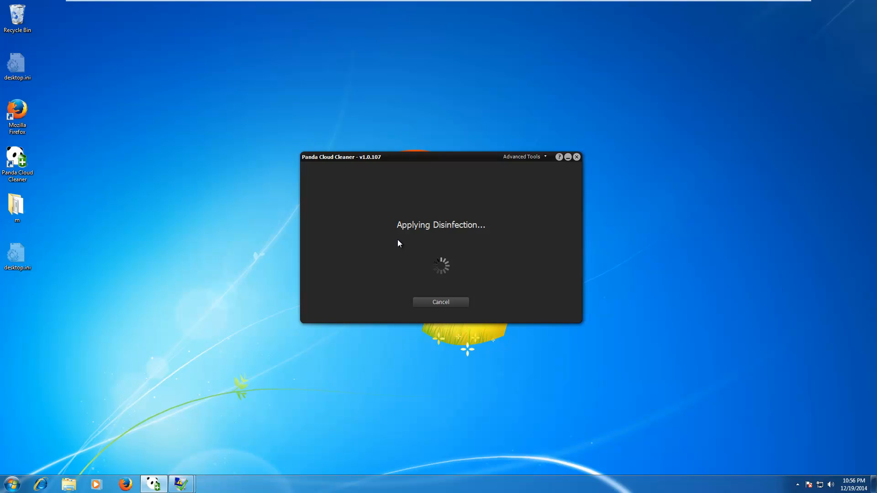
{"action": "mouse_move", "coordinate": [353, 166]}
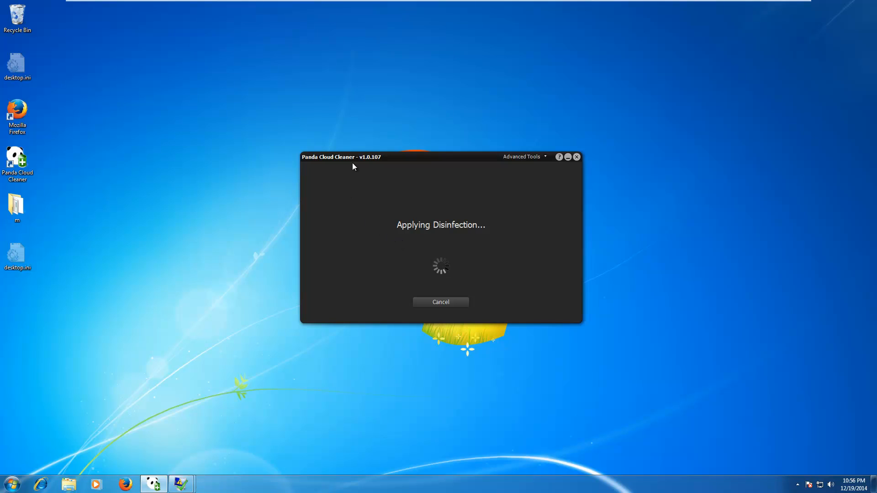
{"action": "mouse_move", "coordinate": [442, 196]}
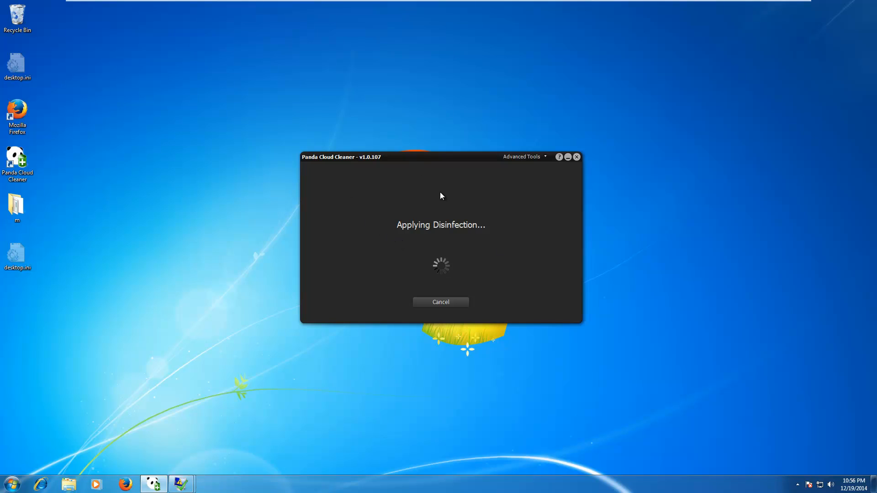
{"action": "mouse_move", "coordinate": [204, 181]}
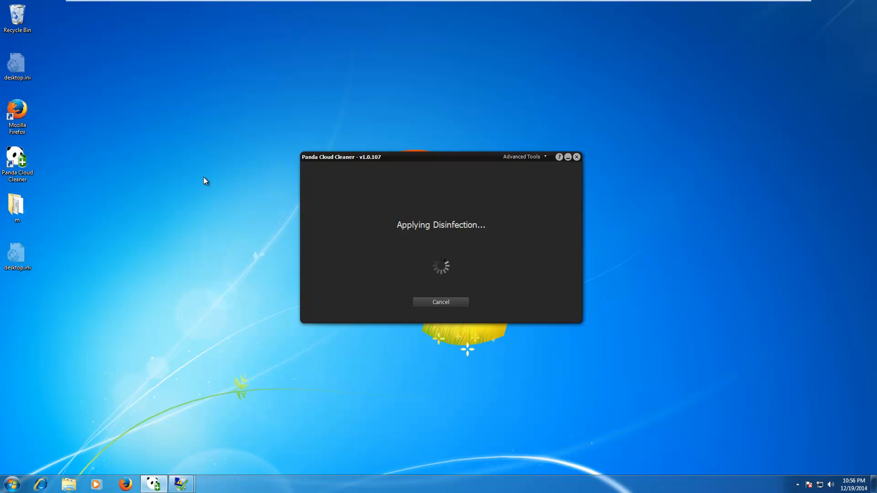
{"action": "mouse_move", "coordinate": [394, 233]}
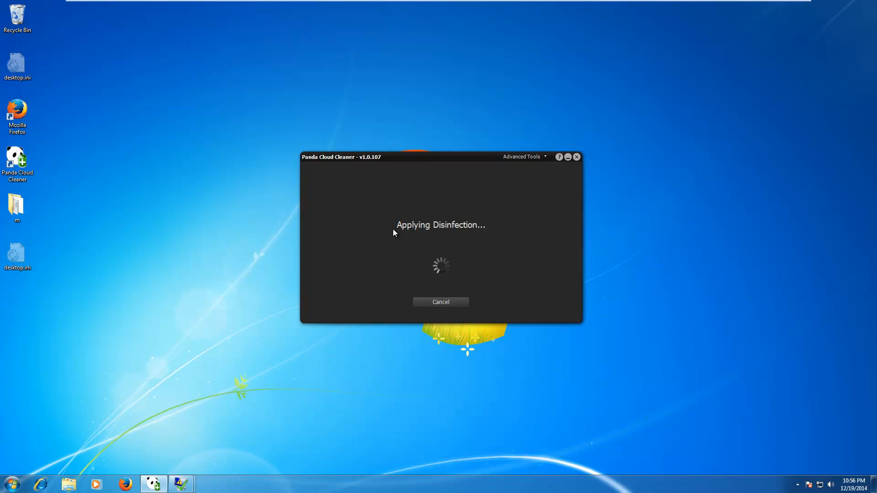
{"action": "mouse_move", "coordinate": [415, 248]}
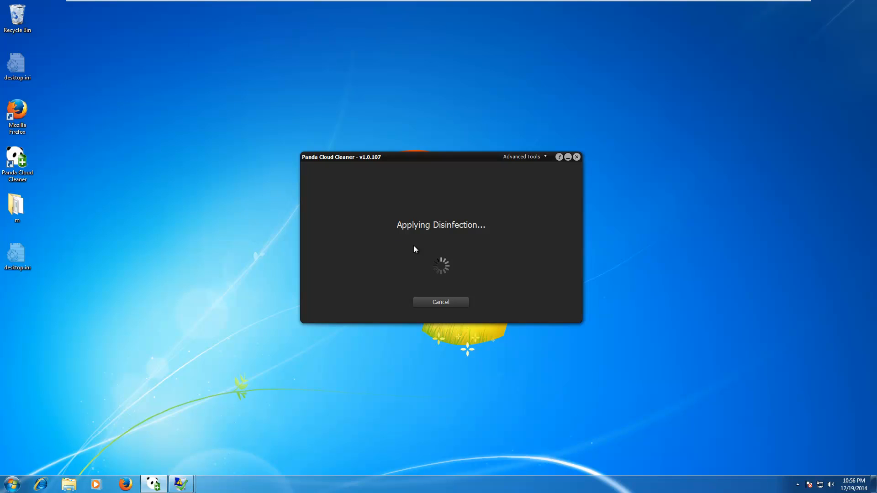
{"action": "mouse_move", "coordinate": [405, 247]}
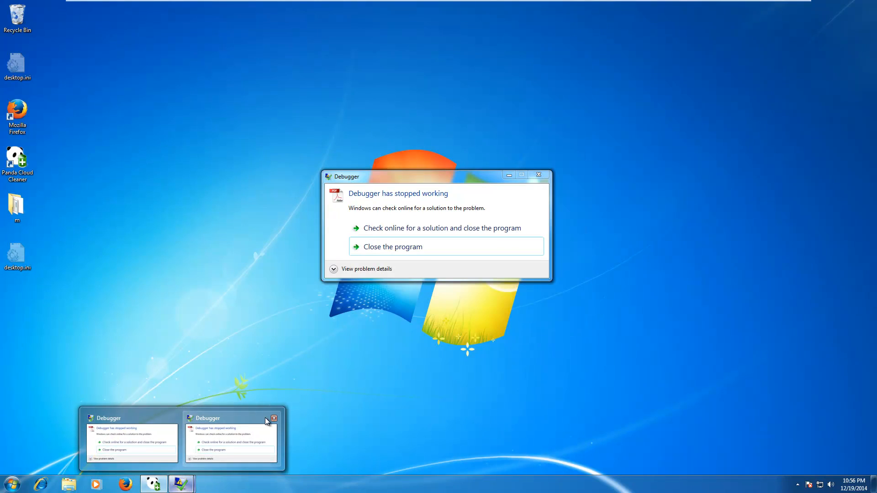
- Close both crashed 'Debugger has stopped working' dialogs while disinfection continues
{"action": "left_click", "coordinate": [273, 419]}
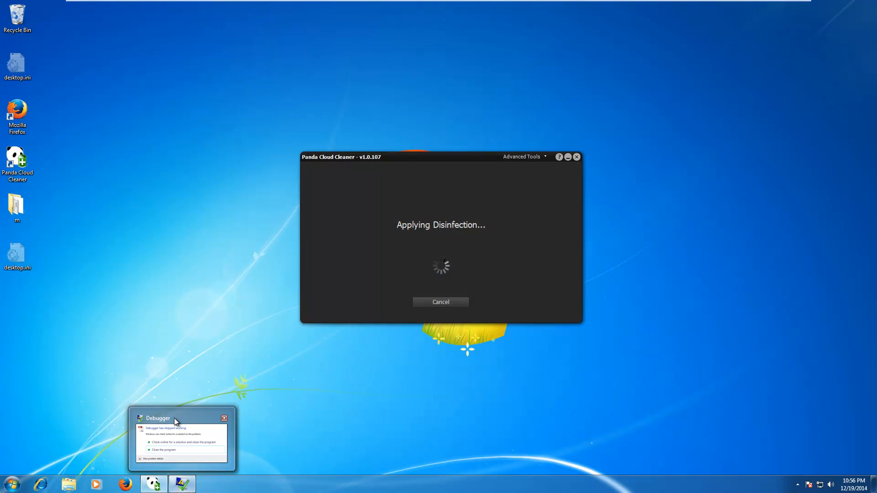
{"action": "left_click", "coordinate": [181, 436]}
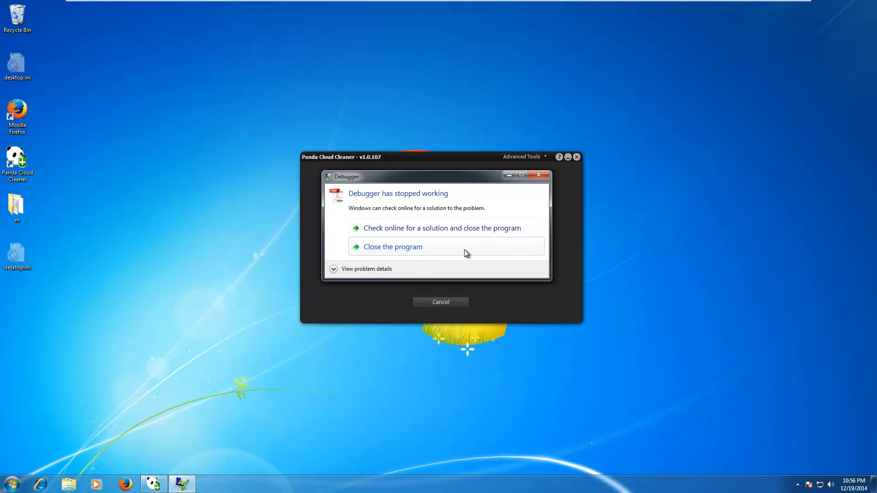
{"action": "left_click", "coordinate": [392, 247]}
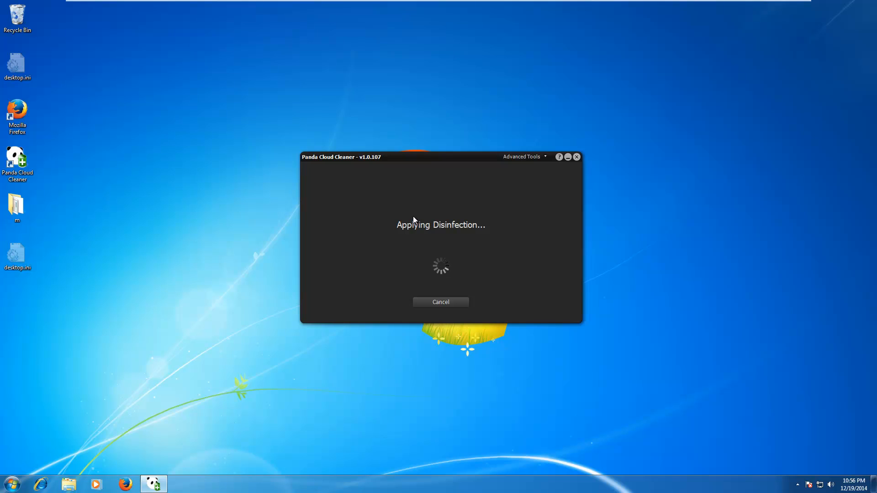
{"action": "mouse_move", "coordinate": [454, 346]}
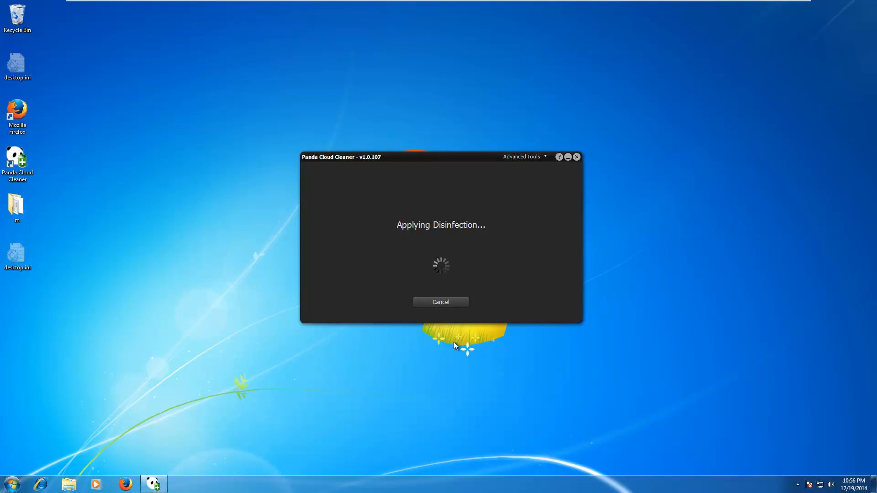
{"action": "mouse_move", "coordinate": [451, 340]}
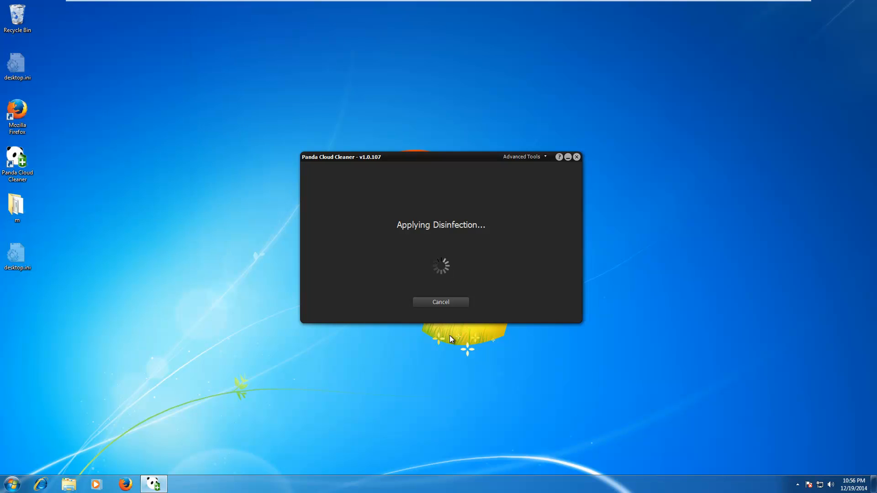
{"action": "mouse_move", "coordinate": [447, 336]}
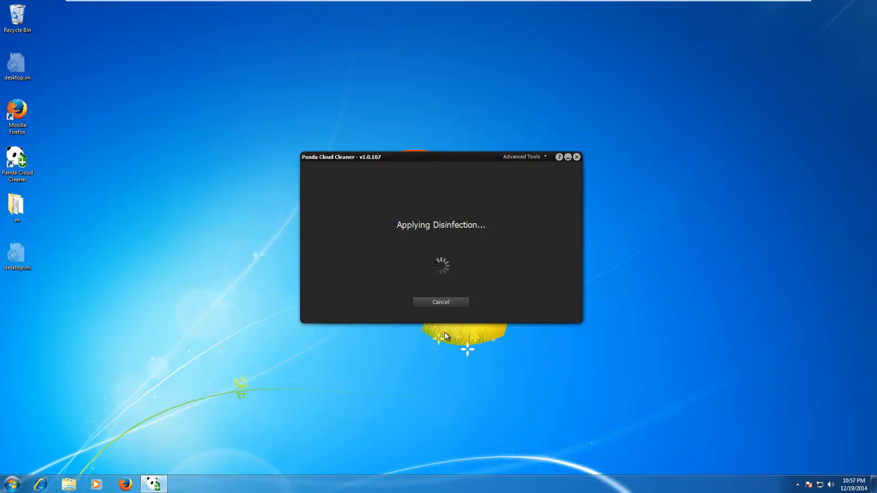
{"action": "mouse_move", "coordinate": [440, 331]}
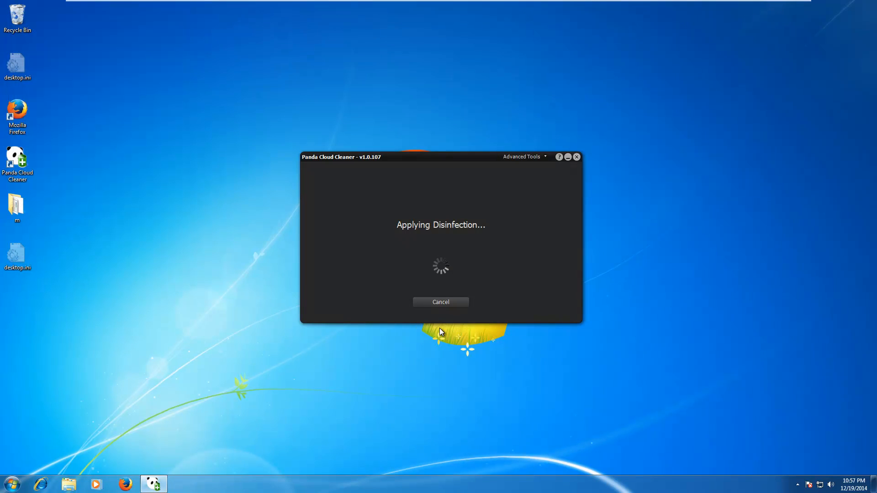
{"action": "mouse_move", "coordinate": [363, 350]}
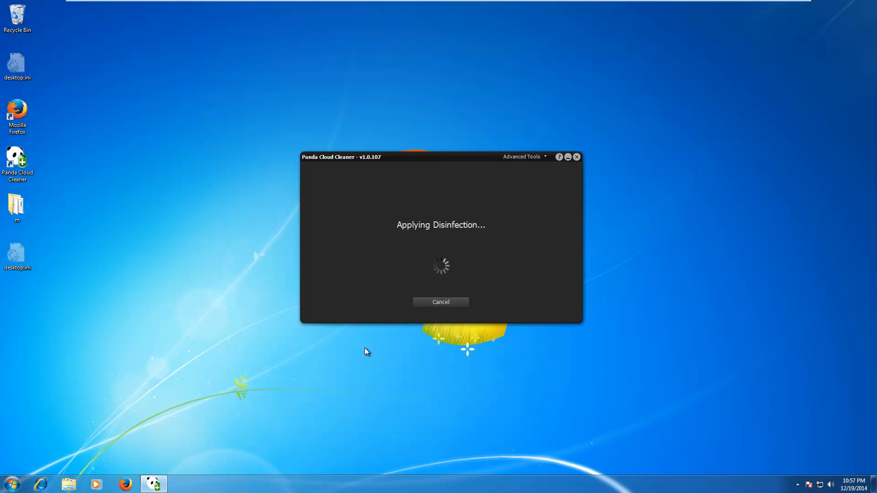
{"action": "mouse_move", "coordinate": [387, 345]}
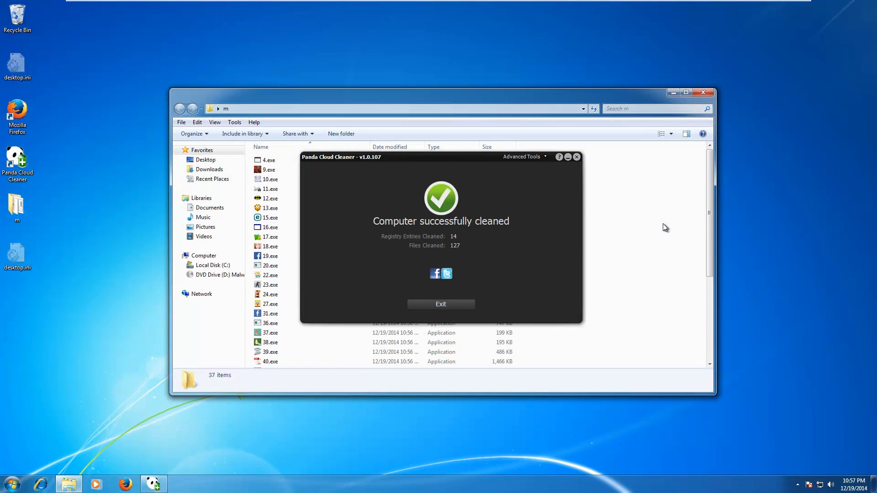
{"action": "mouse_move", "coordinate": [454, 248]}
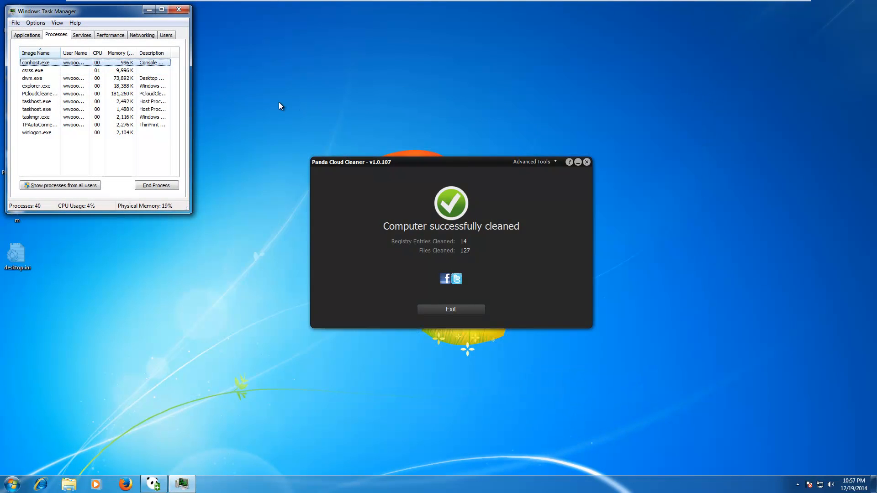
{"action": "mouse_move", "coordinate": [47, 172]}
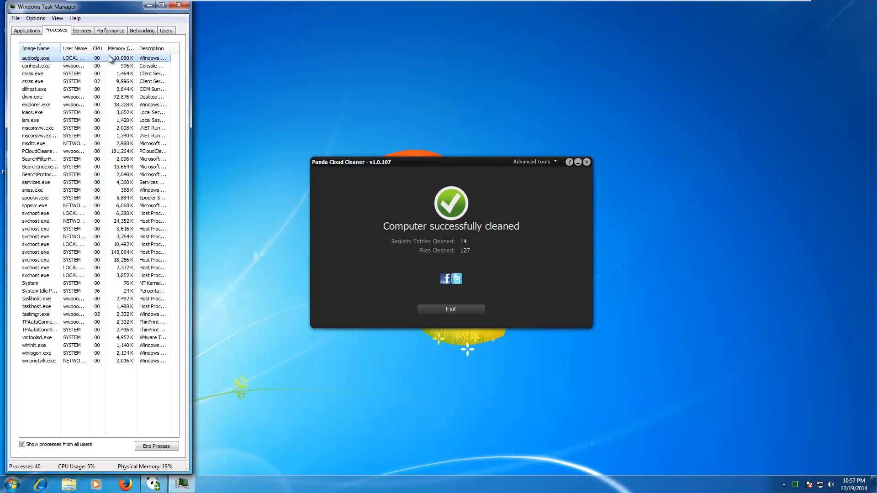
{"action": "mouse_move", "coordinate": [82, 205]}
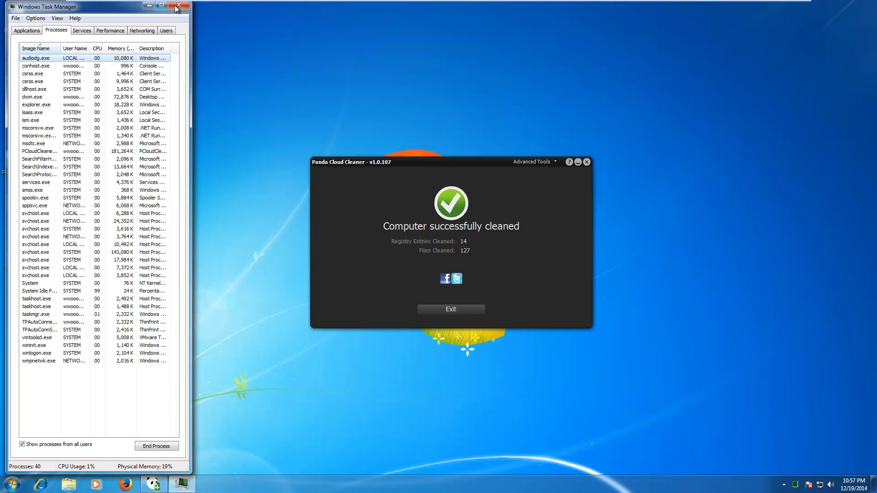
- Close Task Manager after reviewing all users' processes
{"action": "left_click", "coordinate": [176, 6]}
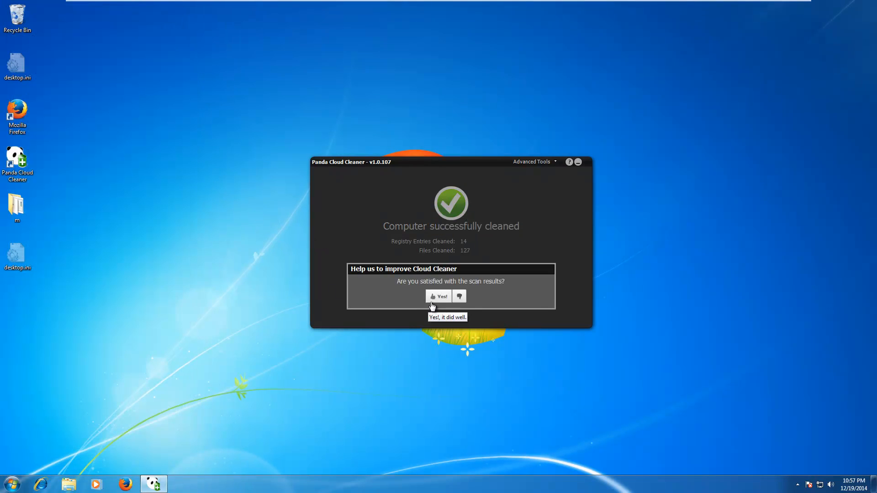
- Answer thumbs-down in the 'Help us to improve' prompt to list dissatisfaction reasons
{"action": "left_click", "coordinate": [459, 296]}
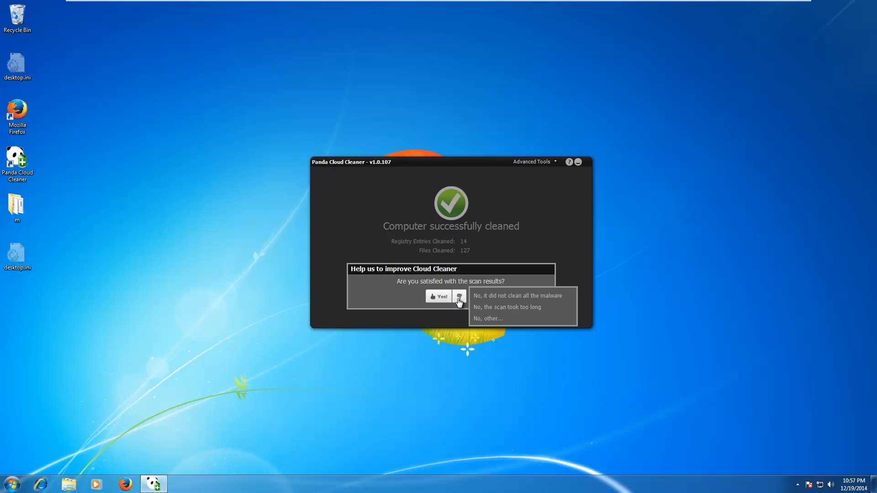
{"action": "mouse_move", "coordinate": [414, 323]}
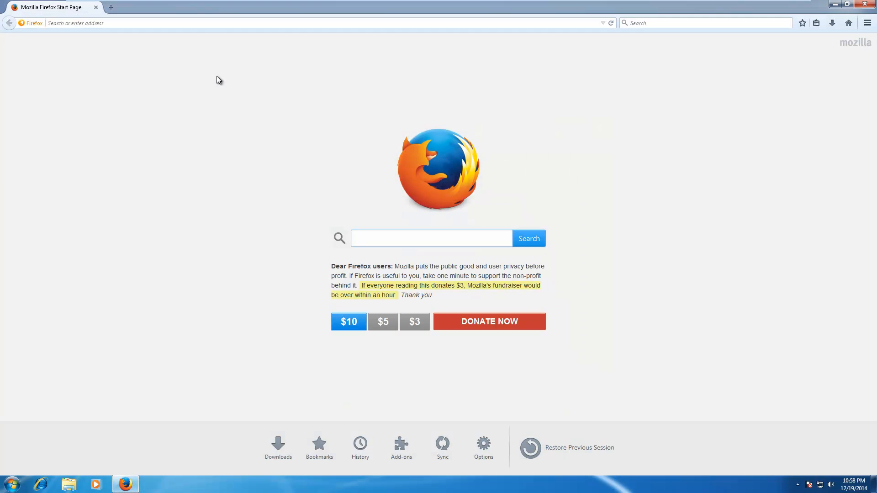
{"action": "mouse_move", "coordinate": [161, 35]}
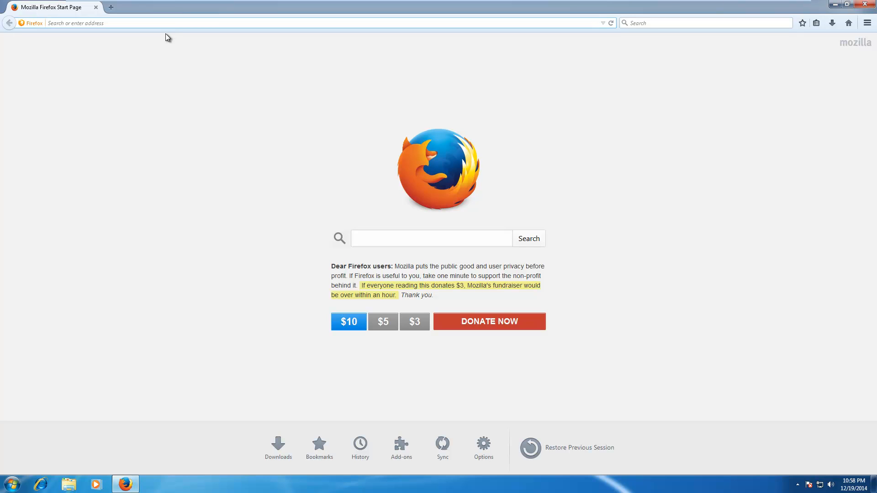
- Go to the Malwarebytes website in Firefox and start the Free Version Download
{"action": "type", "text": "malw"}
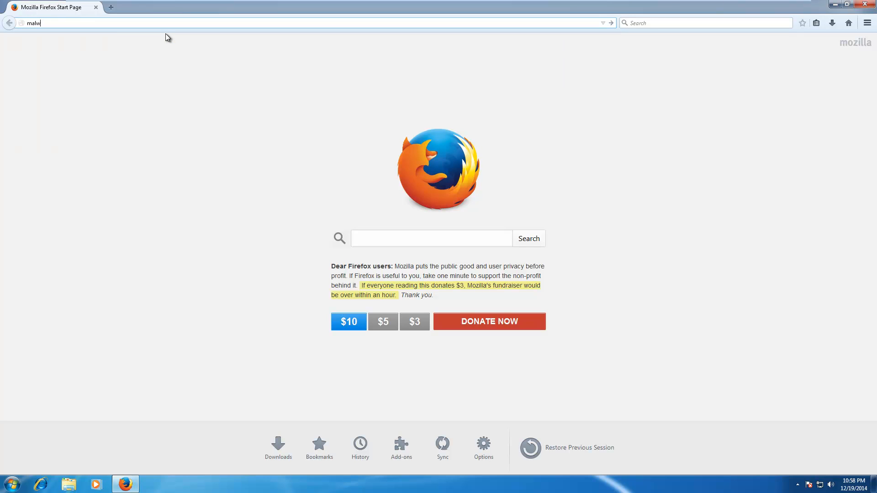
{"action": "key", "text": "Return"}
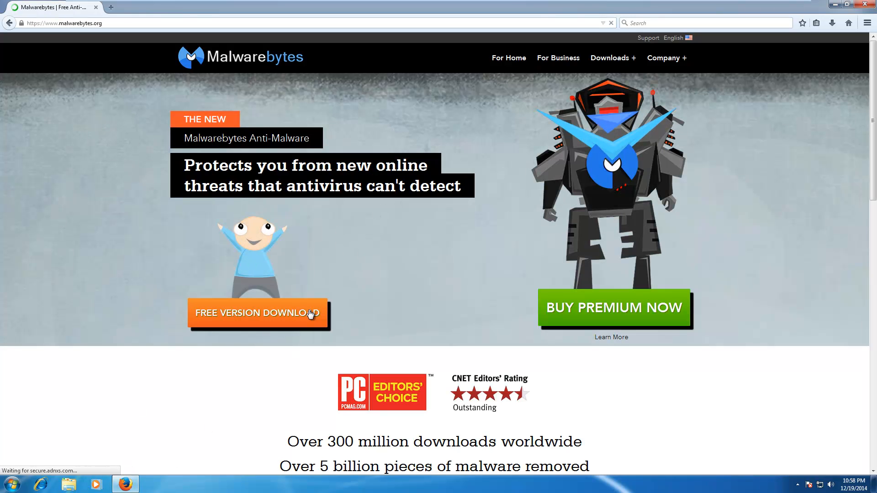
{"action": "left_click", "coordinate": [257, 312]}
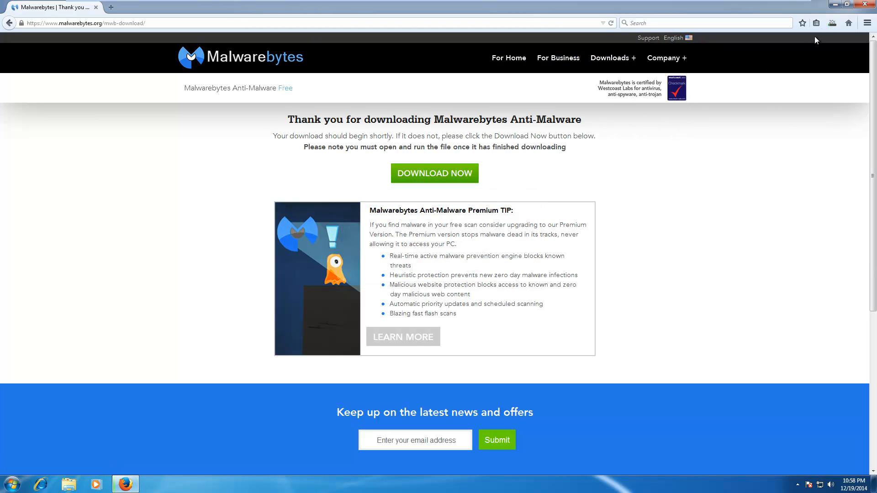
{"action": "mouse_move", "coordinate": [761, 14]}
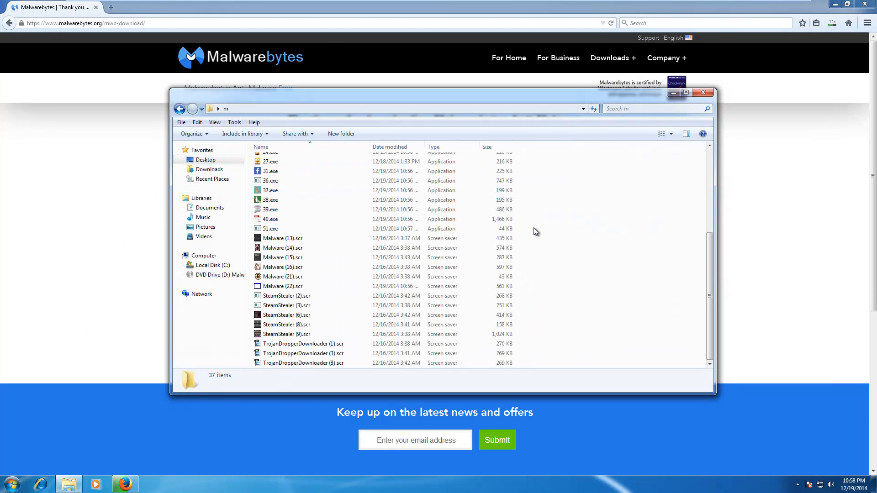
{"action": "mouse_move", "coordinate": [587, 228]}
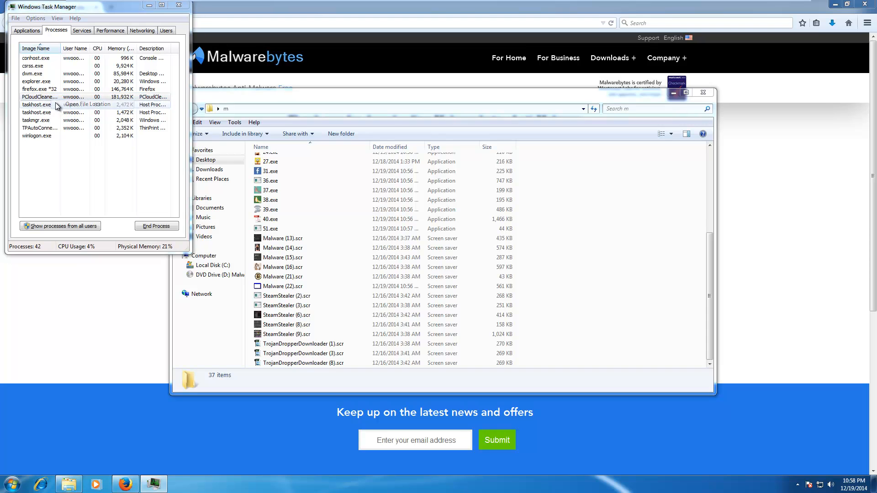
- Open PCloudCleaner.exe's file location from Task Manager, browse it and close the folder
{"action": "left_click", "coordinate": [87, 104]}
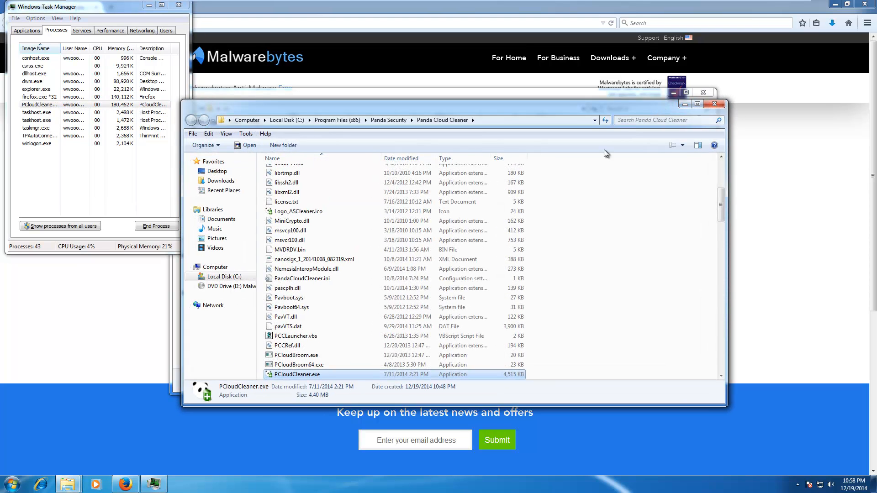
{"action": "left_click", "coordinate": [389, 119]}
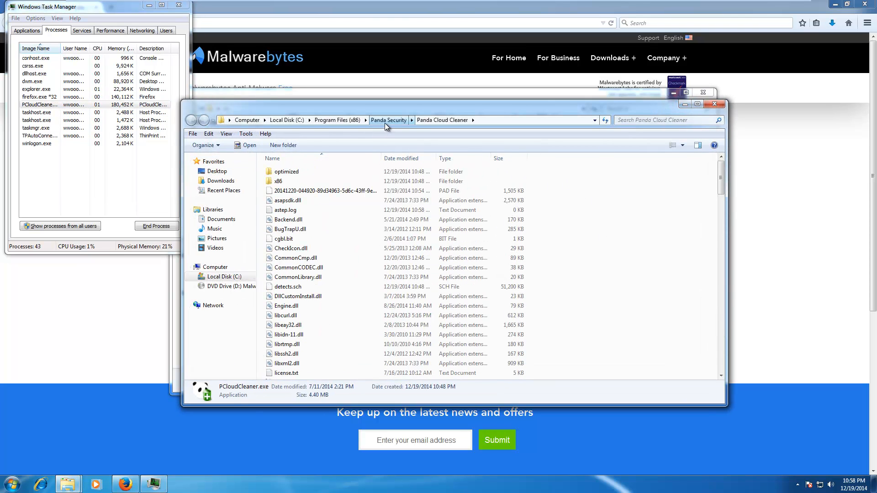
{"action": "left_click", "coordinate": [337, 120]}
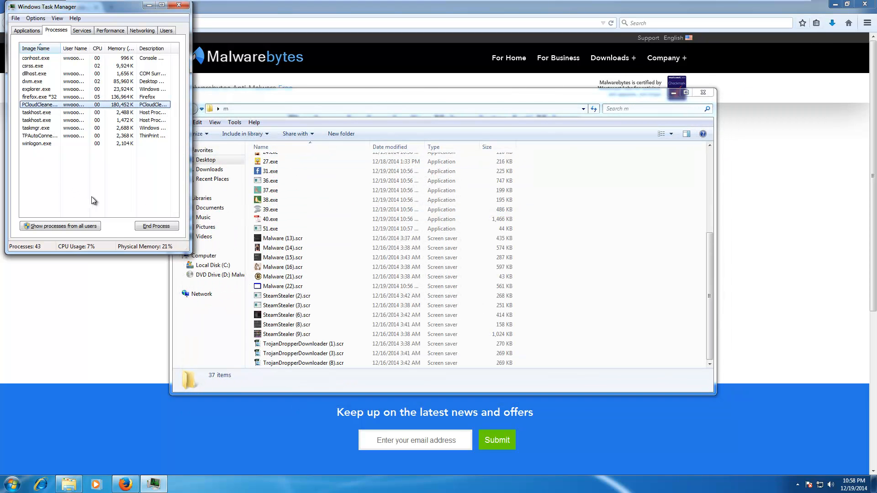
{"action": "left_click", "coordinate": [796, 485]}
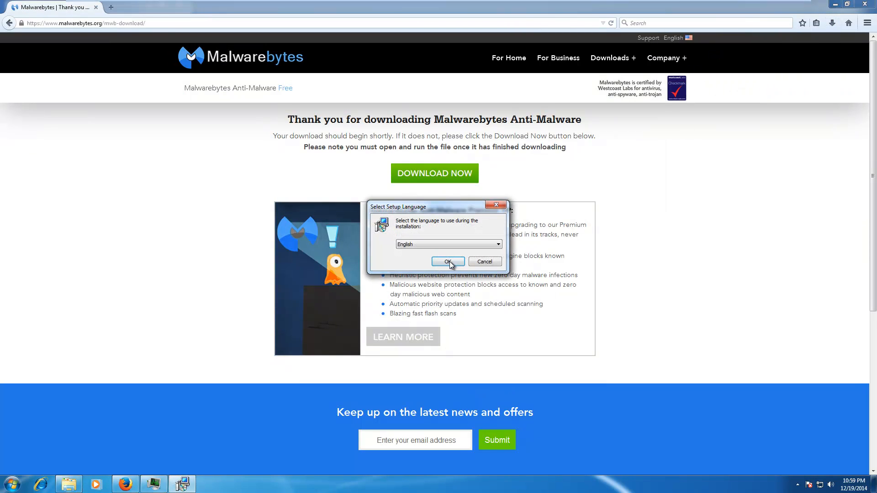
- Install Anti-Malware in English with a desktop icon, untick the free Premium trial and launch it
{"action": "left_click", "coordinate": [446, 262]}
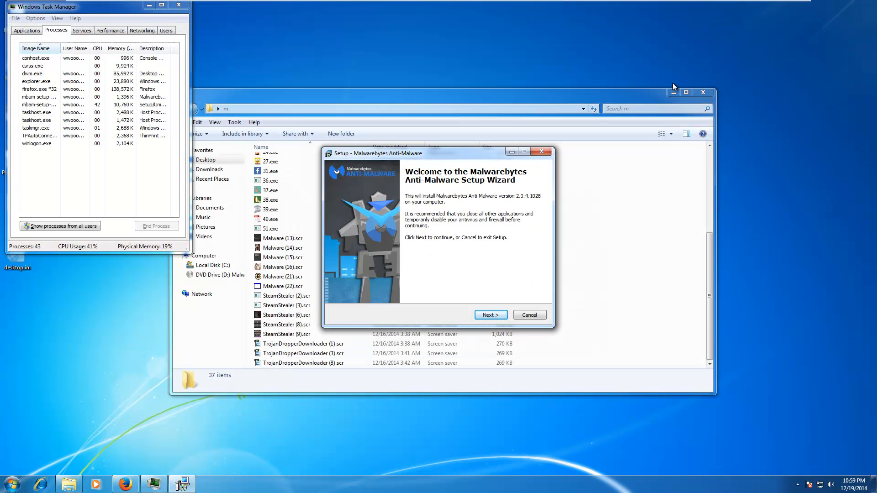
{"action": "left_click", "coordinate": [490, 315]}
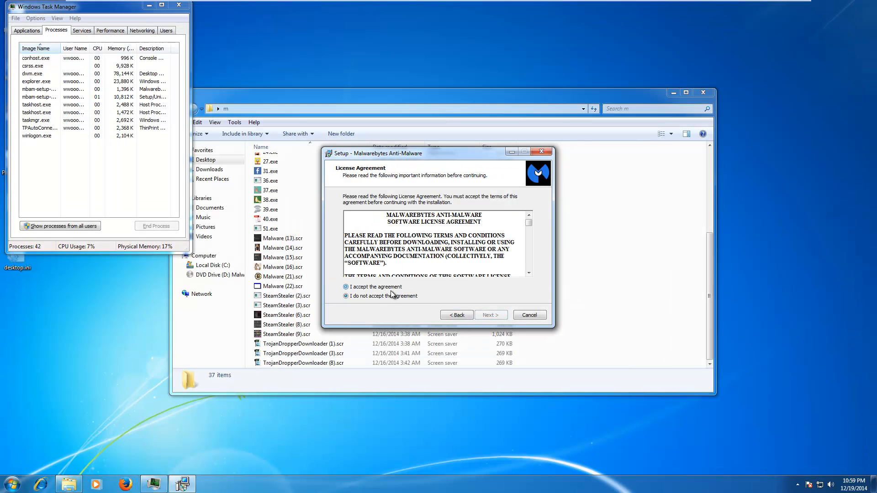
{"action": "left_click", "coordinate": [490, 315]}
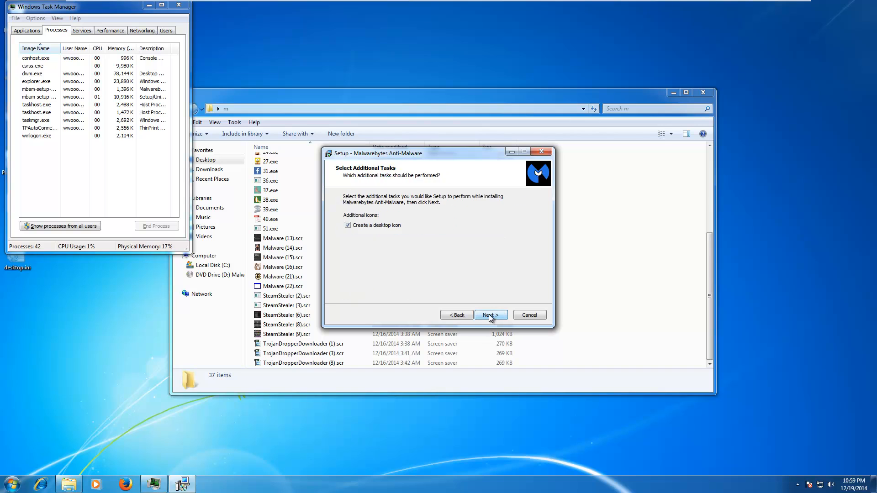
{"action": "left_click", "coordinate": [489, 314]}
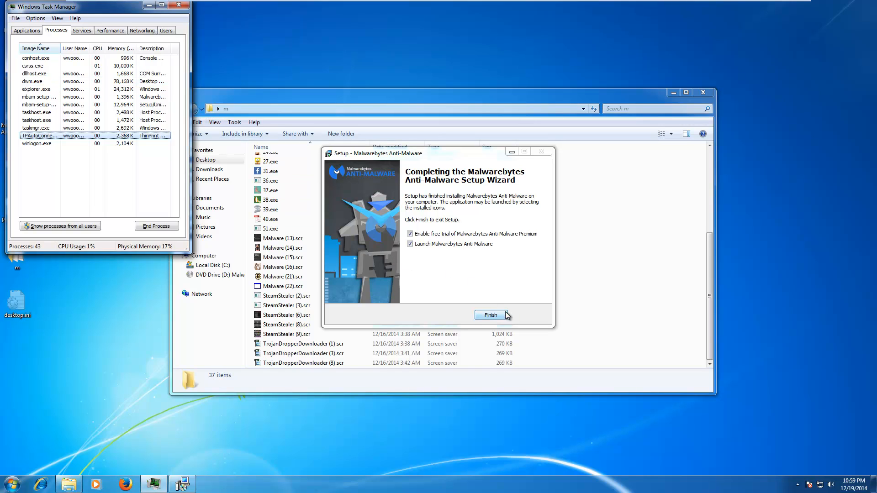
{"action": "left_click", "coordinate": [410, 234]}
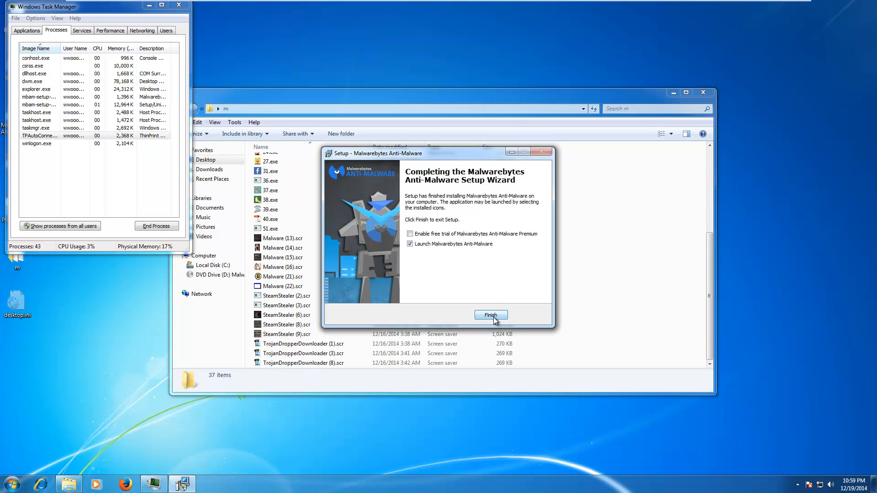
{"action": "left_click", "coordinate": [490, 315]}
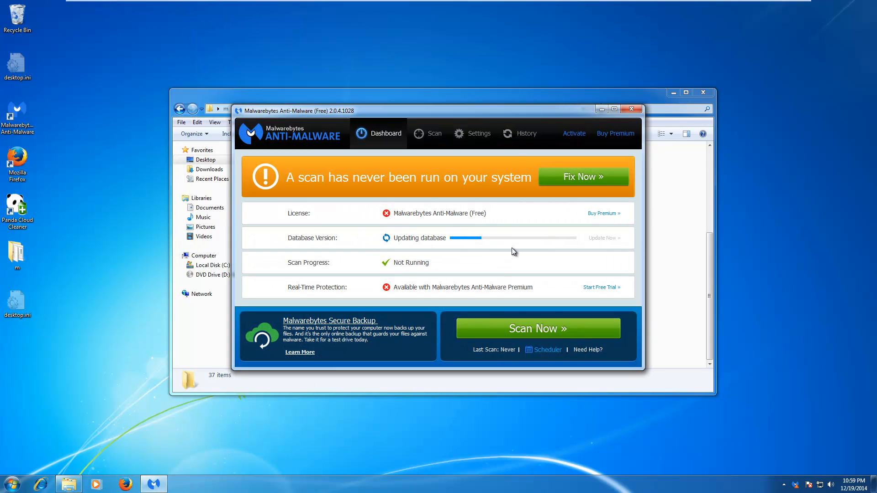
{"action": "mouse_move", "coordinate": [476, 199]}
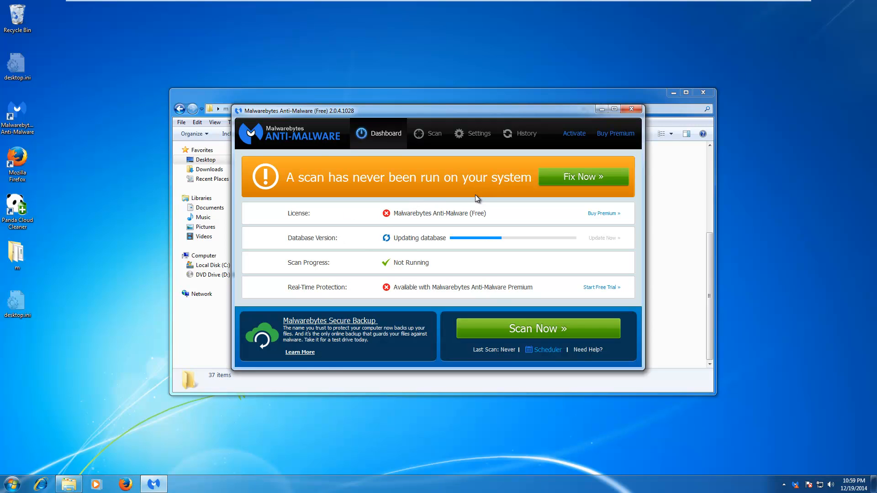
{"action": "mouse_move", "coordinate": [379, 165]}
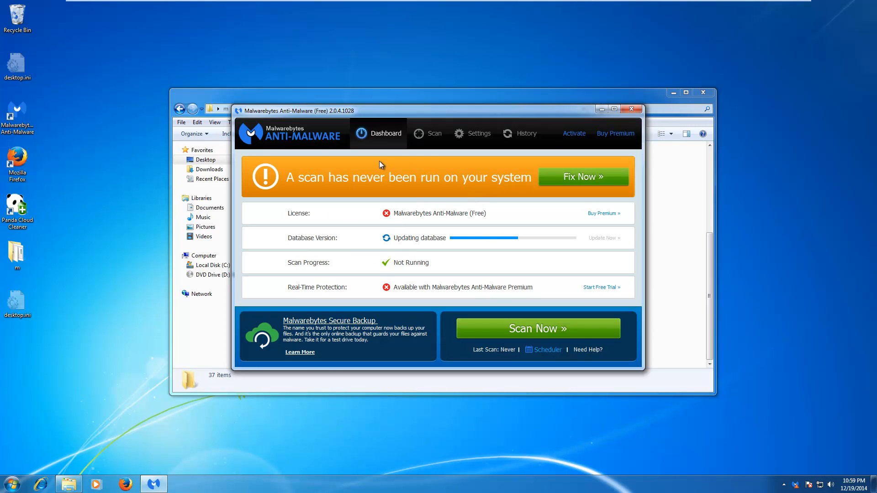
- Run a Threat Scan from the Scan tab, which detects 33 malicious items
{"action": "left_click", "coordinate": [426, 134]}
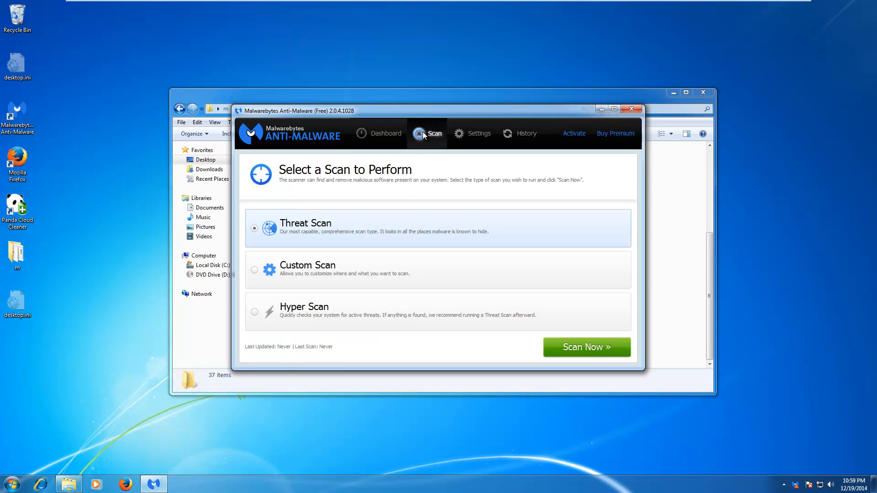
{"action": "left_click", "coordinate": [385, 133]}
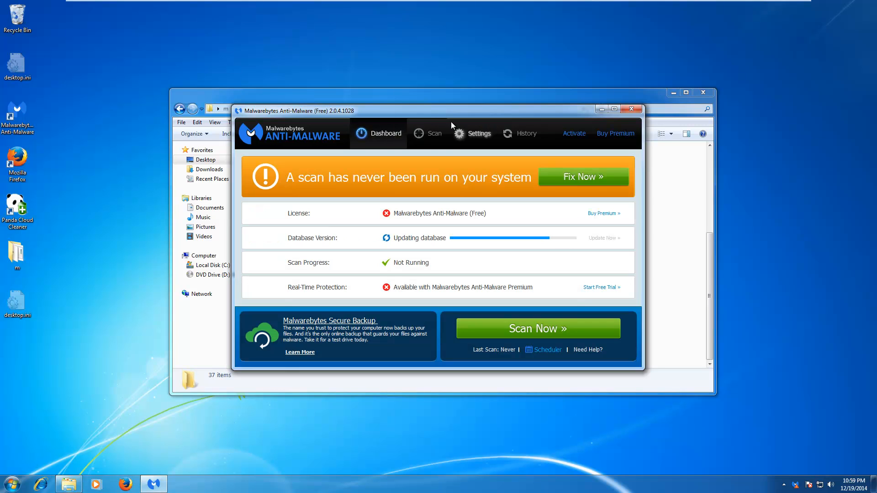
{"action": "mouse_move", "coordinate": [445, 149]}
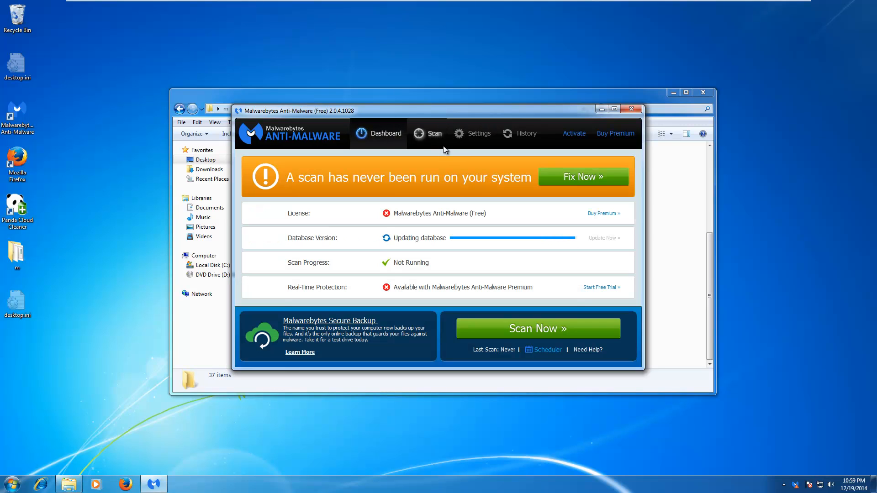
{"action": "left_click", "coordinate": [426, 133]}
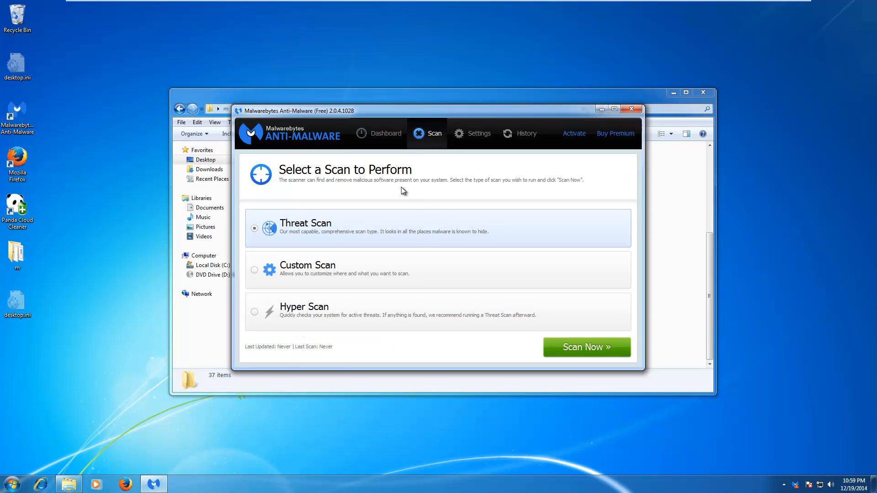
{"action": "left_click", "coordinate": [586, 347]}
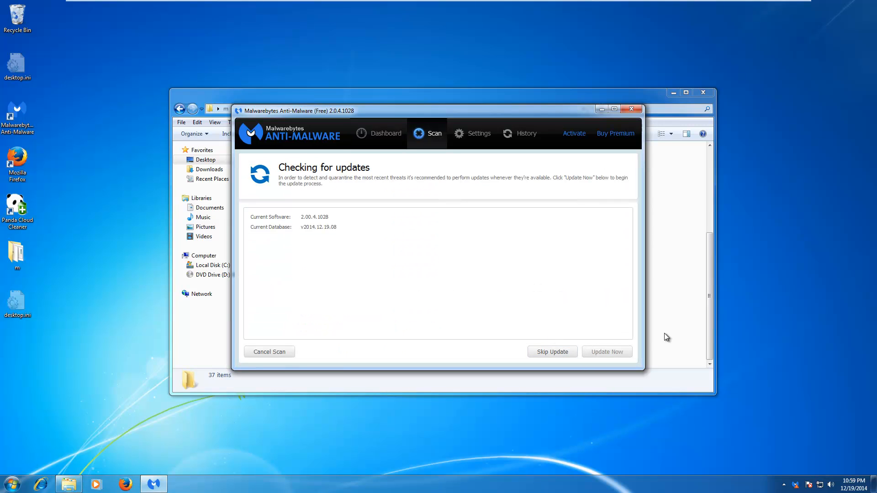
{"action": "left_click", "coordinate": [552, 351]}
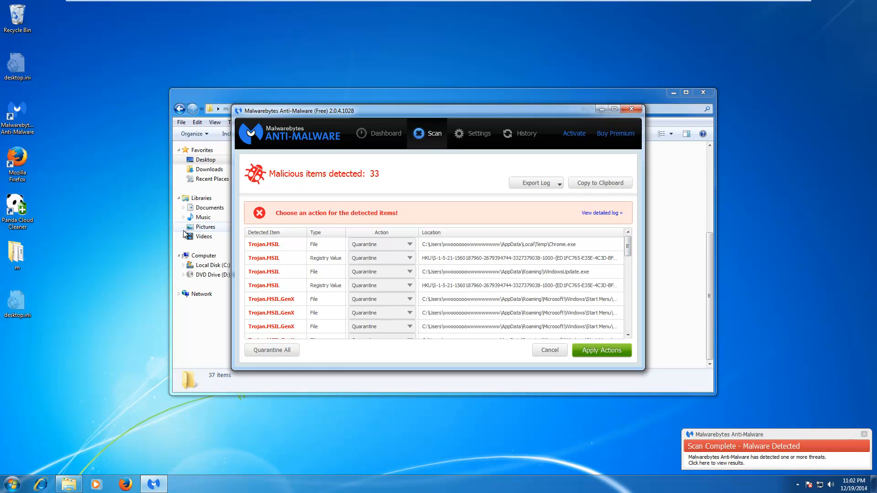
- Review the 33 detections, apply quarantine to all, and decline the restart prompt
{"action": "scroll", "scroll_direction": "down", "scroll_amount": 3}
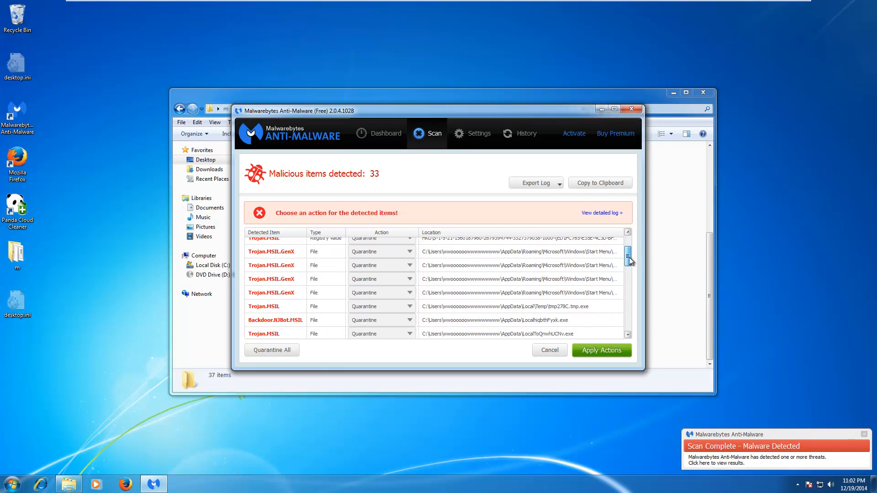
{"action": "scroll", "scroll_direction": "down", "scroll_amount": 3}
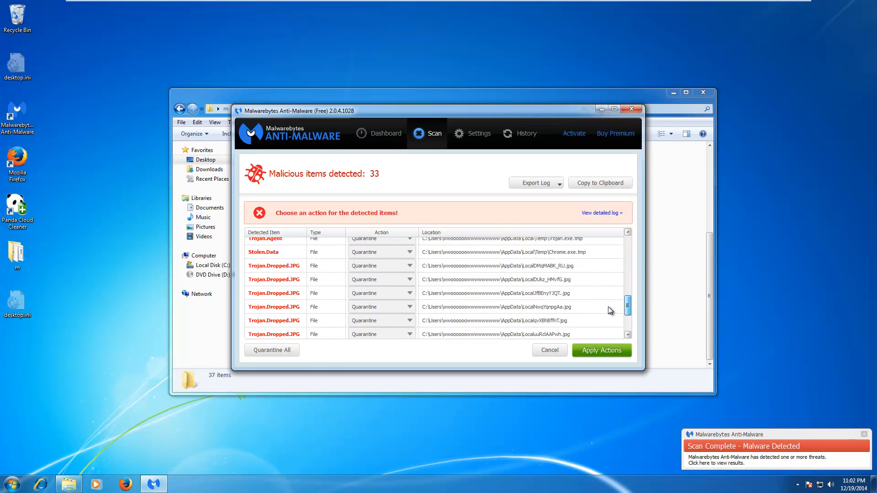
{"action": "scroll", "scroll_direction": "down", "scroll_amount": 3}
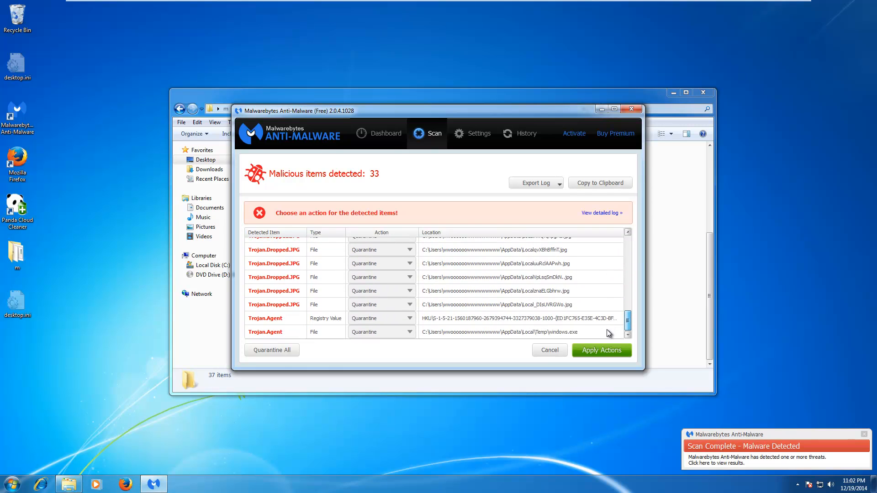
{"action": "scroll", "scroll_direction": "up", "scroll_amount": 3}
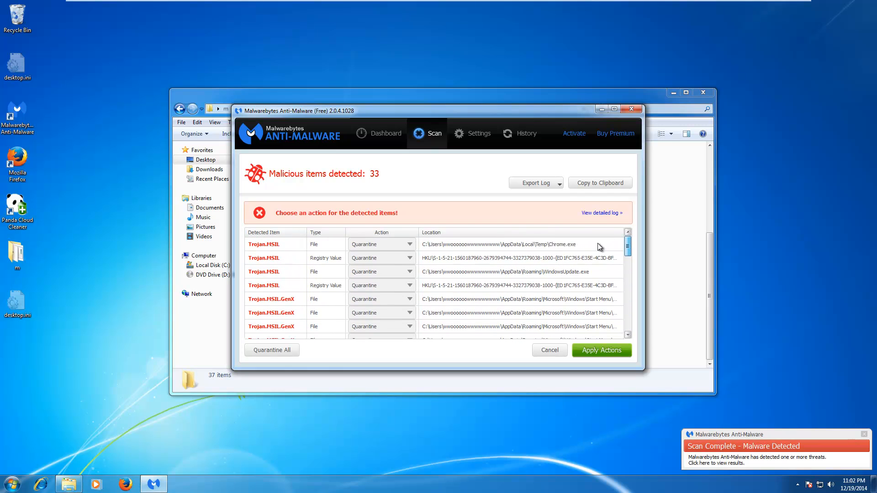
{"action": "left_click", "coordinate": [601, 350]}
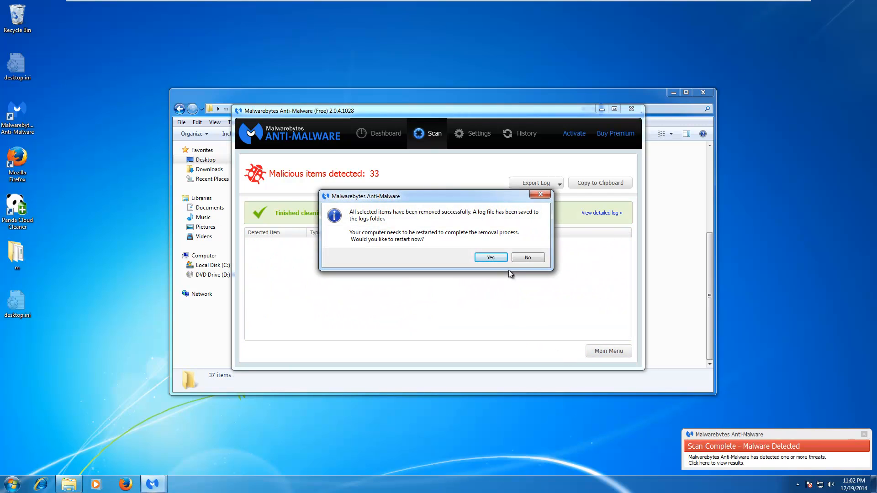
{"action": "left_click", "coordinate": [526, 256]}
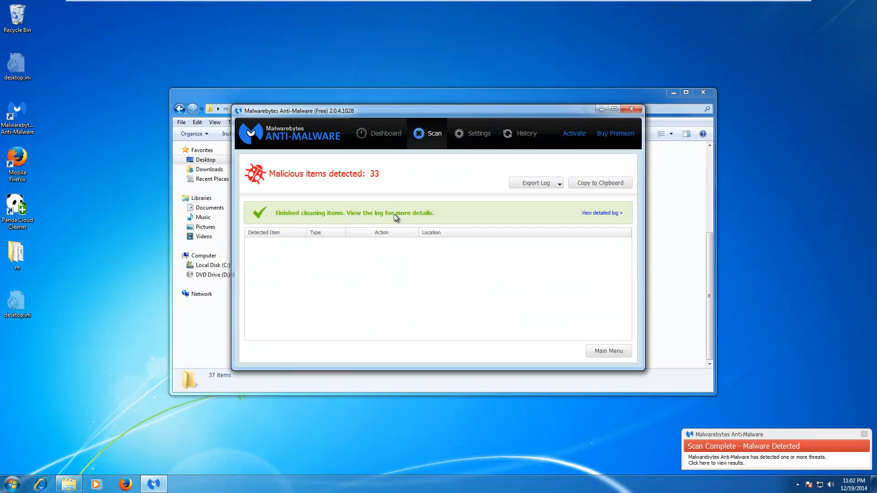
- Choose a Custom Scan and enable Scan for Rootkits in its settings
{"action": "left_click", "coordinate": [609, 351]}
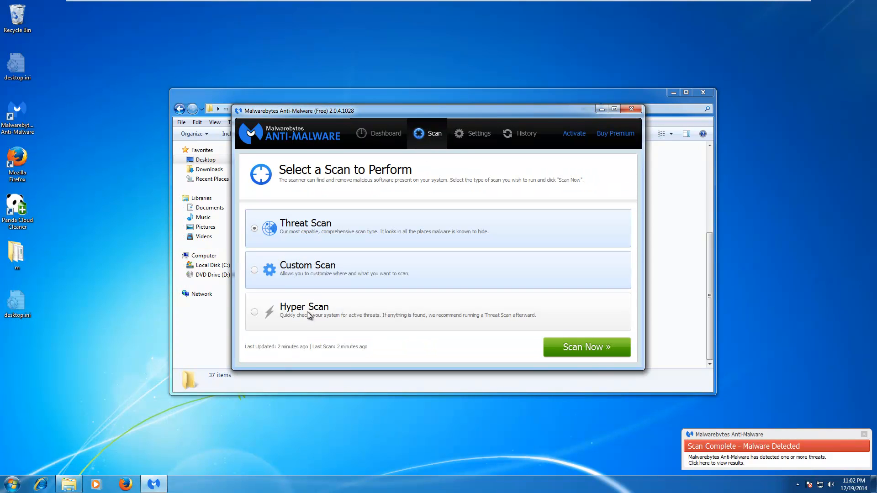
{"action": "left_click", "coordinate": [255, 269]}
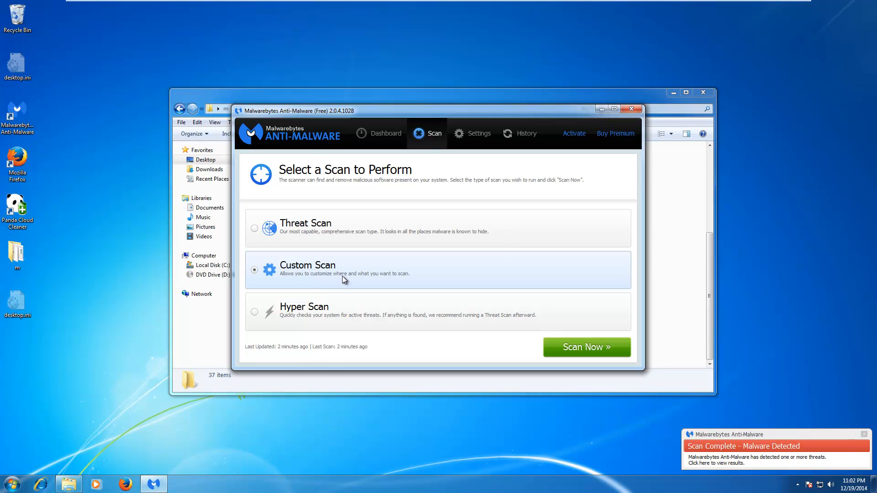
{"action": "left_click", "coordinate": [585, 348]}
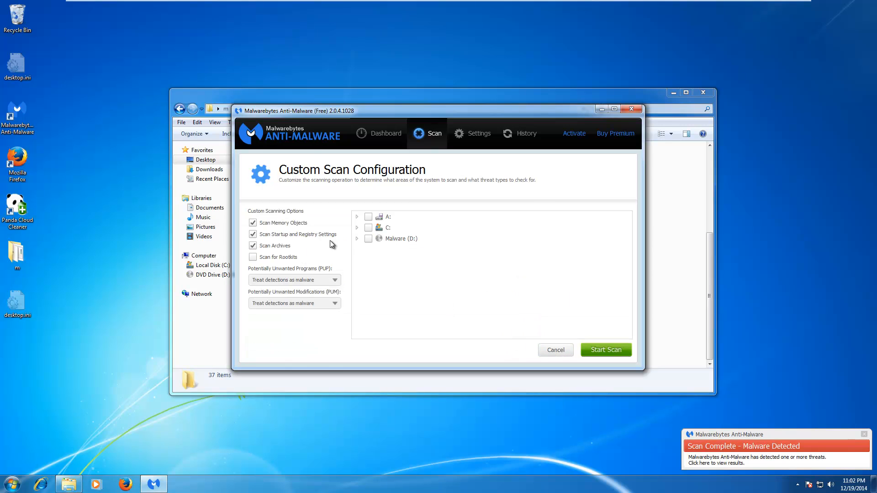
{"action": "left_click", "coordinate": [356, 227]}
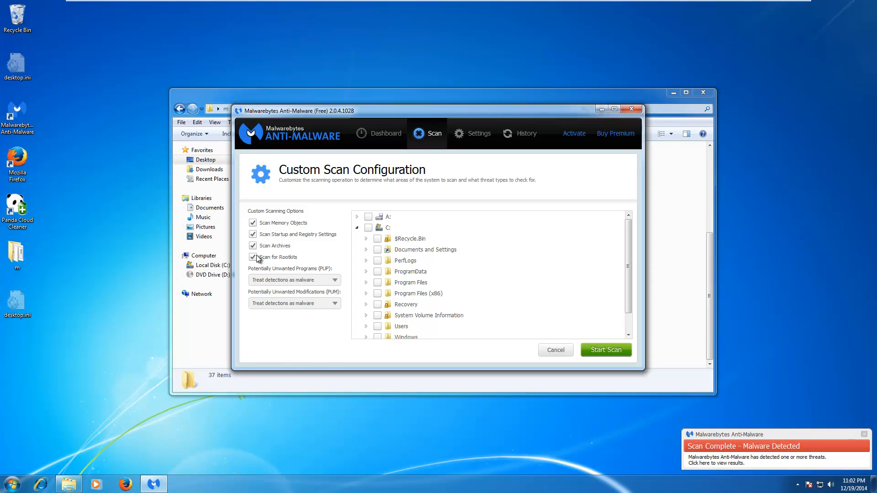
- Select only the desktop folder m under C:\Users and start the custom scan
{"action": "scroll", "scroll_direction": "down", "scroll_amount": 3}
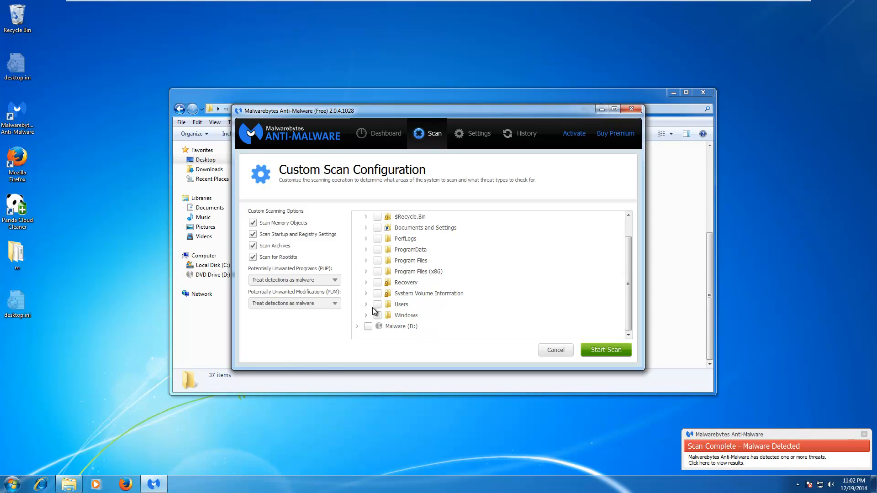
{"action": "left_click", "coordinate": [365, 304]}
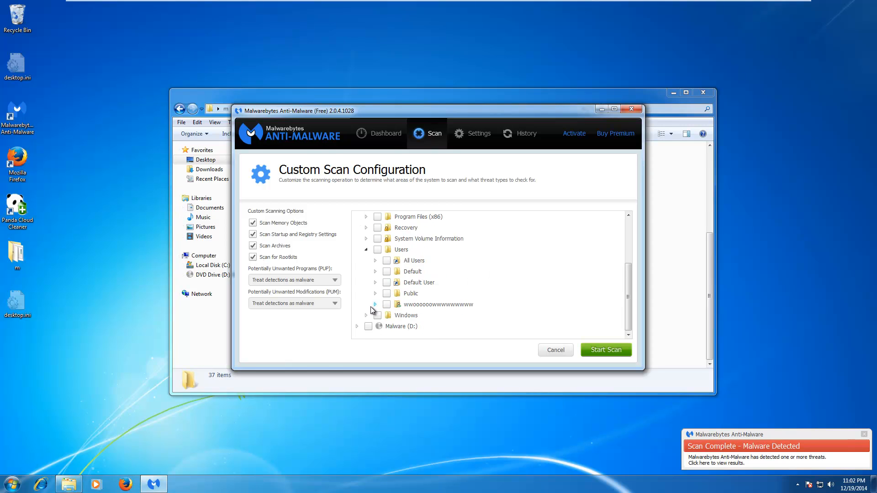
{"action": "left_click", "coordinate": [374, 305]}
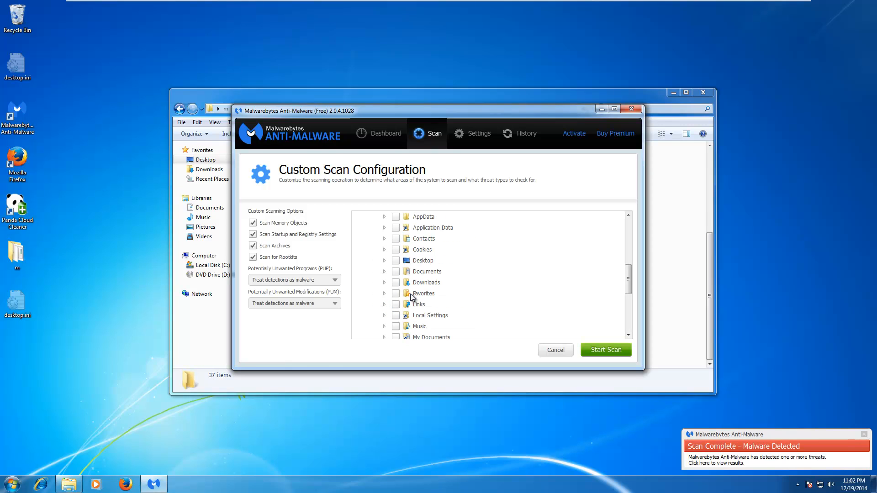
{"action": "left_click", "coordinate": [385, 260]}
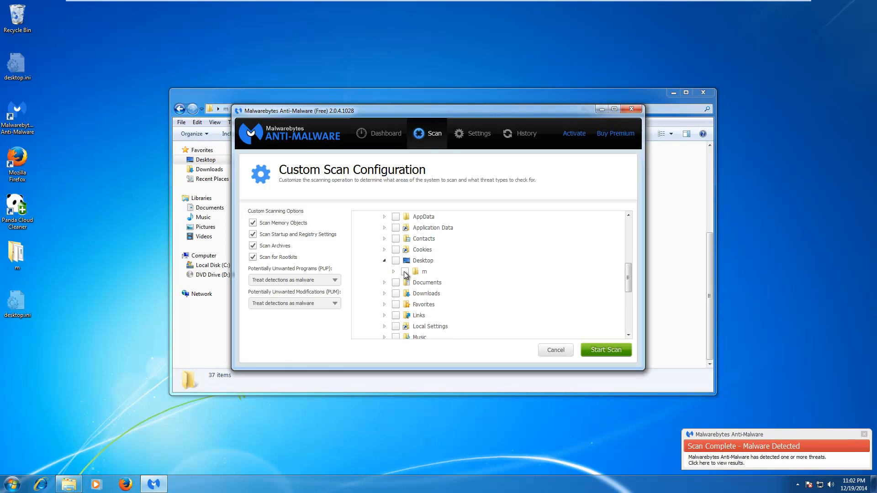
{"action": "left_click", "coordinate": [404, 271]}
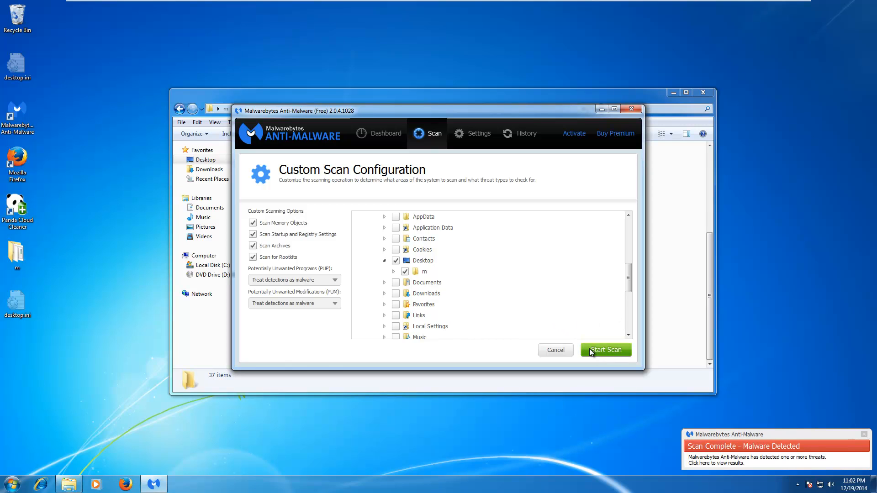
{"action": "left_click", "coordinate": [605, 350]}
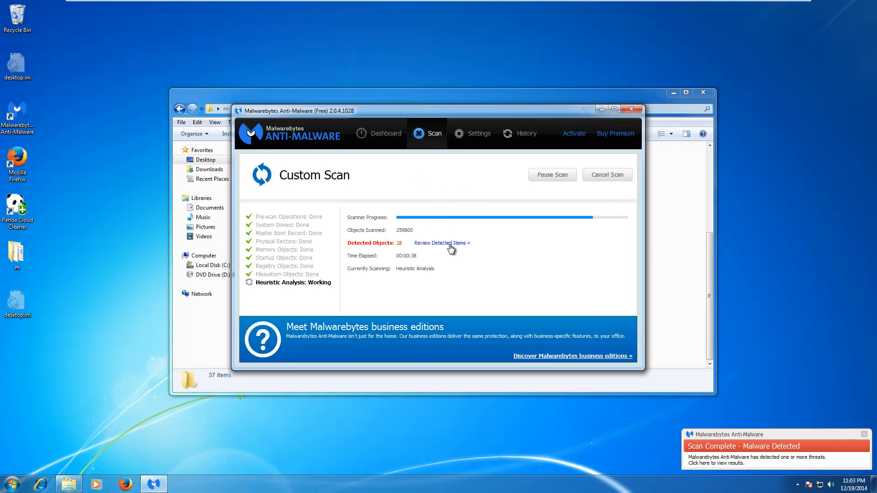
- Review the 18 items detected so far, then close the list and let the scan continue
{"action": "left_click", "coordinate": [440, 243]}
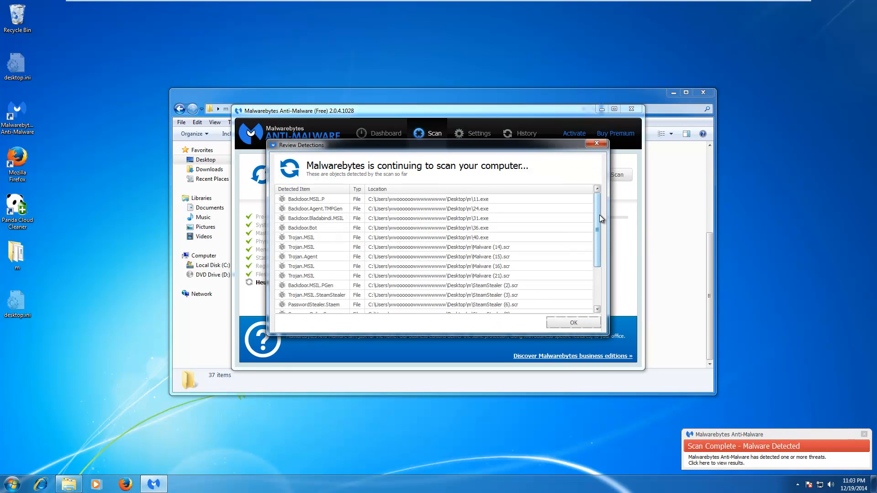
{"action": "left_click", "coordinate": [572, 322]}
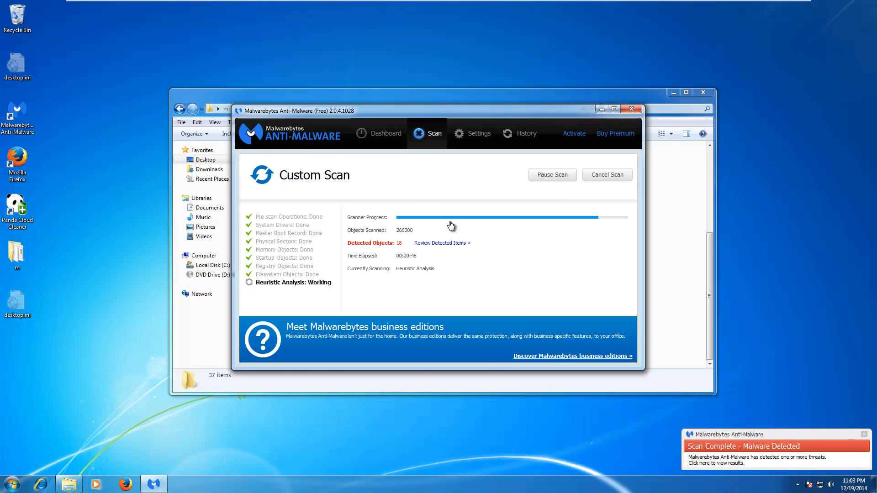
{"action": "mouse_move", "coordinate": [399, 261]}
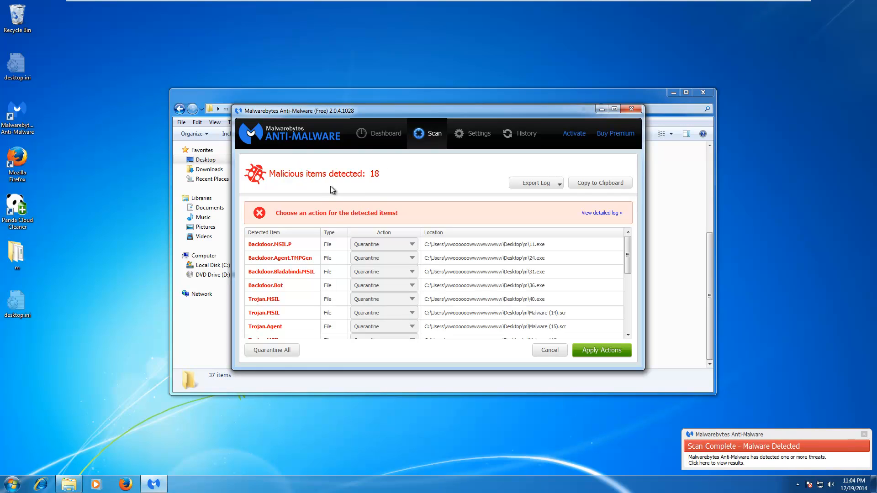
- Quarantine all 18 folder-m detections and decline restarting the computer
{"action": "scroll", "scroll_direction": "down", "scroll_amount": 3}
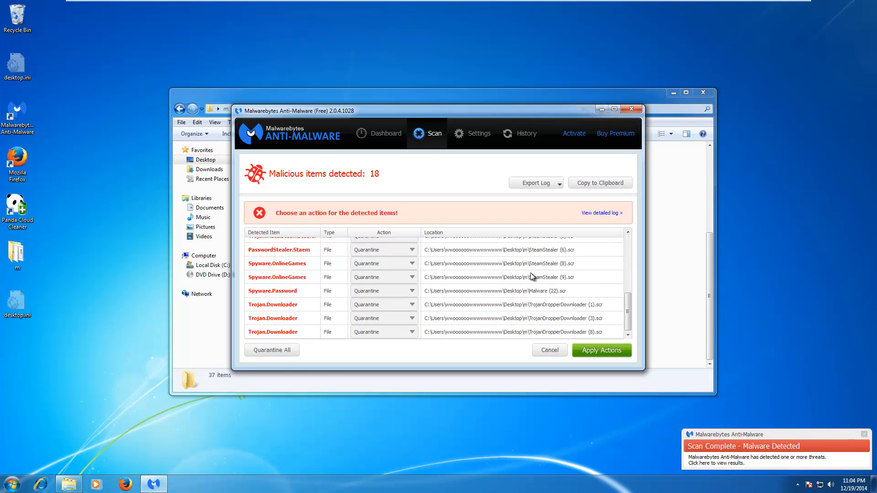
{"action": "left_click", "coordinate": [601, 350]}
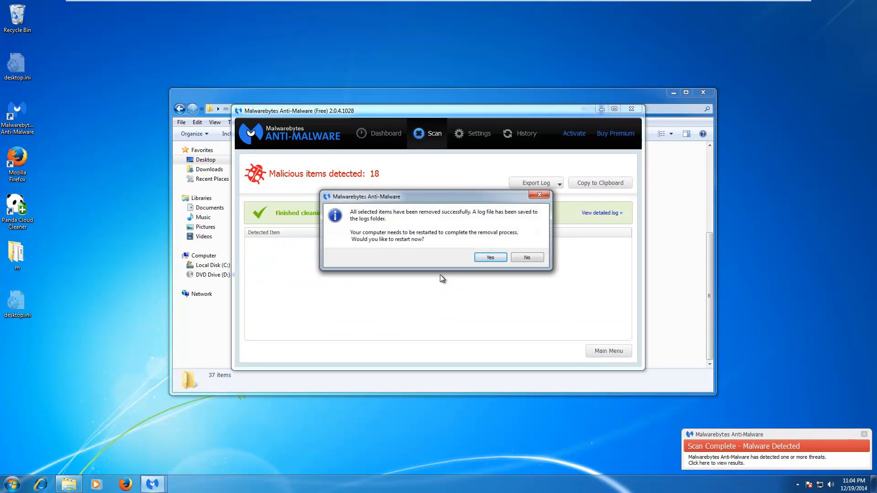
{"action": "left_click", "coordinate": [525, 258]}
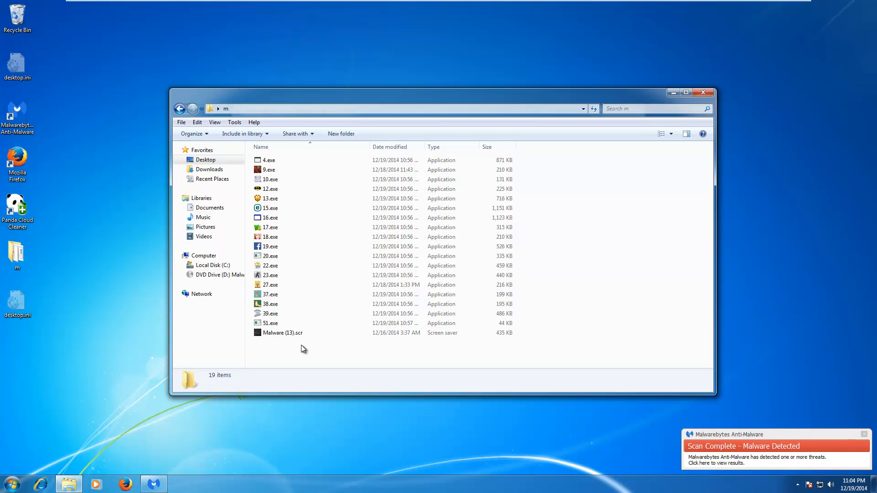
{"action": "mouse_move", "coordinate": [318, 366]}
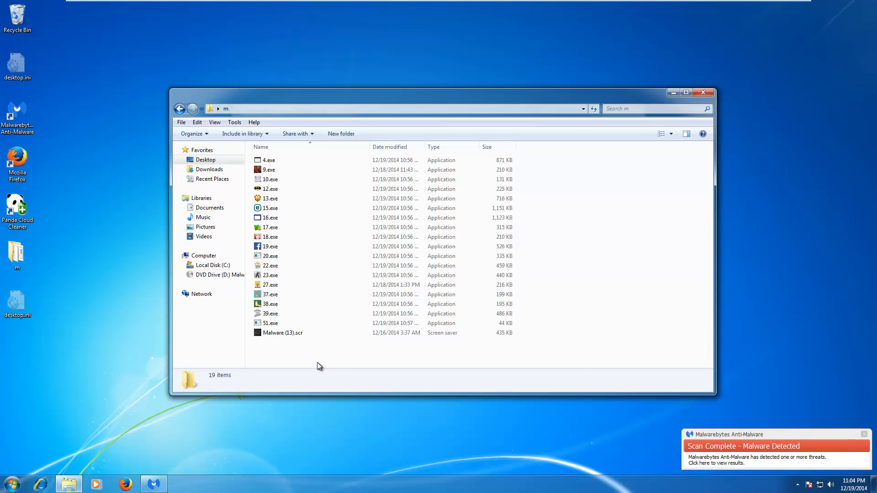
{"action": "mouse_move", "coordinate": [492, 285]}
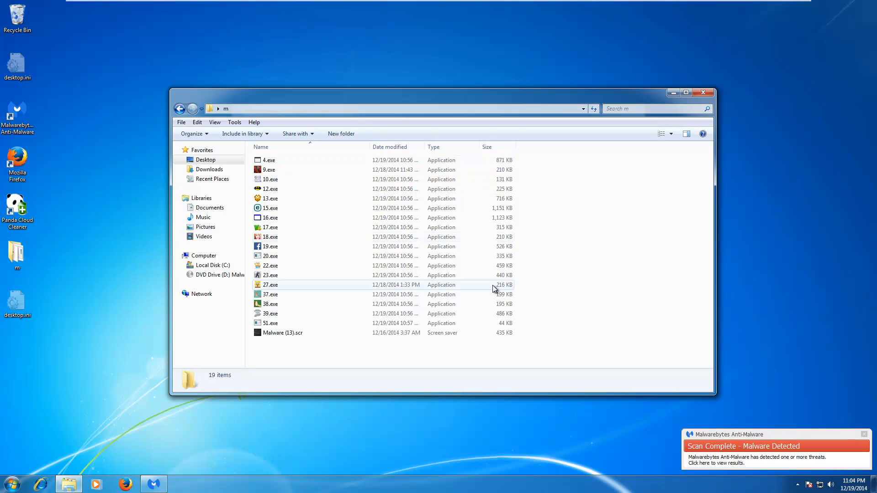
{"action": "mouse_move", "coordinate": [609, 287]}
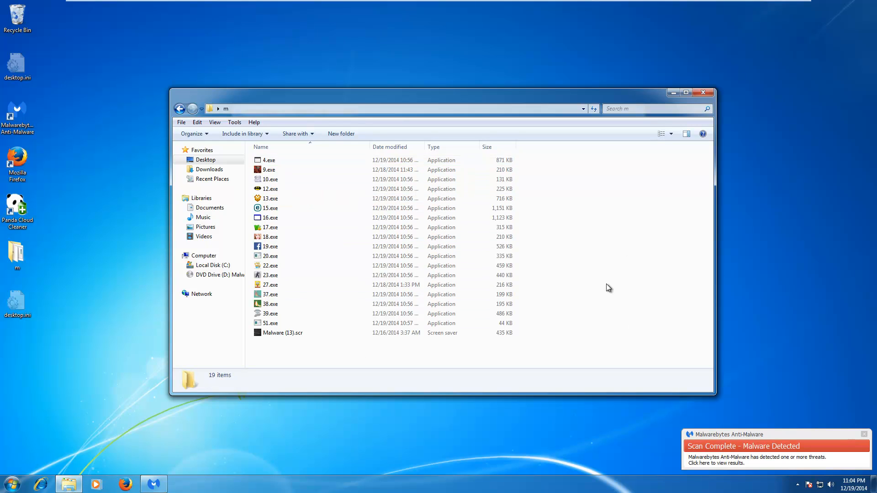